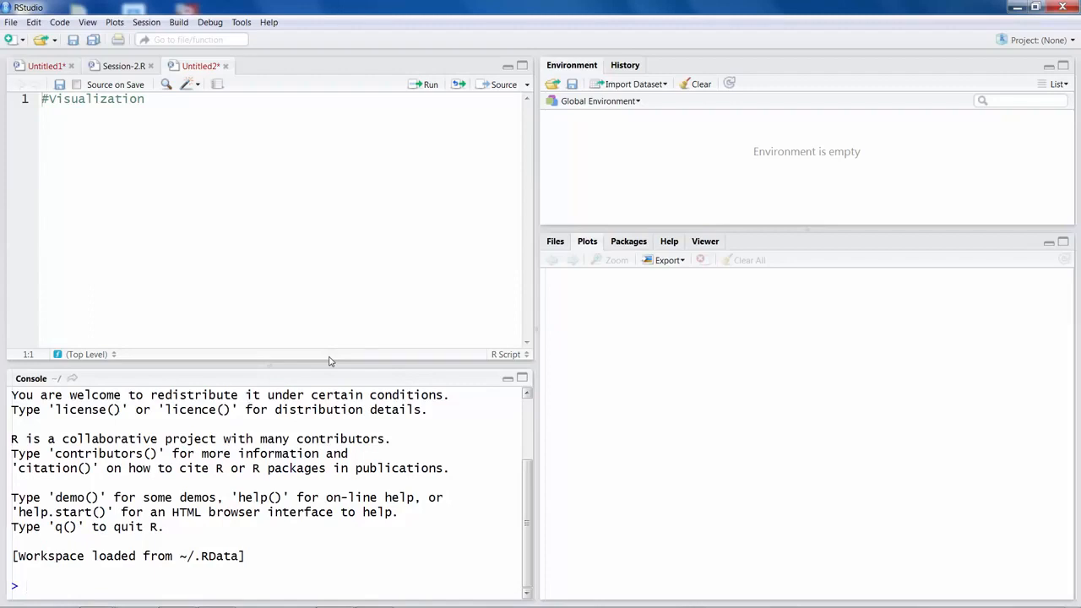
pyautogui.moveTo(665, 112)
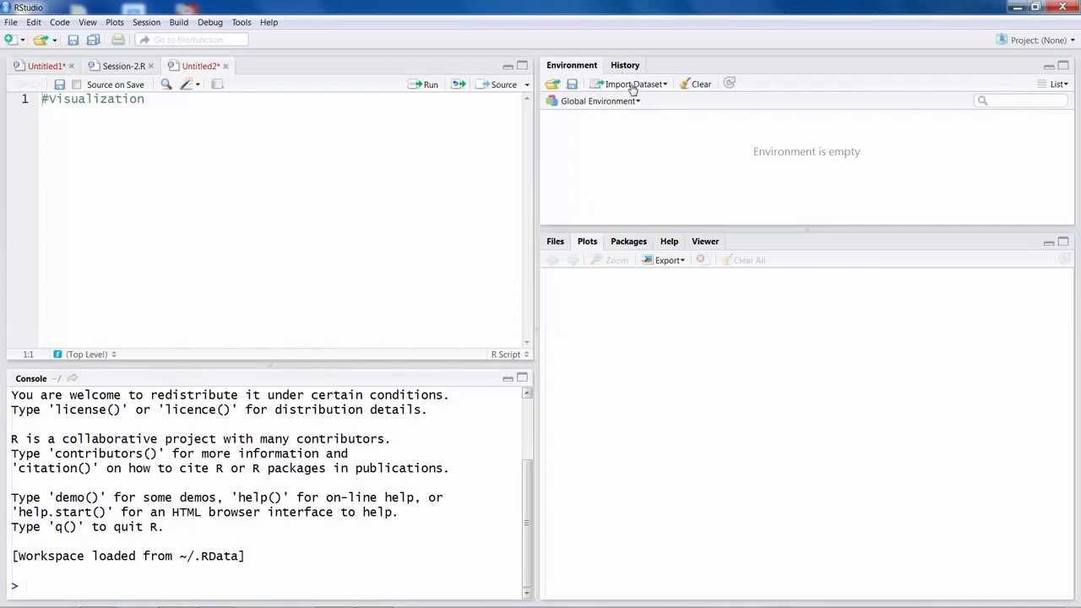
# Start an Import Dataset From Text File to reach the file chooser
pyautogui.click(631, 85)
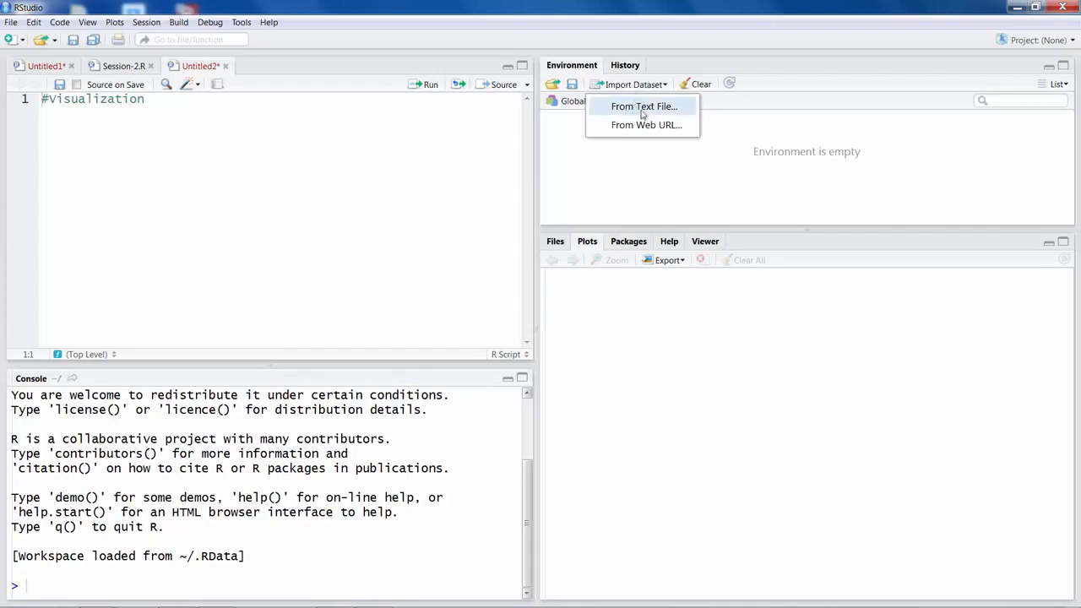
pyautogui.click(643, 105)
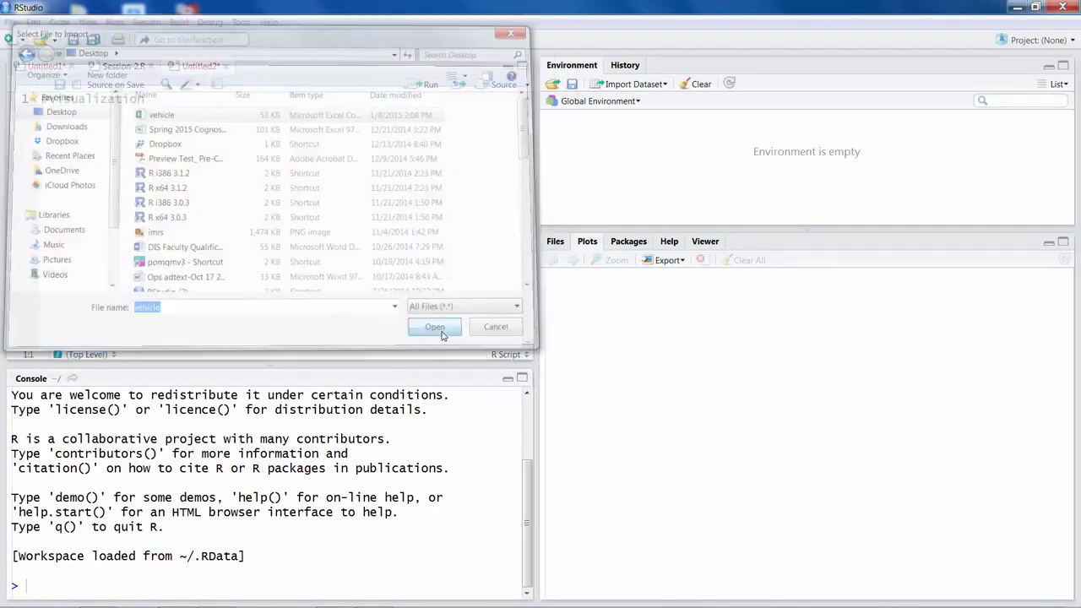
# Import vehicle.csv with headings as data frame vehicle (1624 obs. of 7 variables)
pyautogui.click(434, 327)
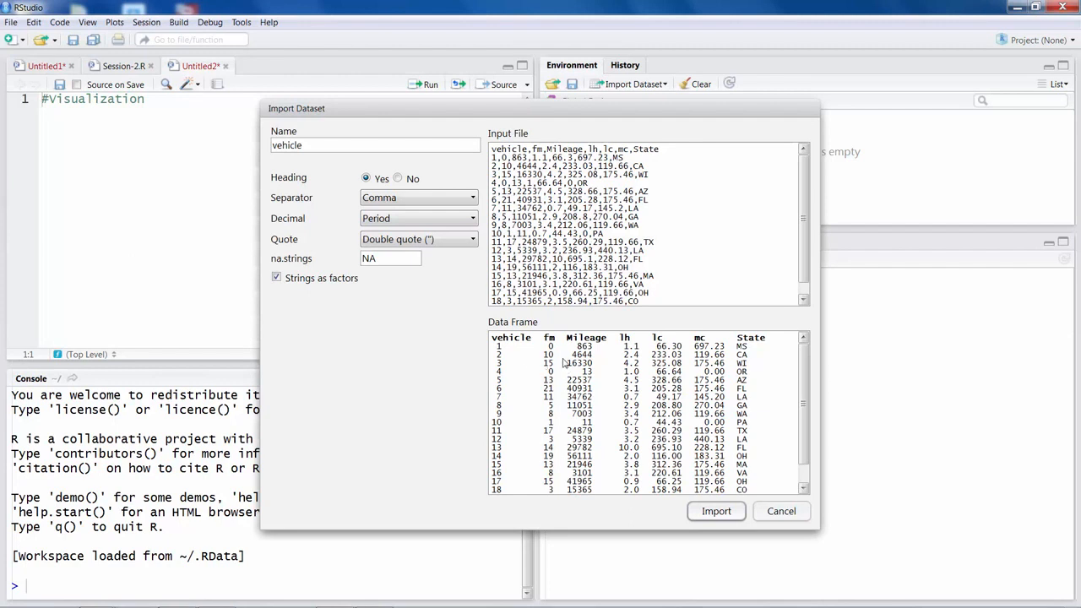
pyautogui.moveTo(513, 348)
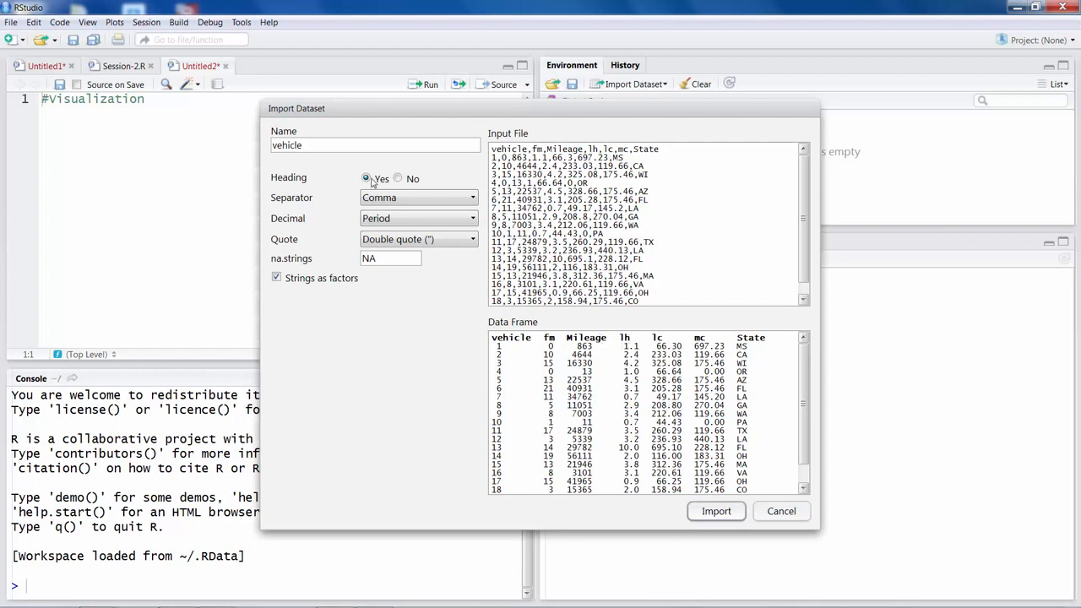
pyautogui.click(365, 179)
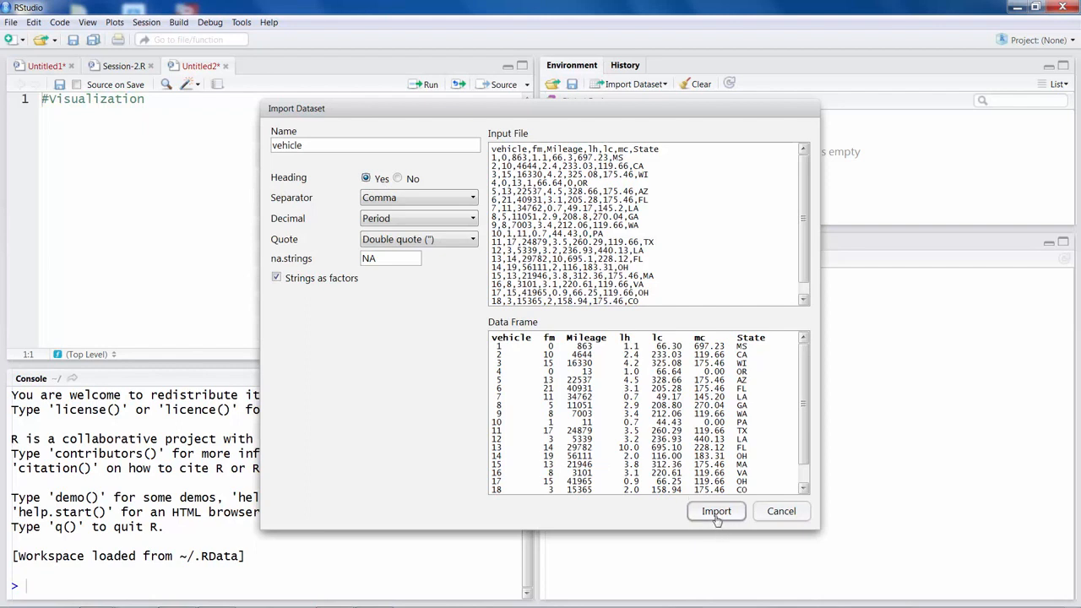
pyautogui.click(716, 510)
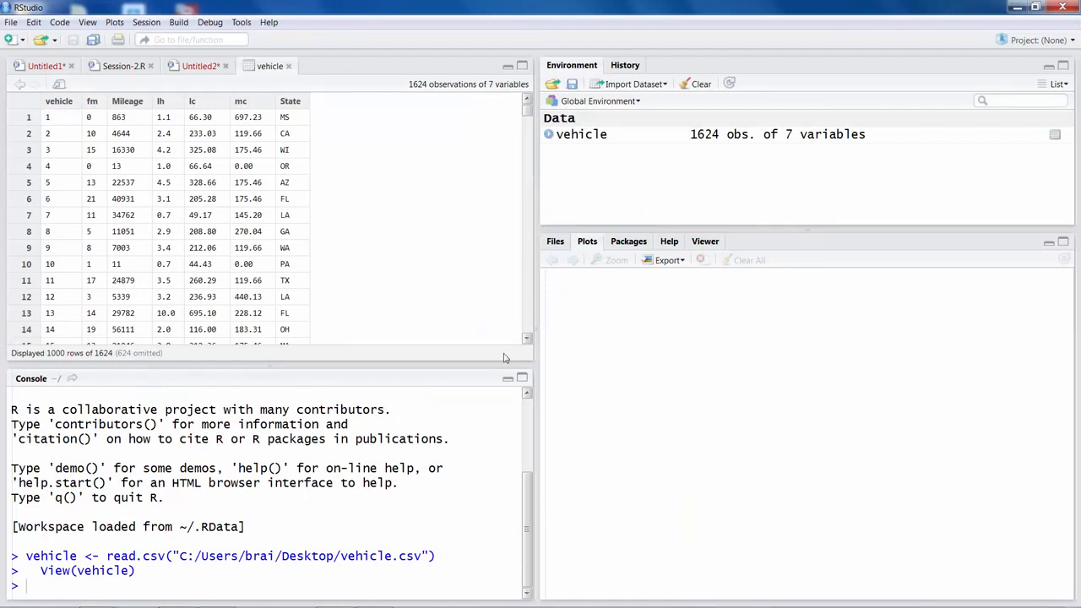
pyautogui.moveTo(67, 144)
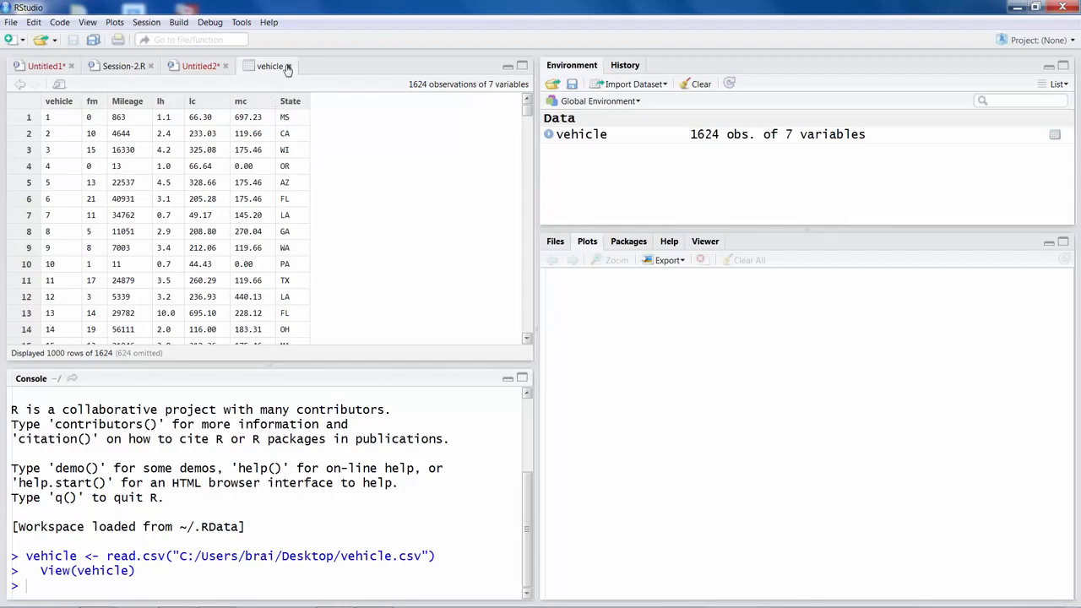
pyautogui.moveTo(301, 81)
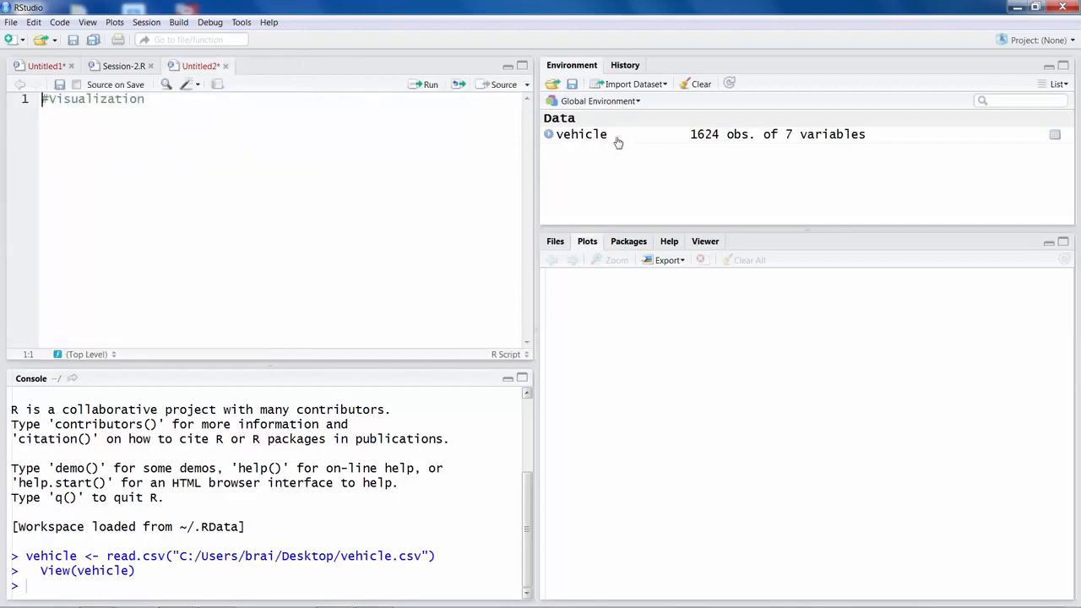
pyautogui.moveTo(584, 144)
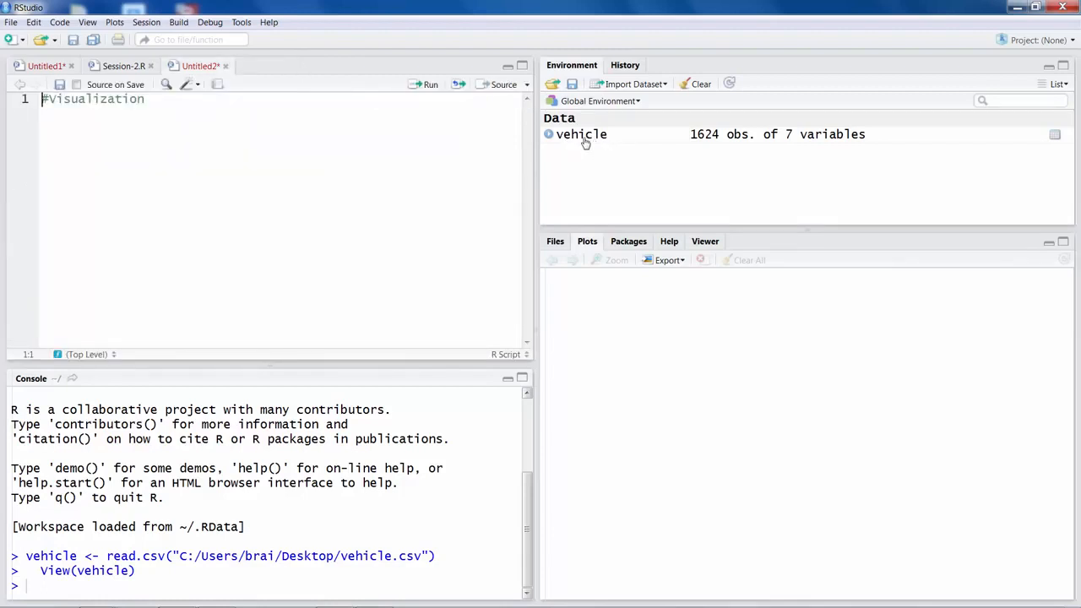
pyautogui.moveTo(716, 148)
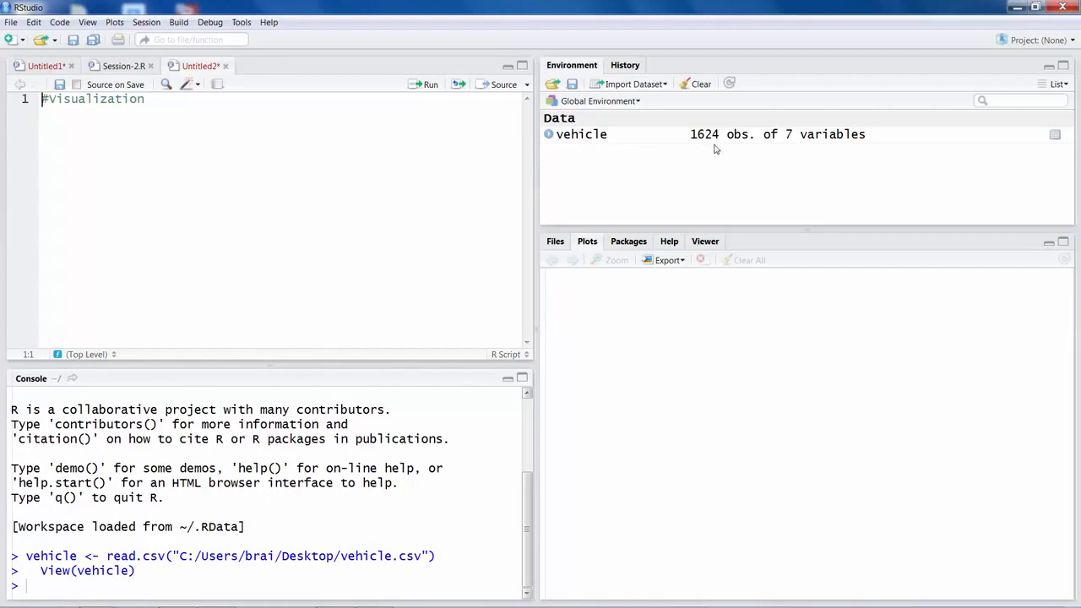
pyautogui.moveTo(697, 149)
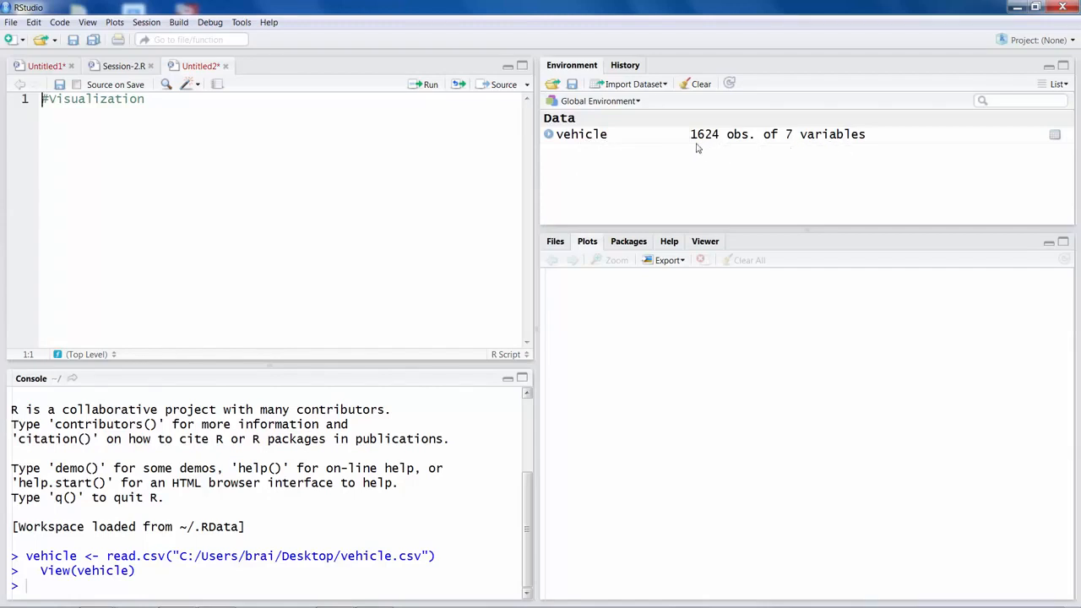
pyautogui.moveTo(719, 136)
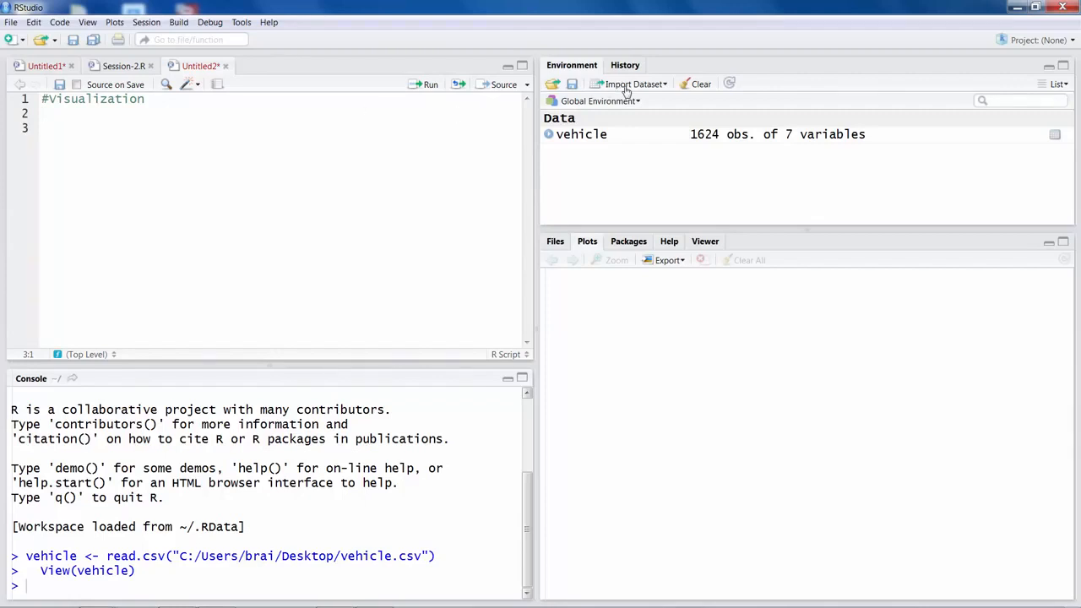
pyautogui.moveTo(621, 91)
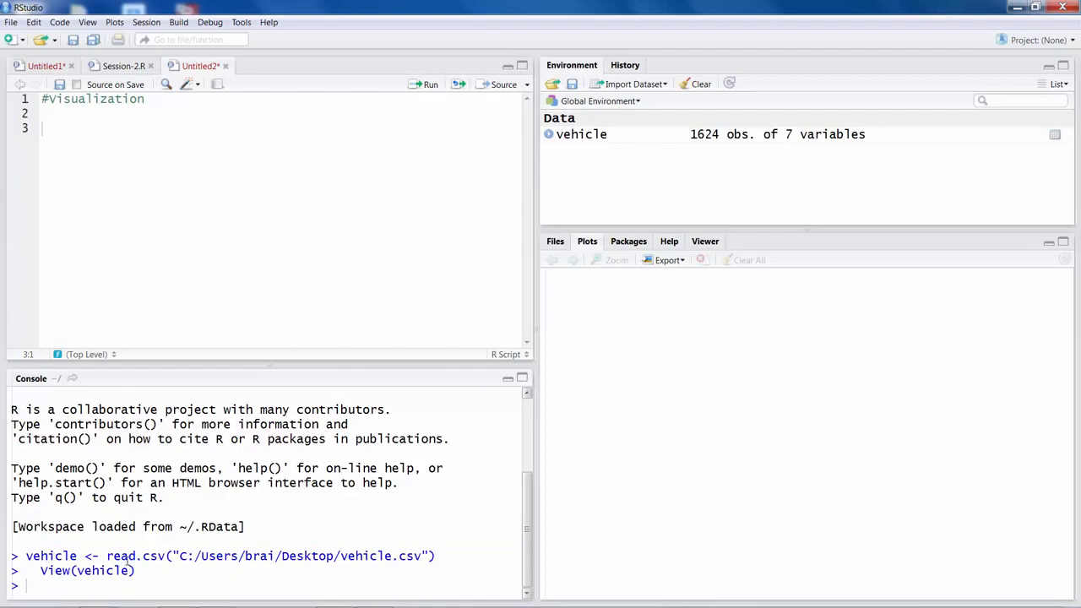
# Return to the Visualization script with blank lines below its heading comment
pyautogui.doubleClick(135, 556)
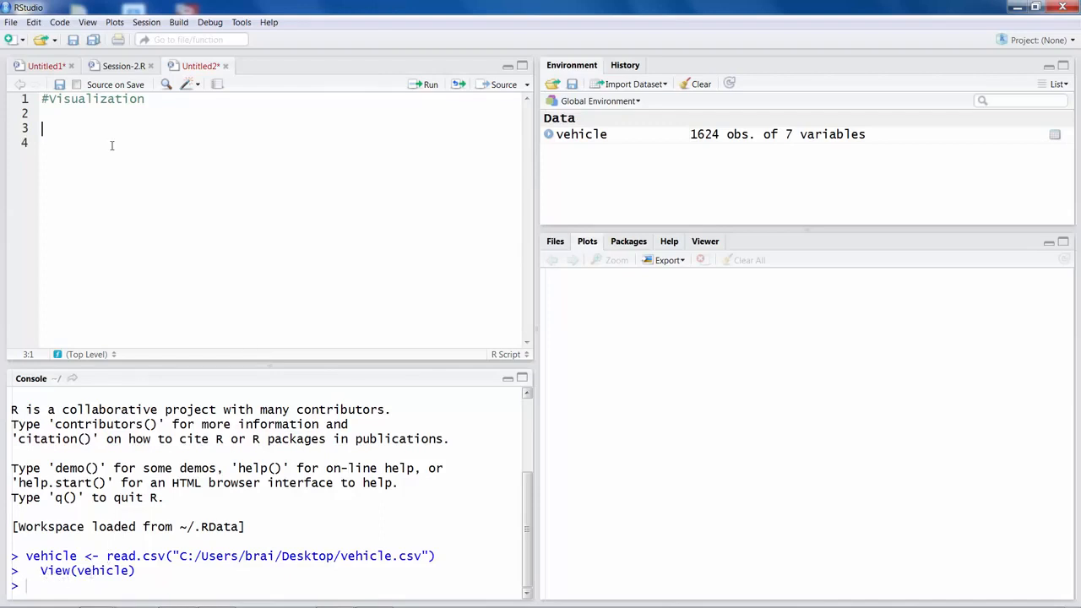
# Write and run str(vehicle) and head(vehicle) to show structure and first rows
pyautogui.write('str()')
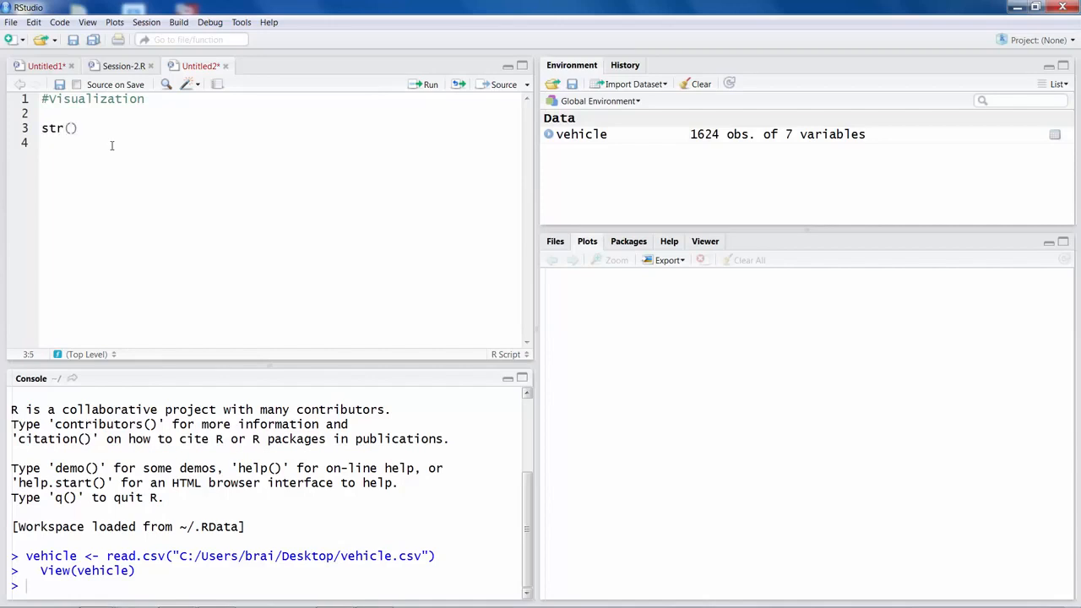
pyautogui.write('vehicle')
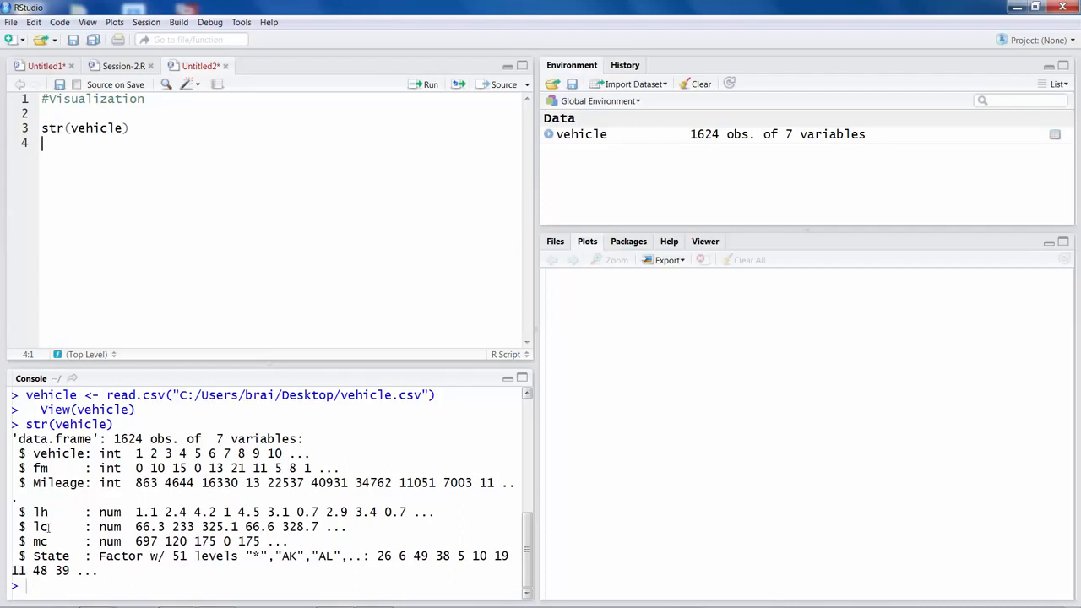
pyautogui.doubleClick(40, 527)
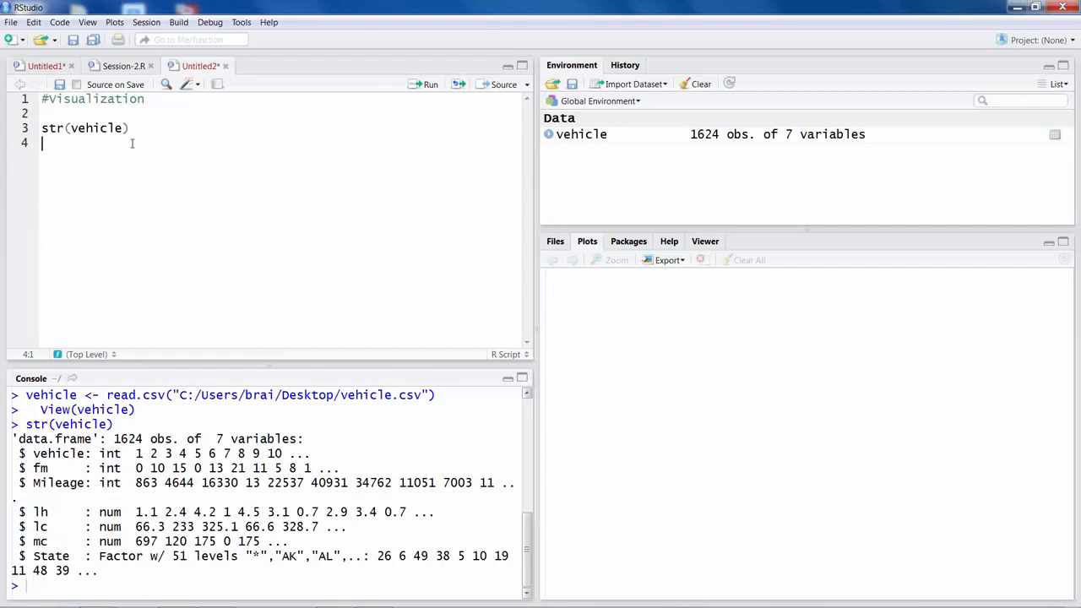
pyautogui.write('head(')
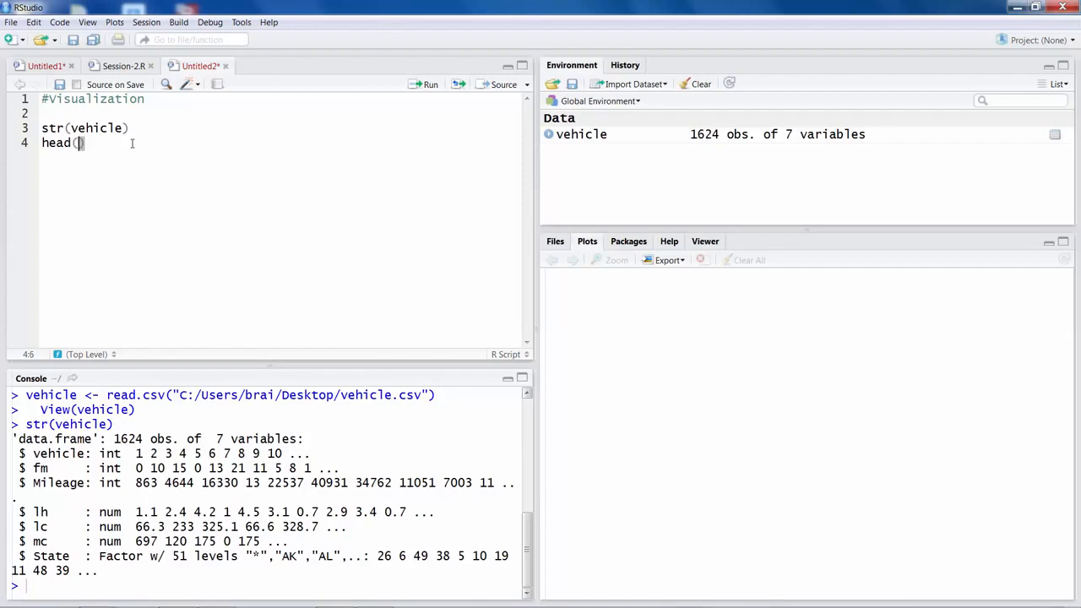
pyautogui.write('ve')
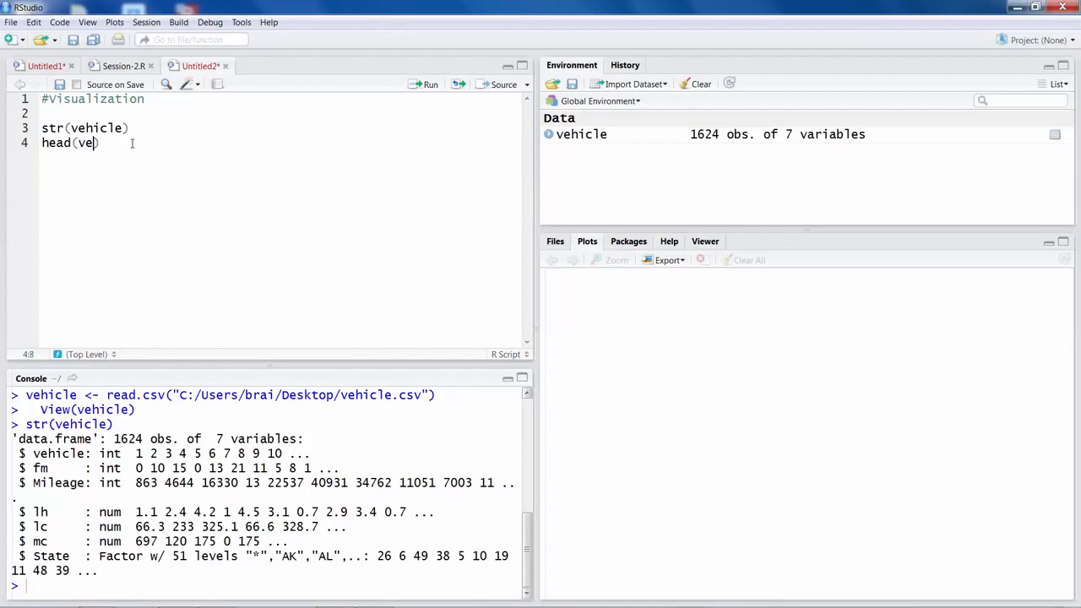
pyautogui.write('hicle')
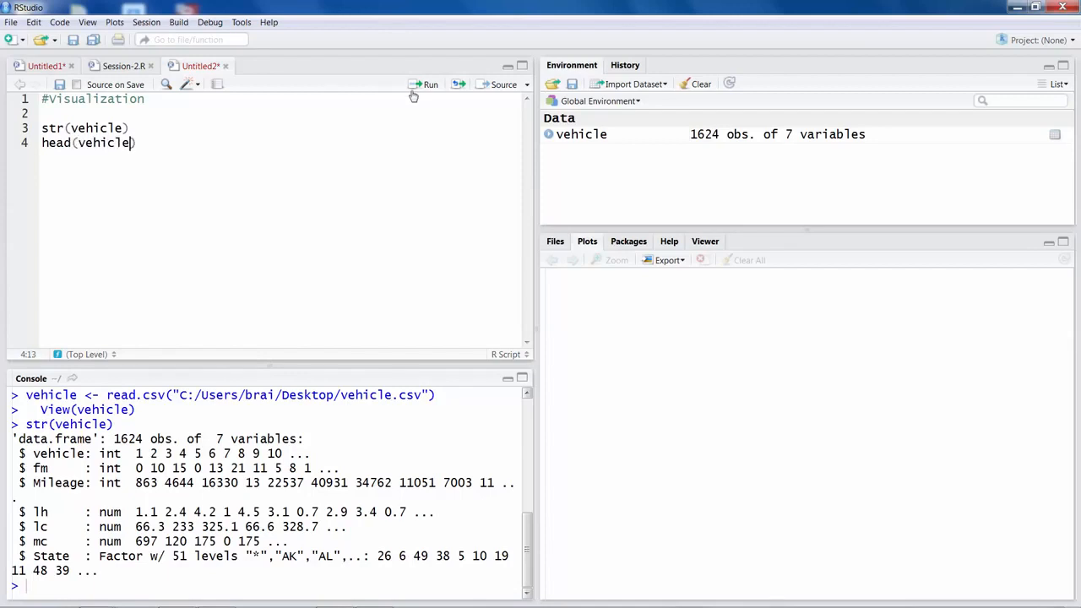
pyautogui.click(429, 84)
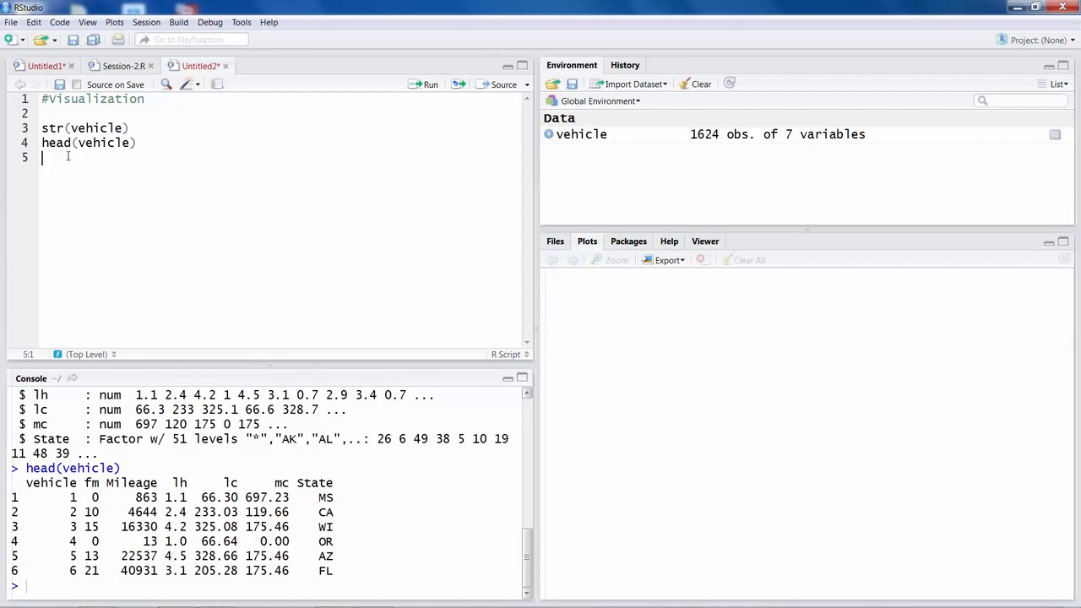
# Add tail(vehicle) for the last six rows and leave a blank line below it
pyautogui.write('tail(vehicle)')
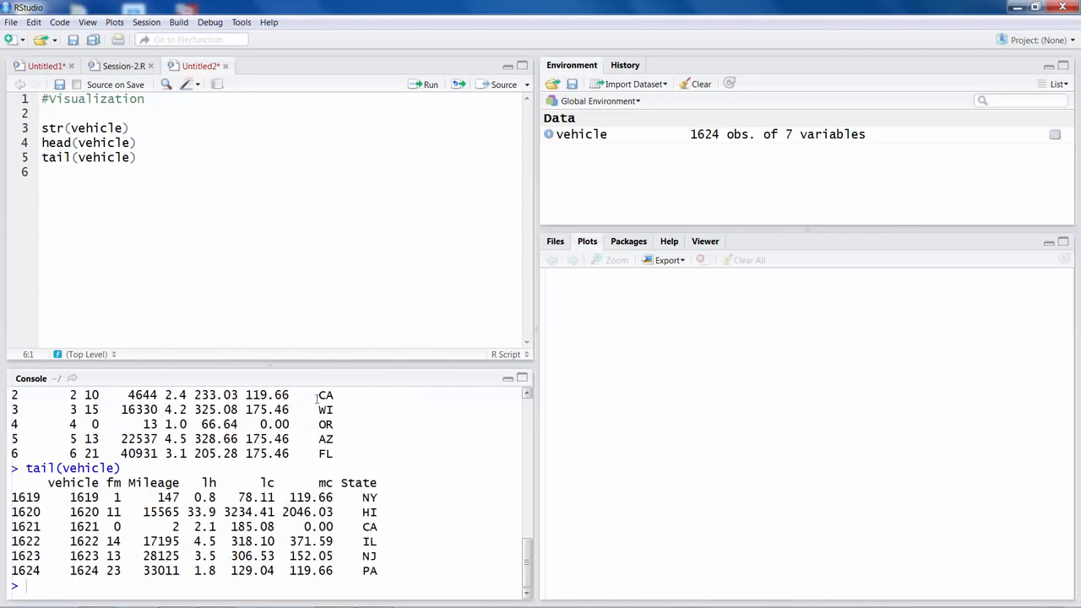
pyautogui.click(41, 173)
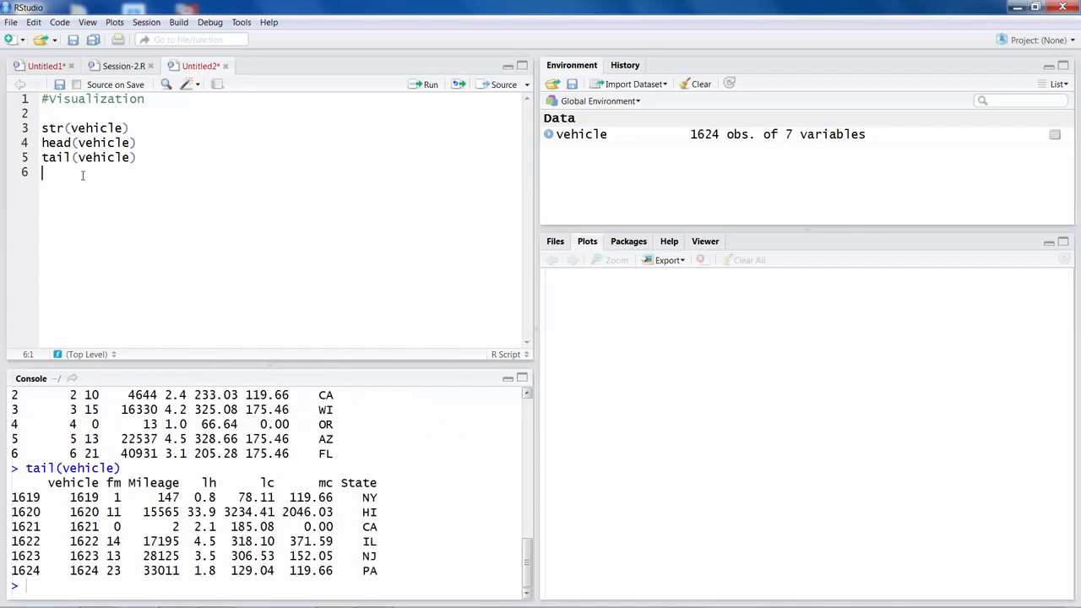
pyautogui.press('enter')
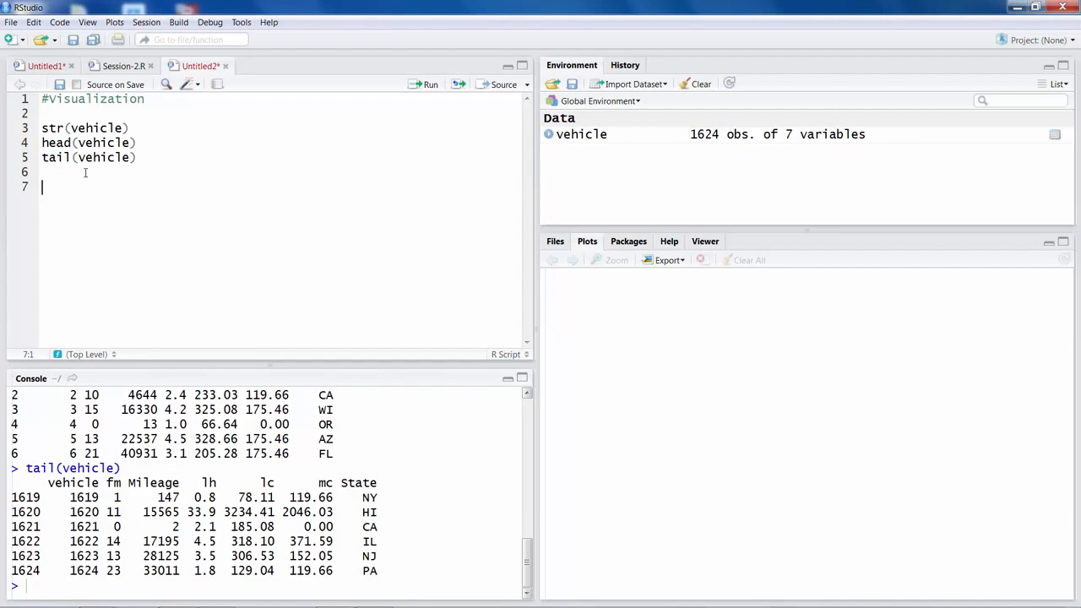
# Add a # Histogram section and run hist(vehicle$lc) to plot the lc histogram
pyautogui.write('#')
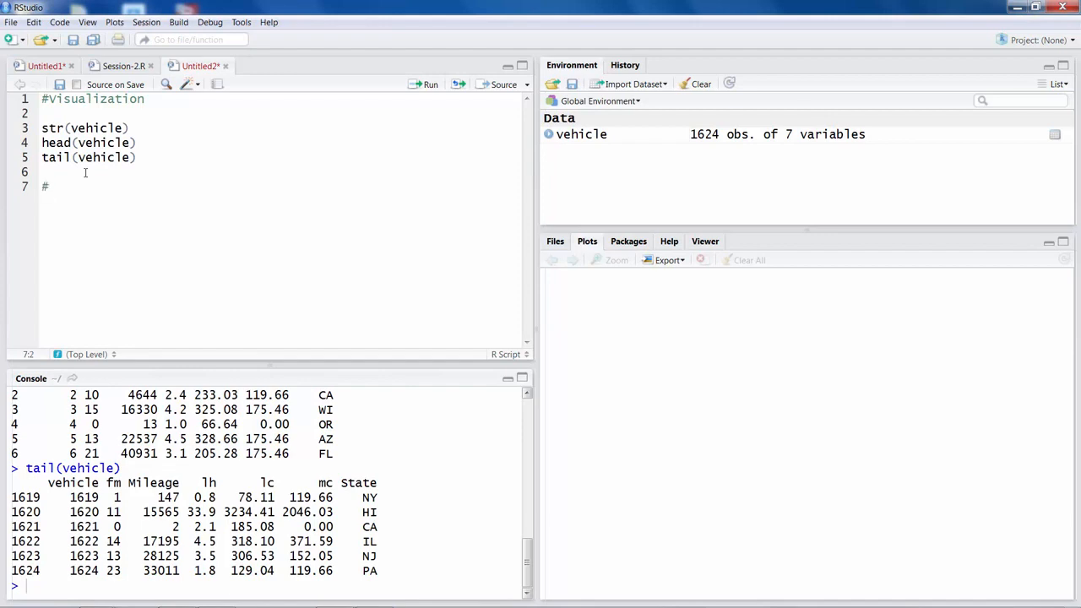
pyautogui.write('Histogram')
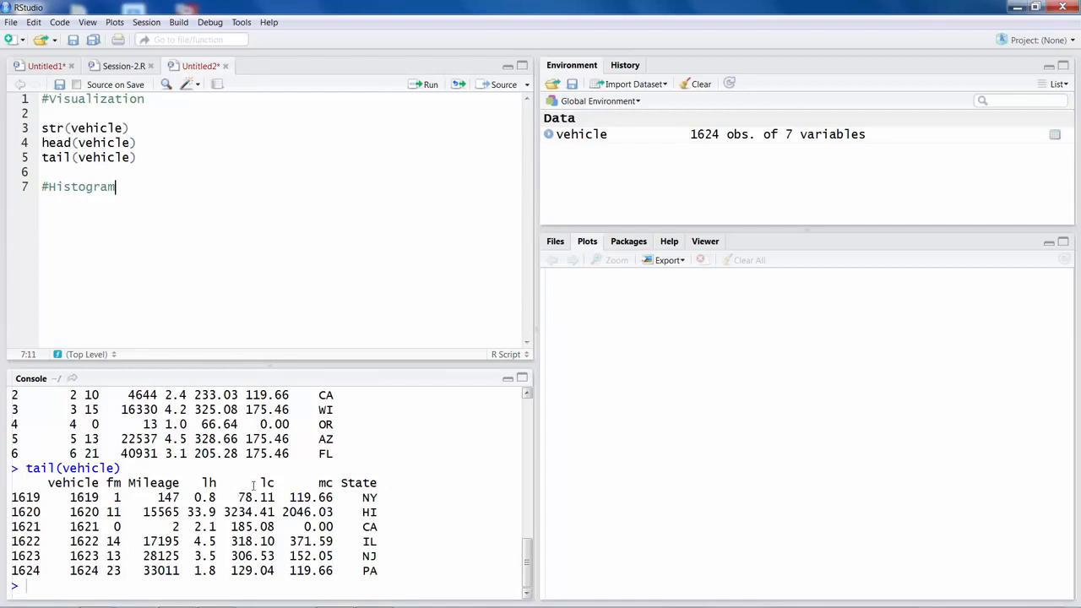
pyautogui.doubleClick(267, 483)
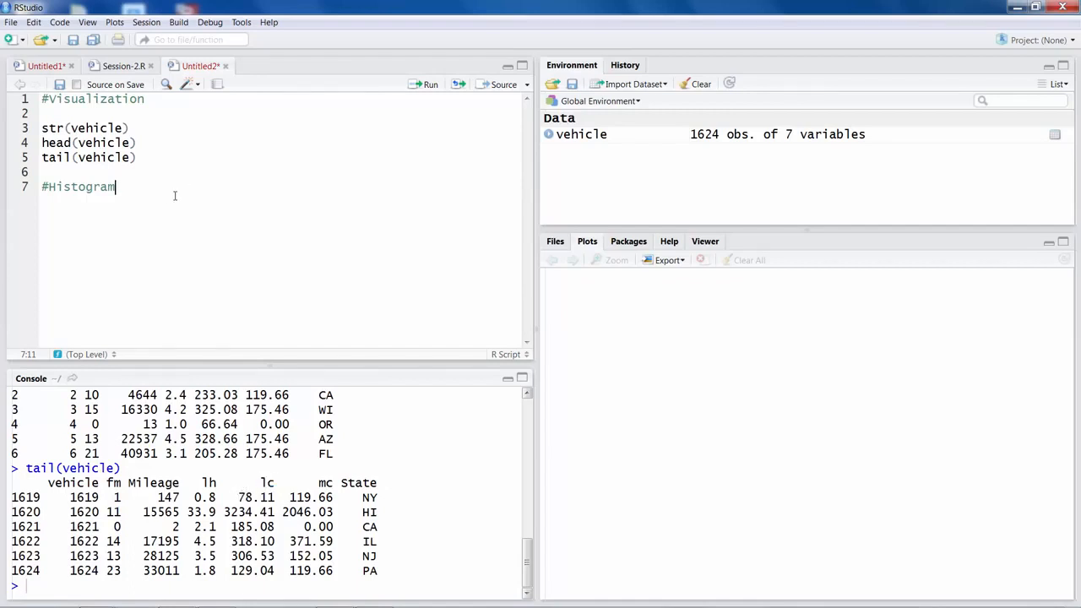
pyautogui.write('hist(')
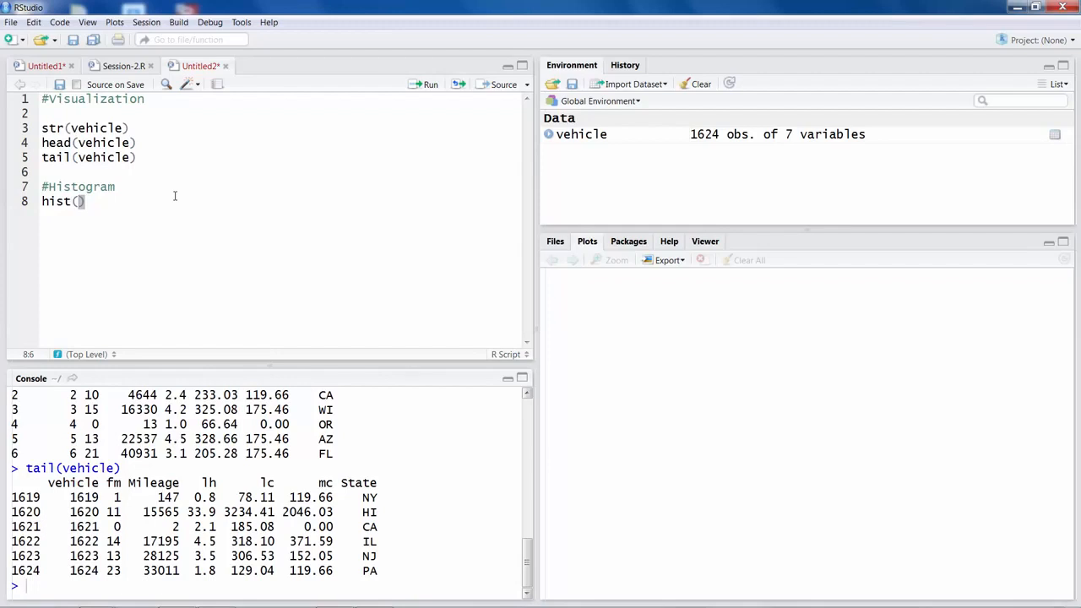
pyautogui.write('vehicle')
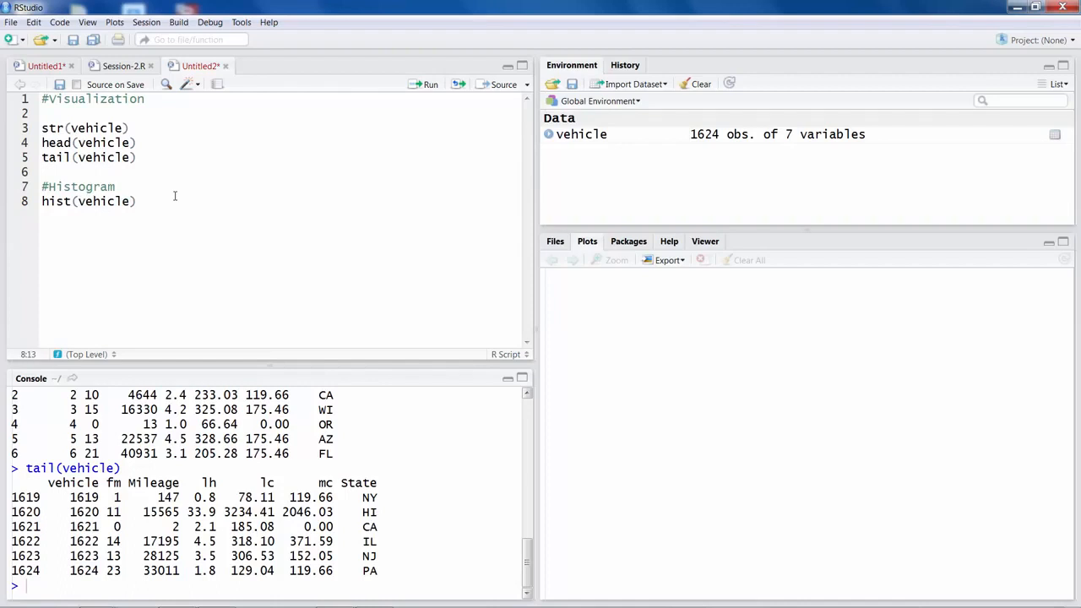
pyautogui.write(')')
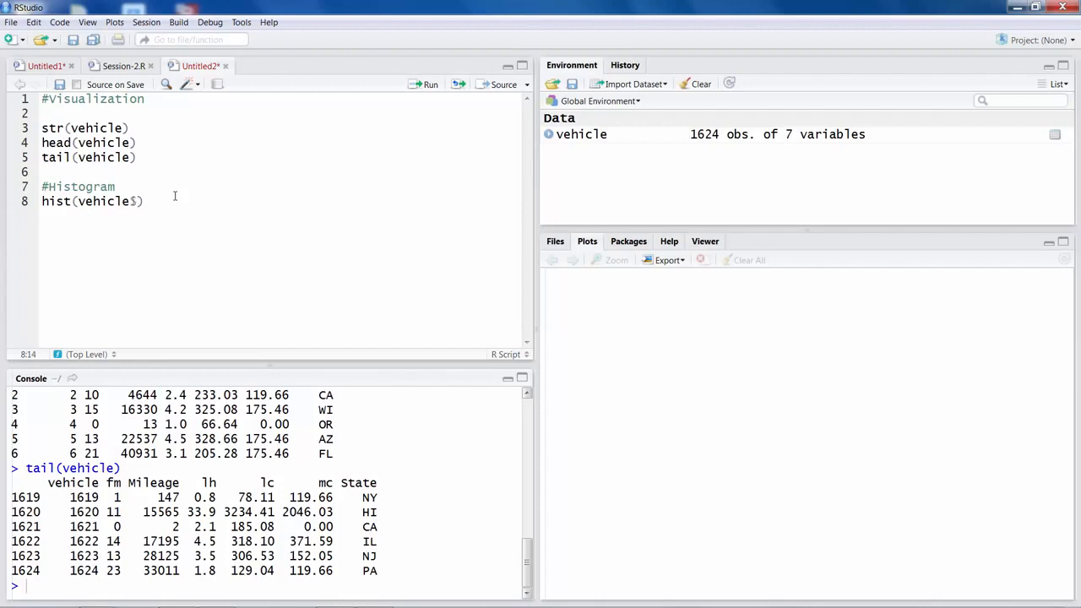
pyautogui.write('$lc')
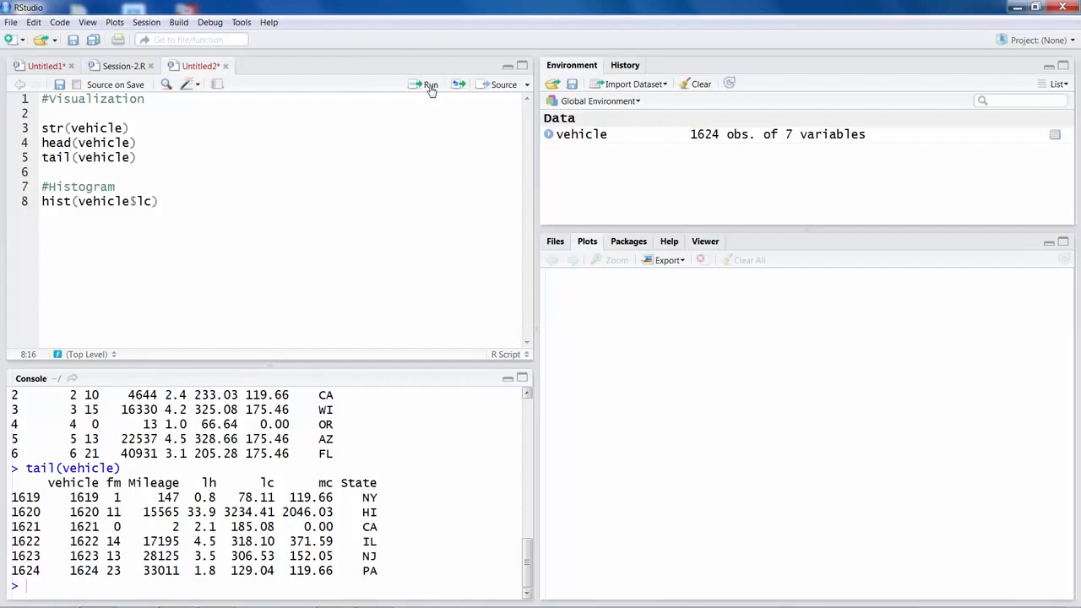
pyautogui.click(425, 84)
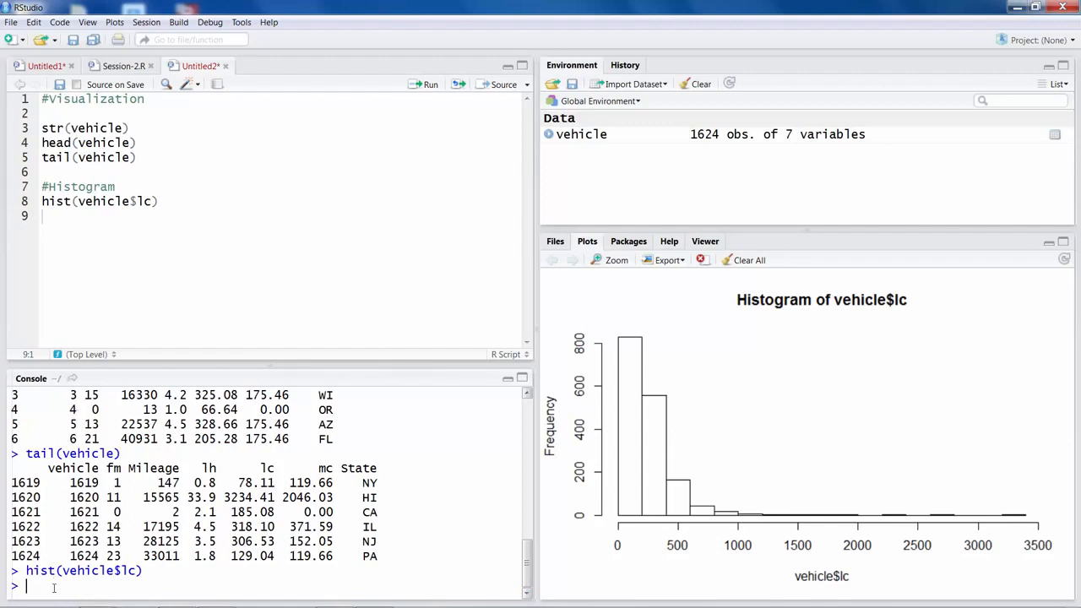
# Look up the ?hist help page in the console and read through it
pyautogui.write('?')
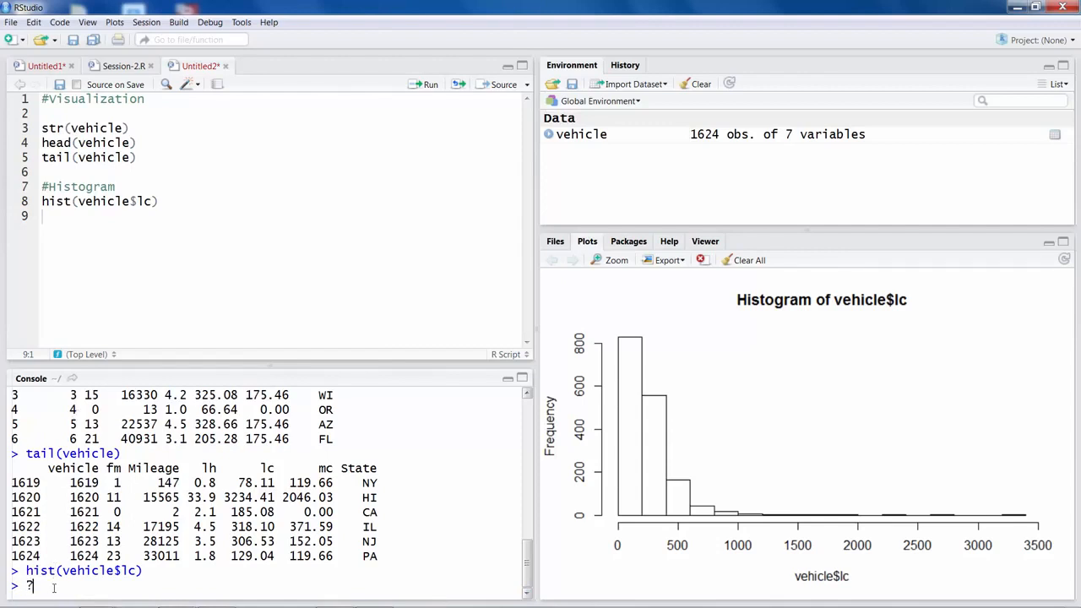
pyautogui.write('hist')
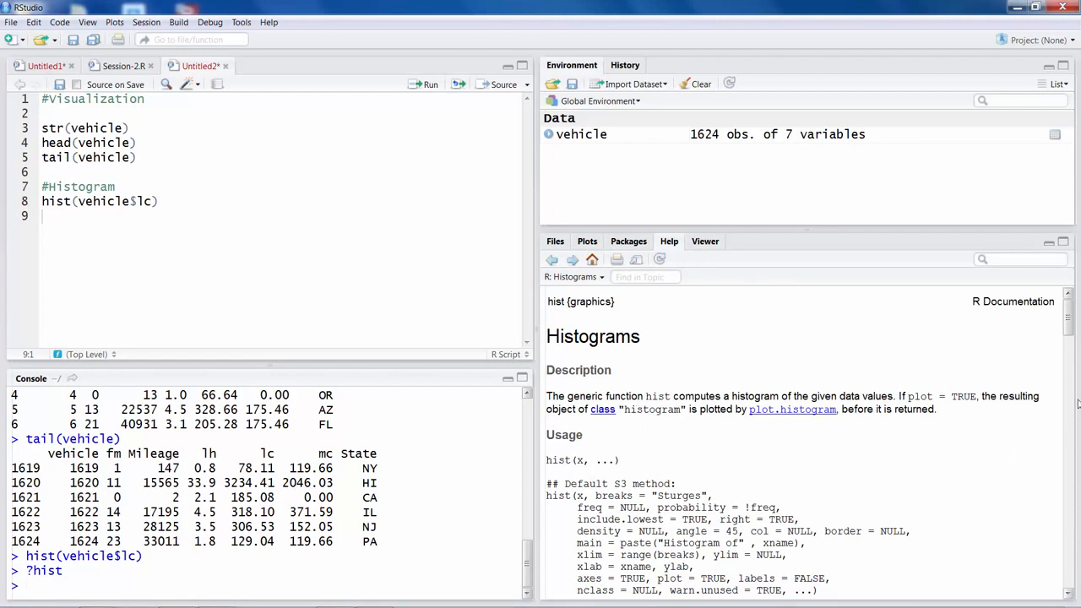
pyautogui.scroll(-3)
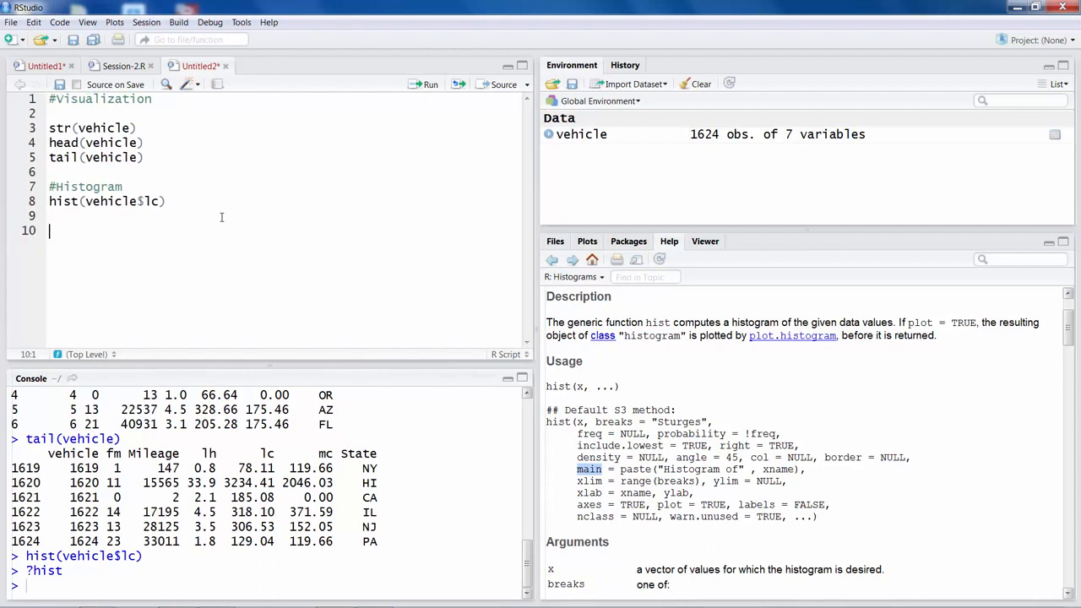
# Begin a second hist(vehicle$lc, call ready for extra arguments
pyautogui.write('hist')
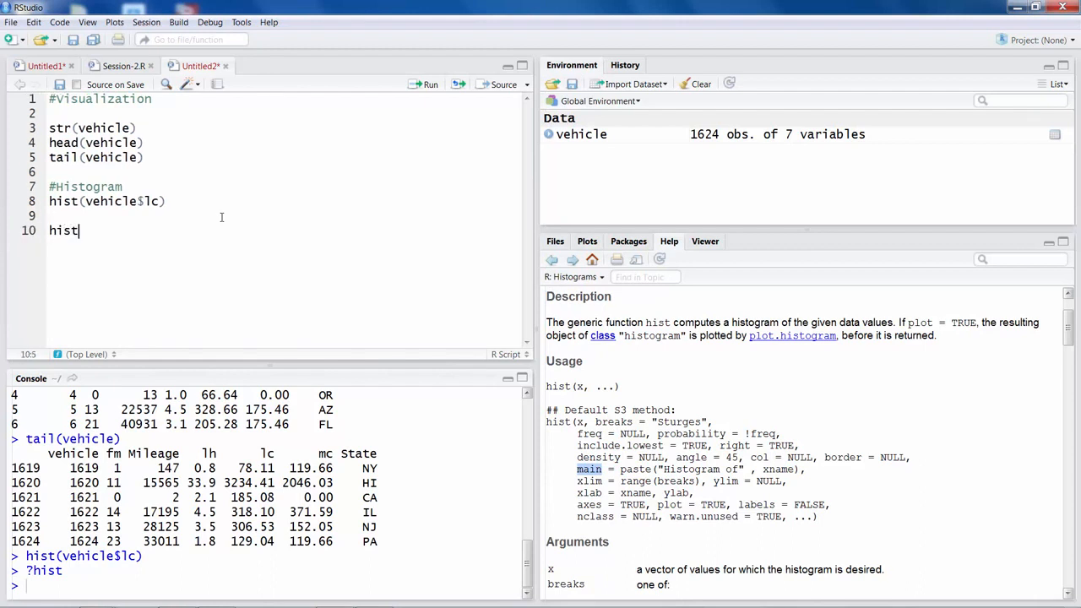
pyautogui.write('(vehicle$lc)')
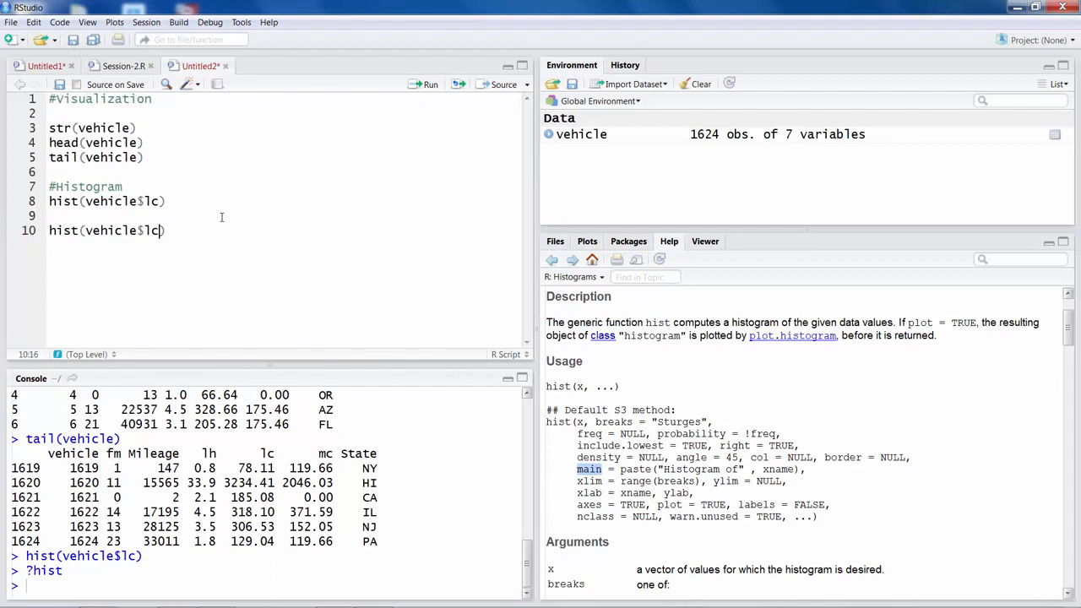
pyautogui.write(',')
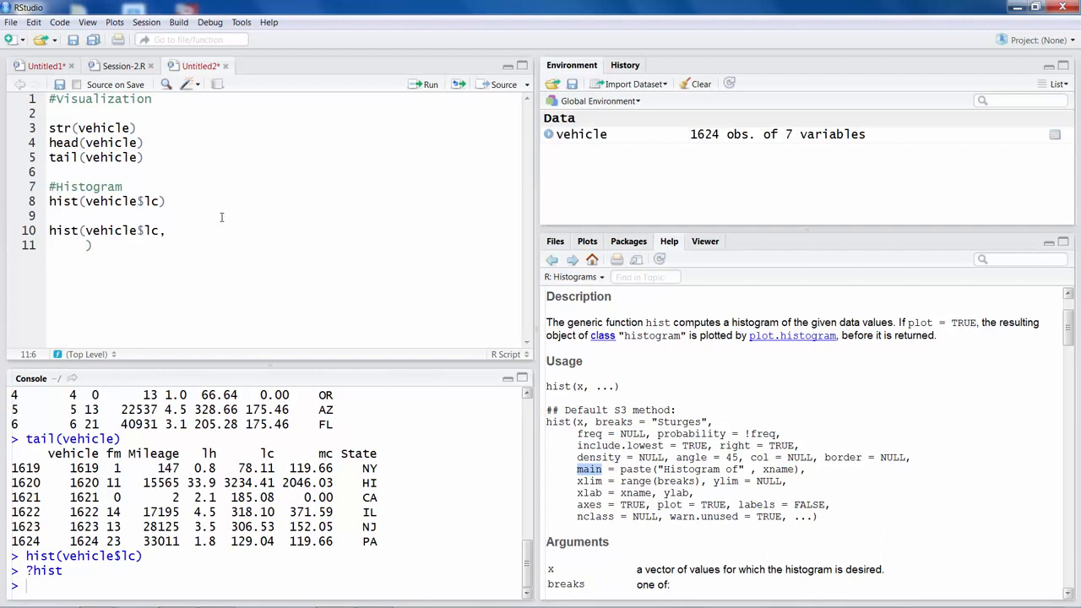
# Give the histogram breaks=30 and xlim=c(0,1500) on separate lines
pyautogui.write('b')
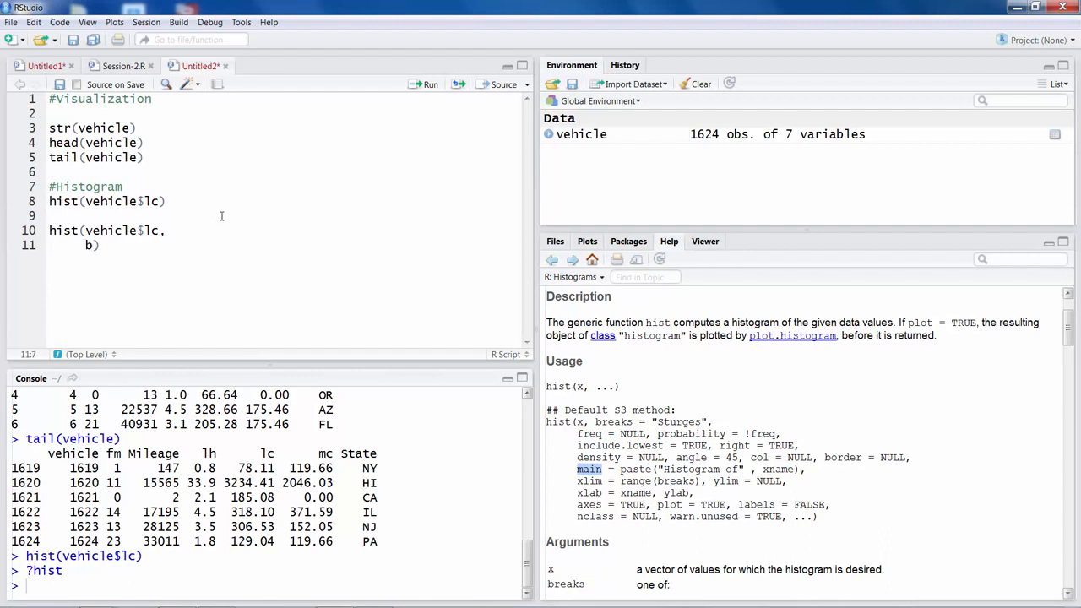
pyautogui.write('reaks')
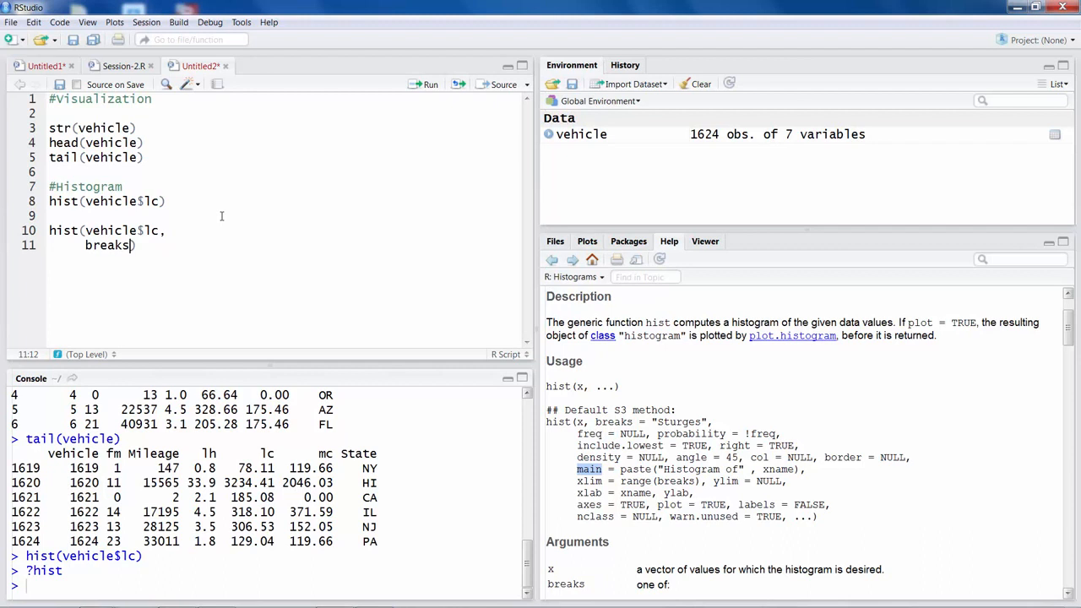
pyautogui.write('=30')
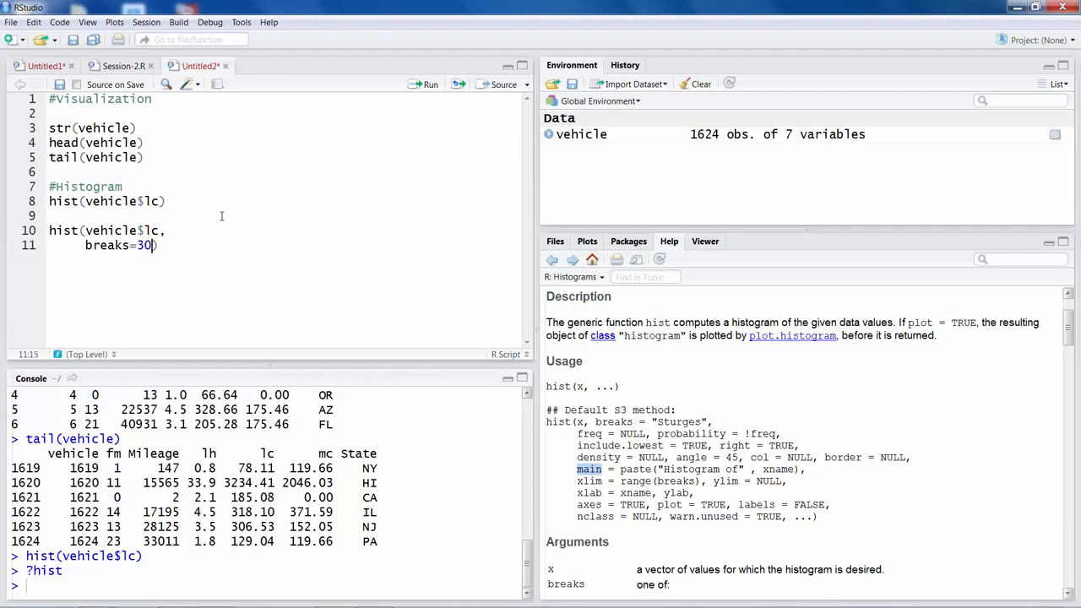
pyautogui.write(',')
pyautogui.press('enter')
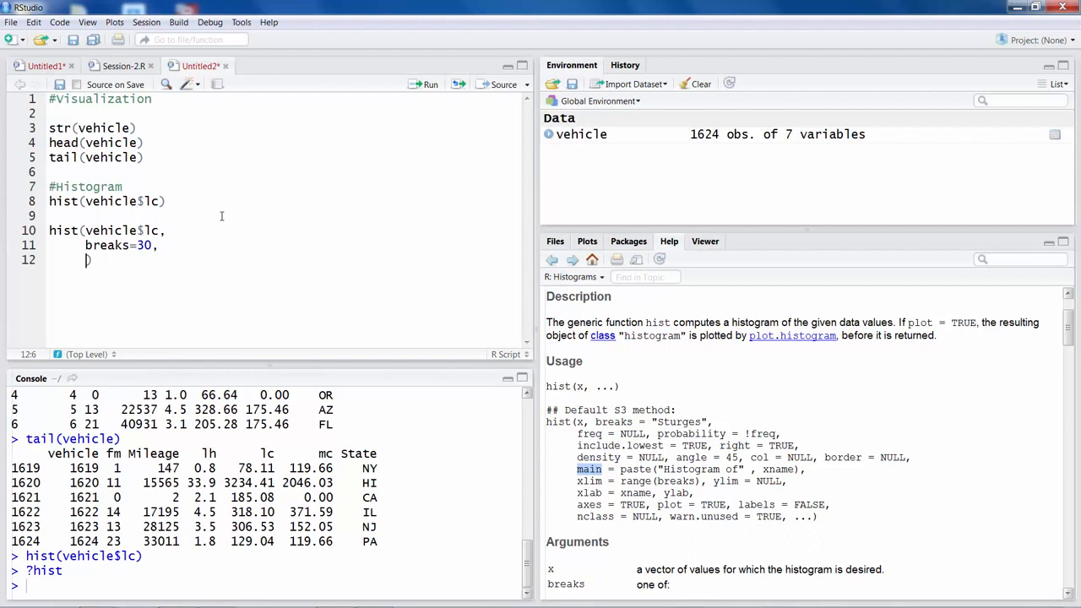
pyautogui.write('xlim')
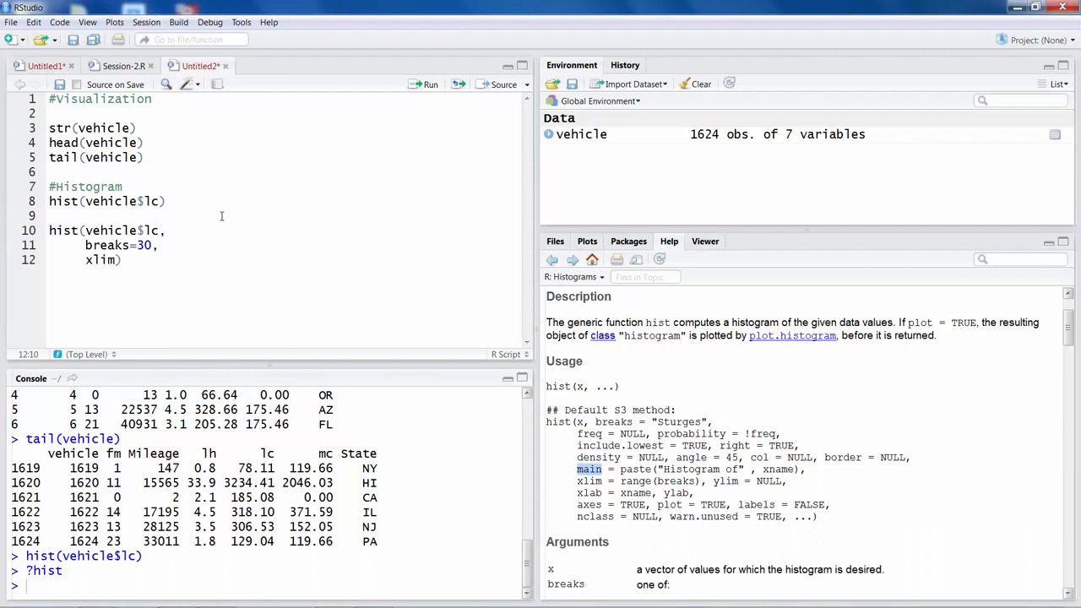
pyautogui.write('=')
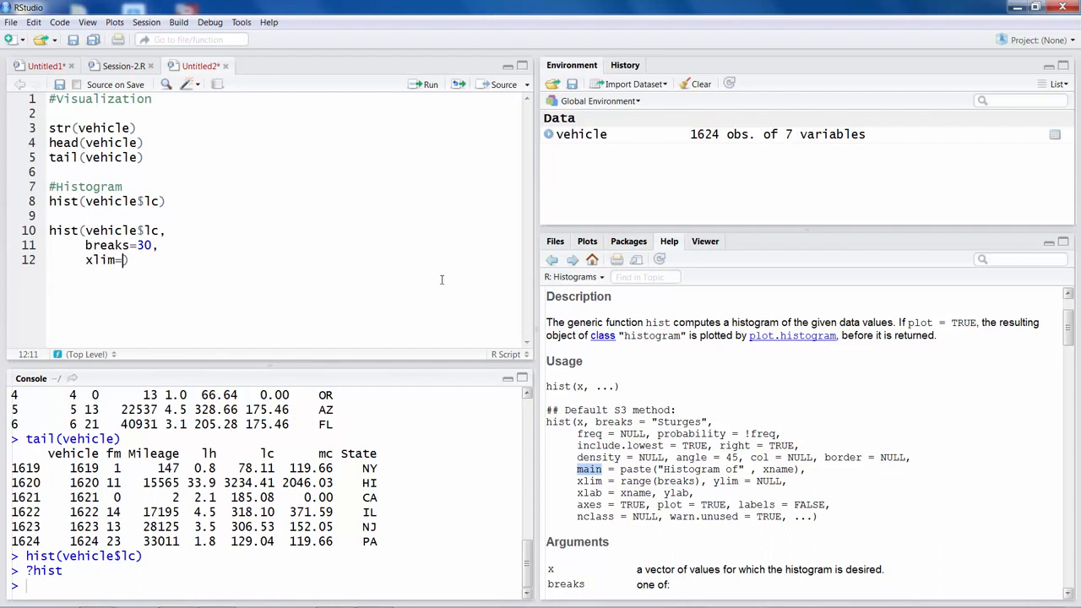
pyautogui.write('c(')
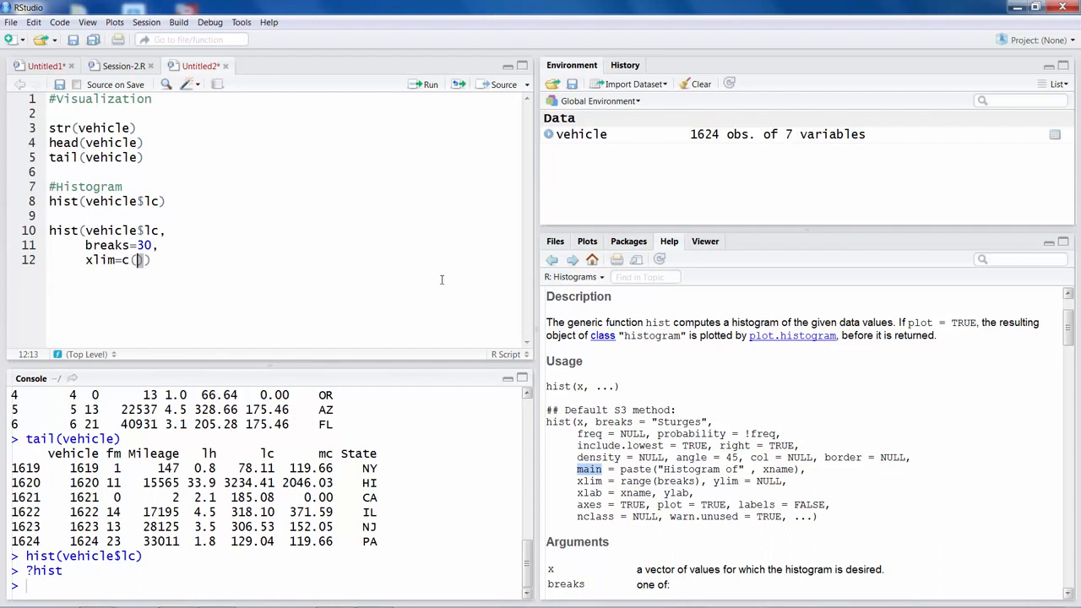
pyautogui.write('0,1500)')
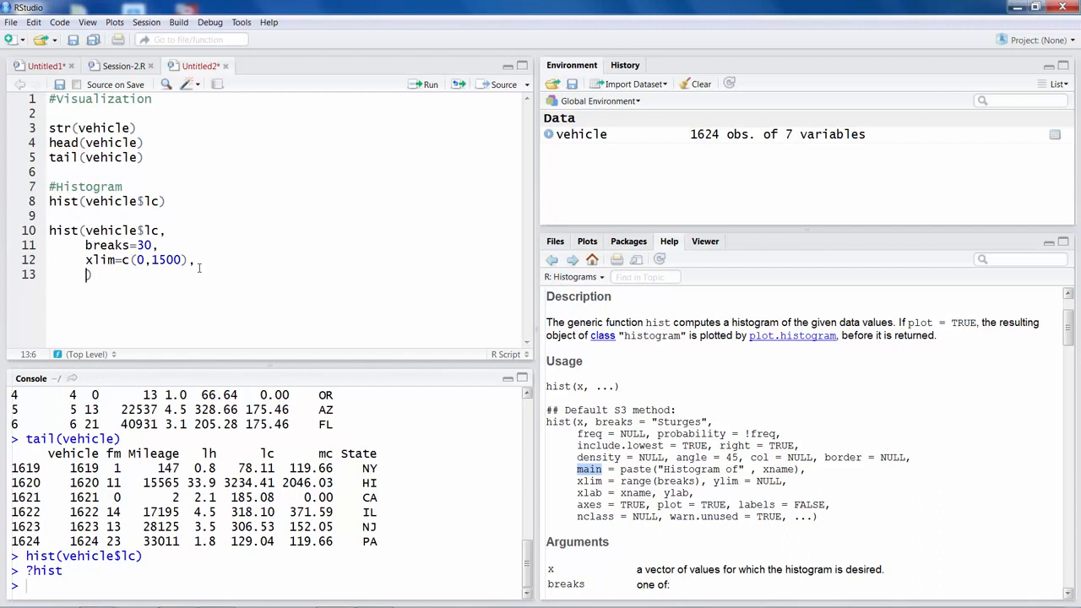
# Start the ylim = c(0 argument for the y-axis range
pyautogui.write('ylim =')
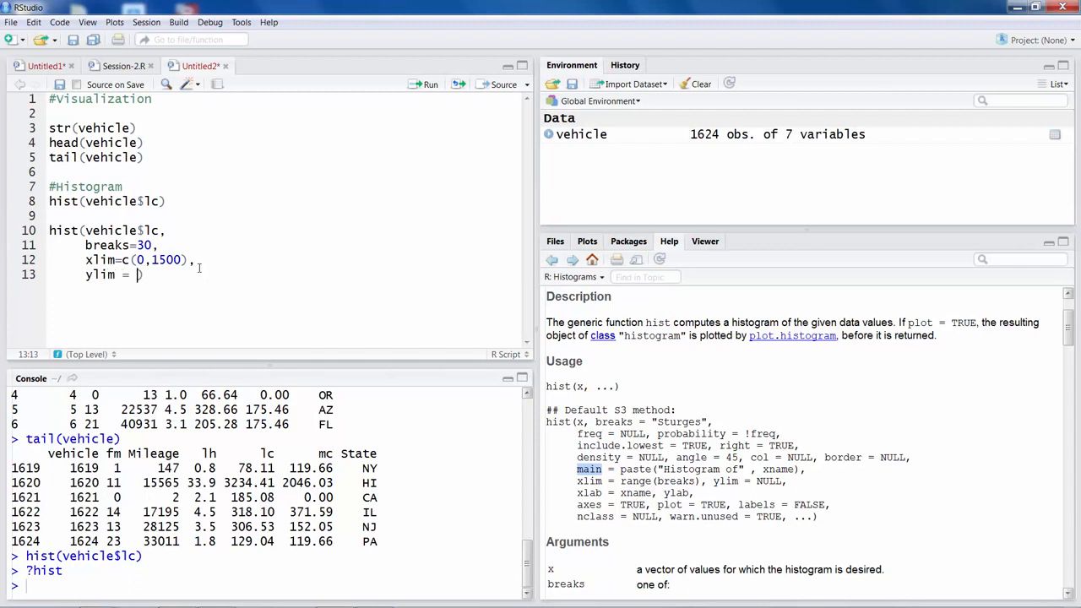
pyautogui.write('c(0,')
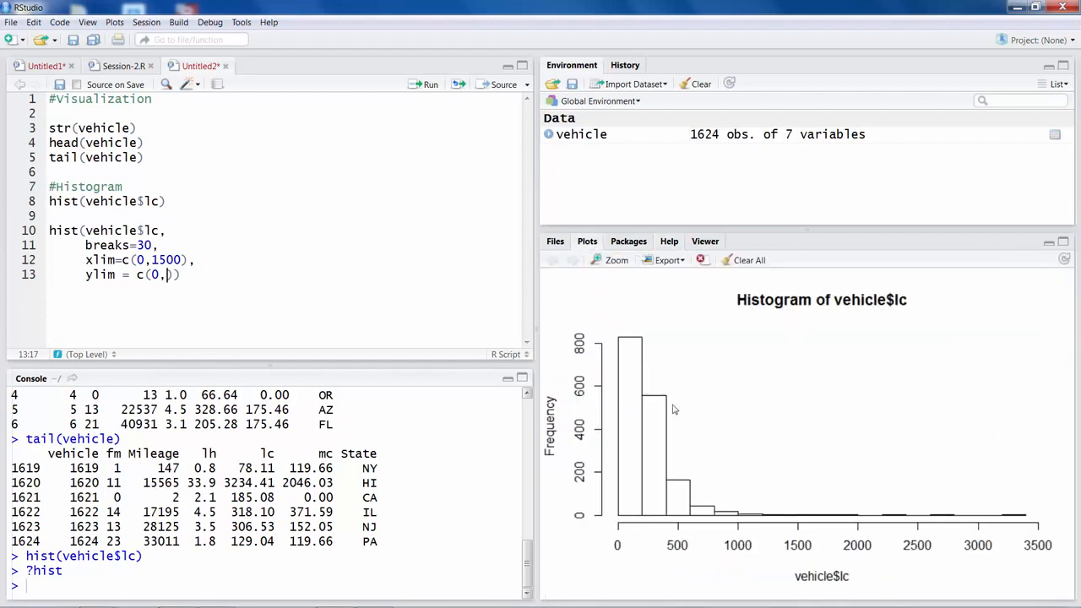
pyautogui.moveTo(598, 382)
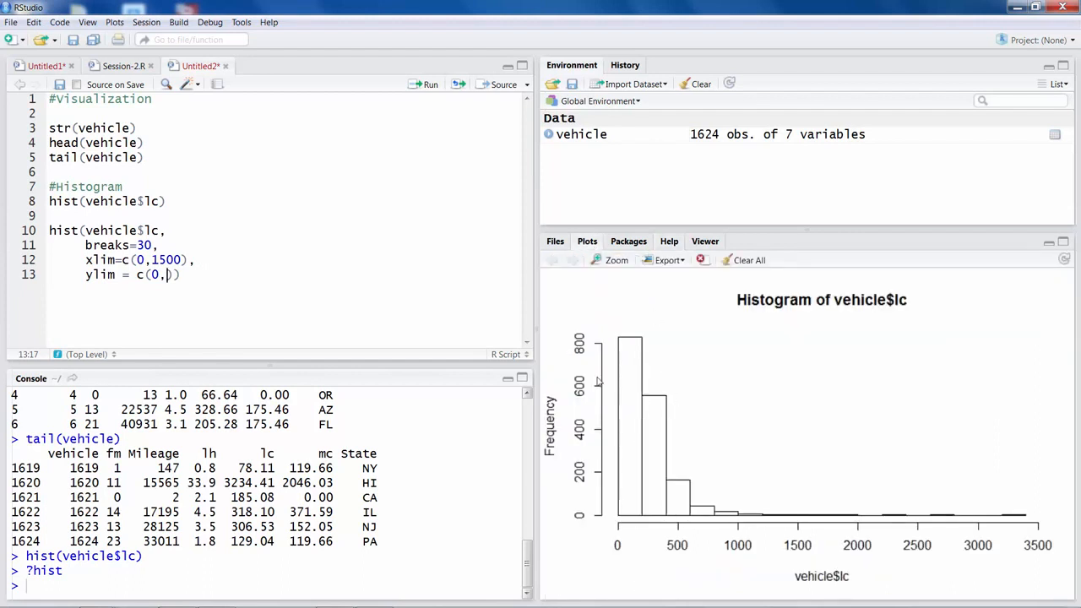
pyautogui.moveTo(621, 353)
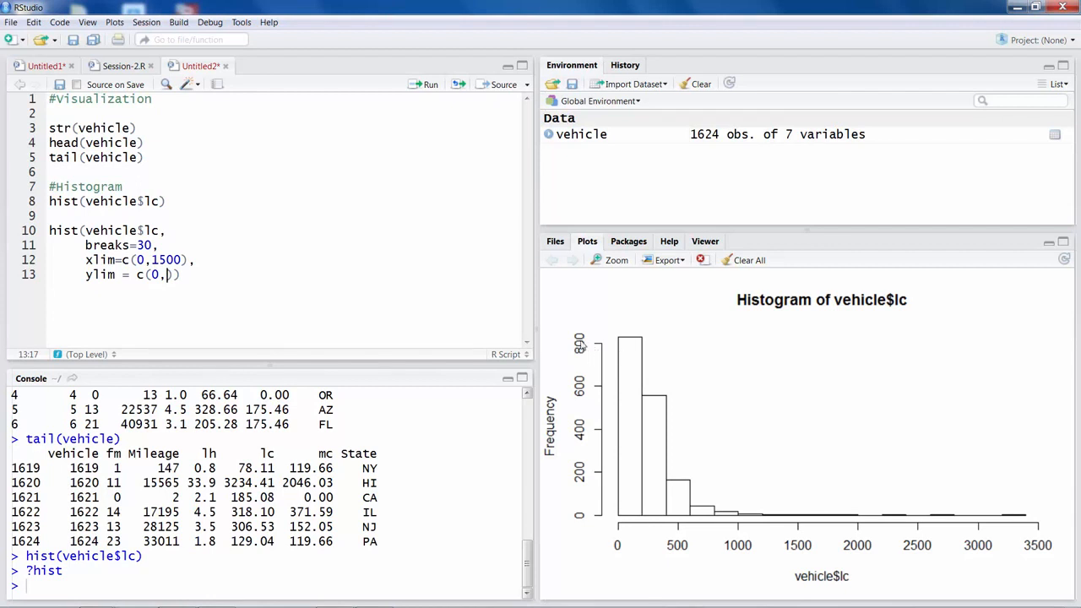
pyautogui.moveTo(209, 321)
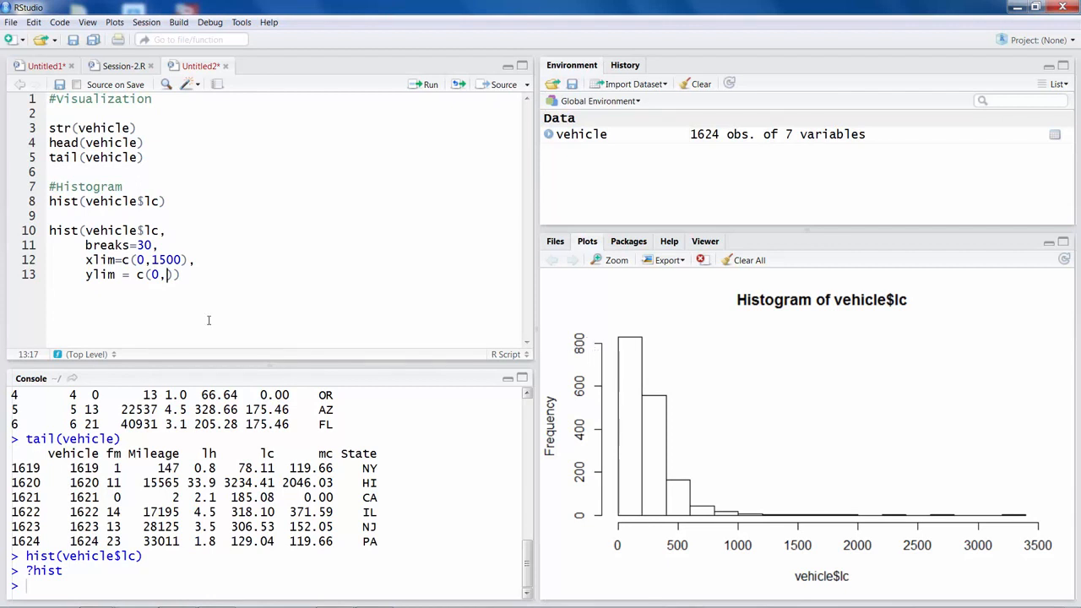
# Finish ylim at 1000, add col = "green" and xlab = "Labor Cost"
pyautogui.write('1000),')
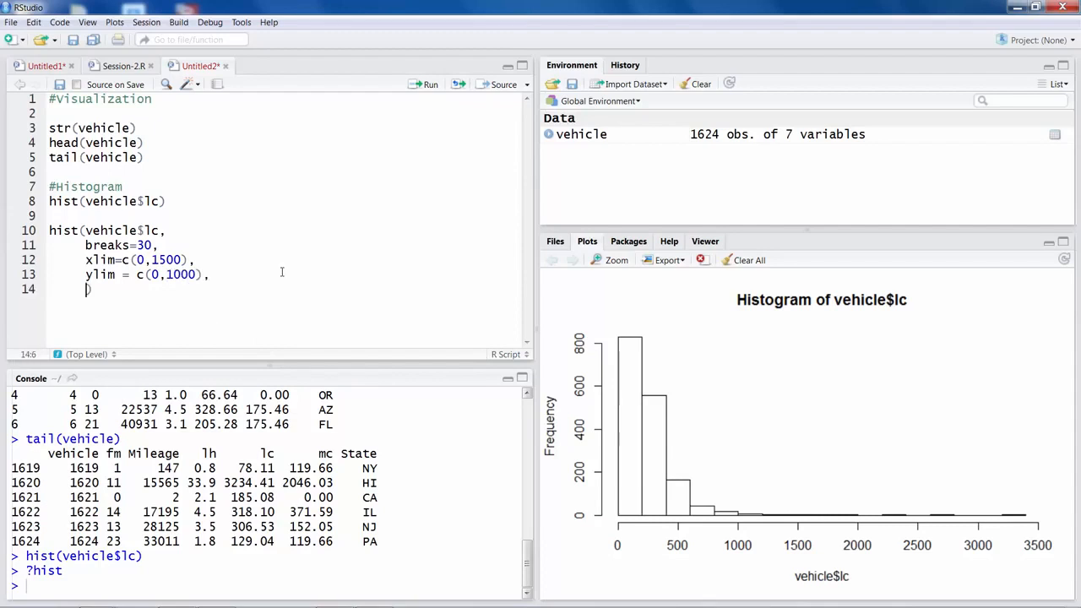
pyautogui.write('col')
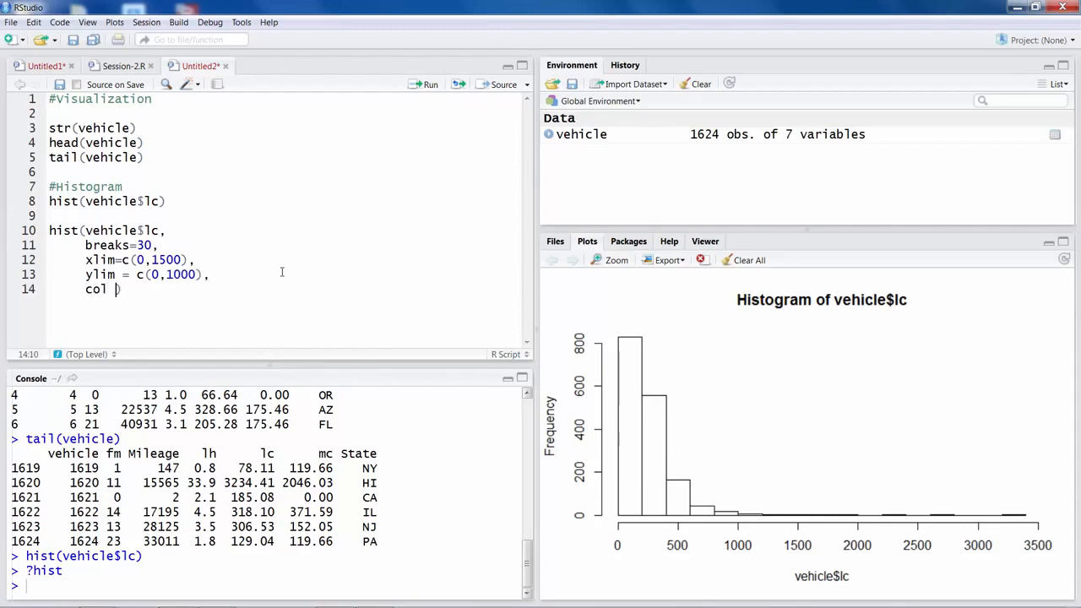
pyautogui.write('= "green",')
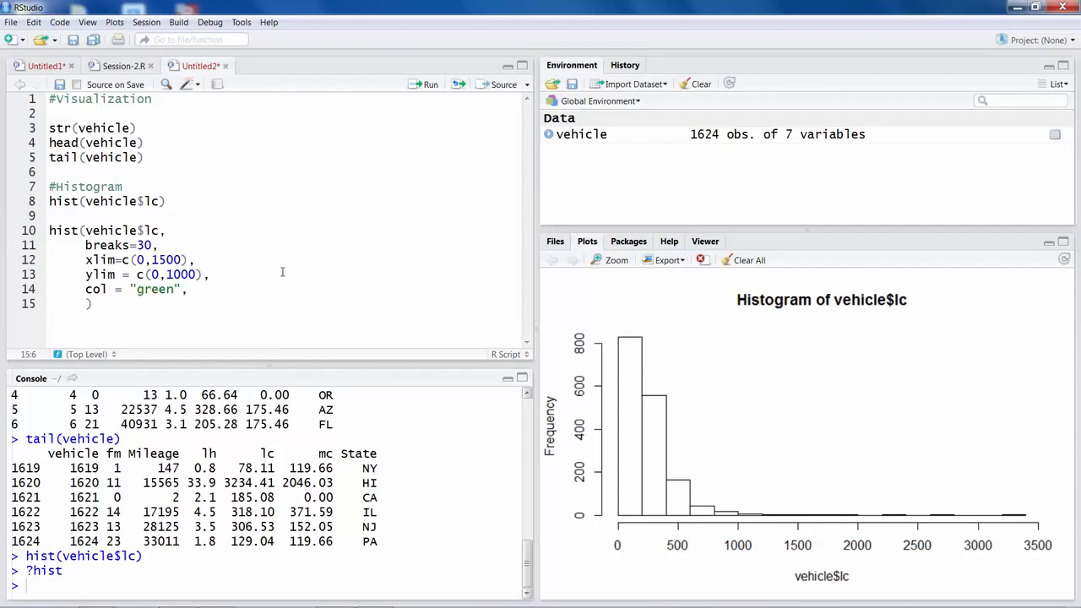
pyautogui.write('xlab = "Labor Cost",')
pyautogui.write('main = "Histogram of Labor Cost")')
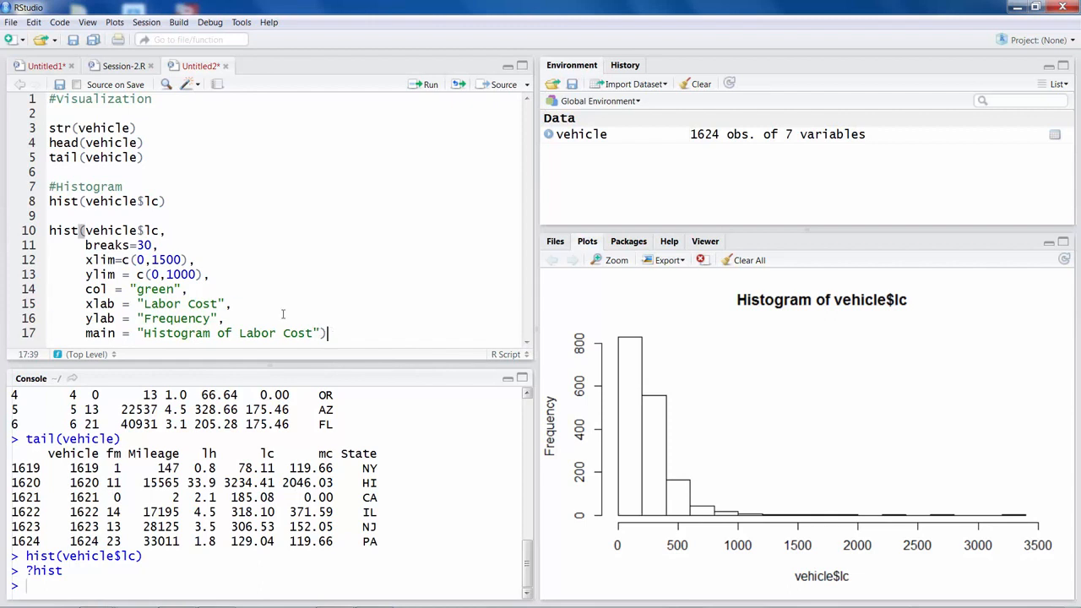
# Run the customised hist call to draw the green Histogram of Labor Cost
pyautogui.moveTo(49, 230); pyautogui.dragTo(328, 333)
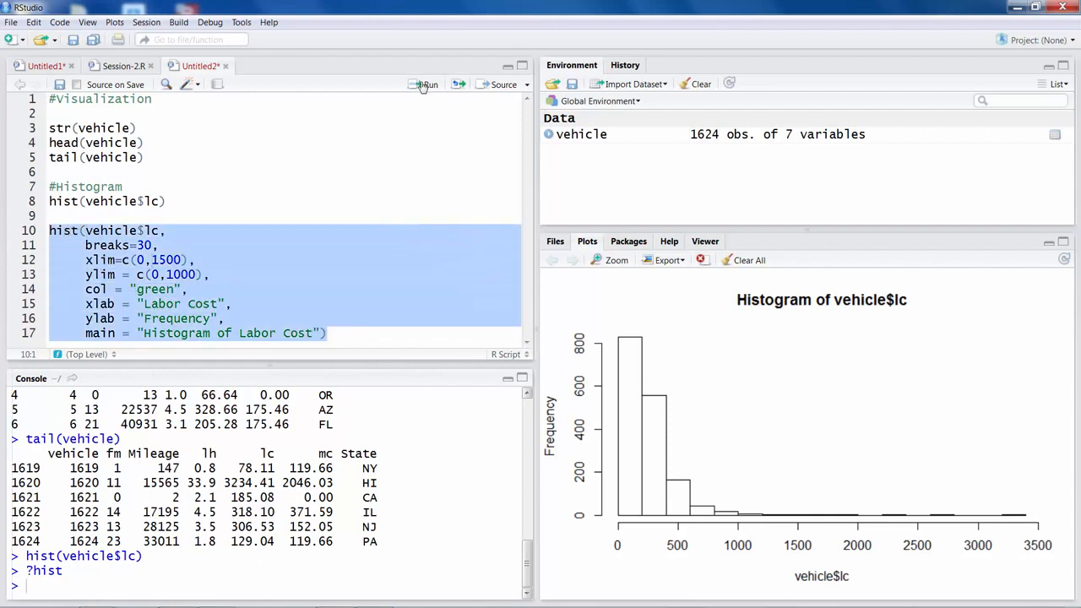
pyautogui.click(425, 84)
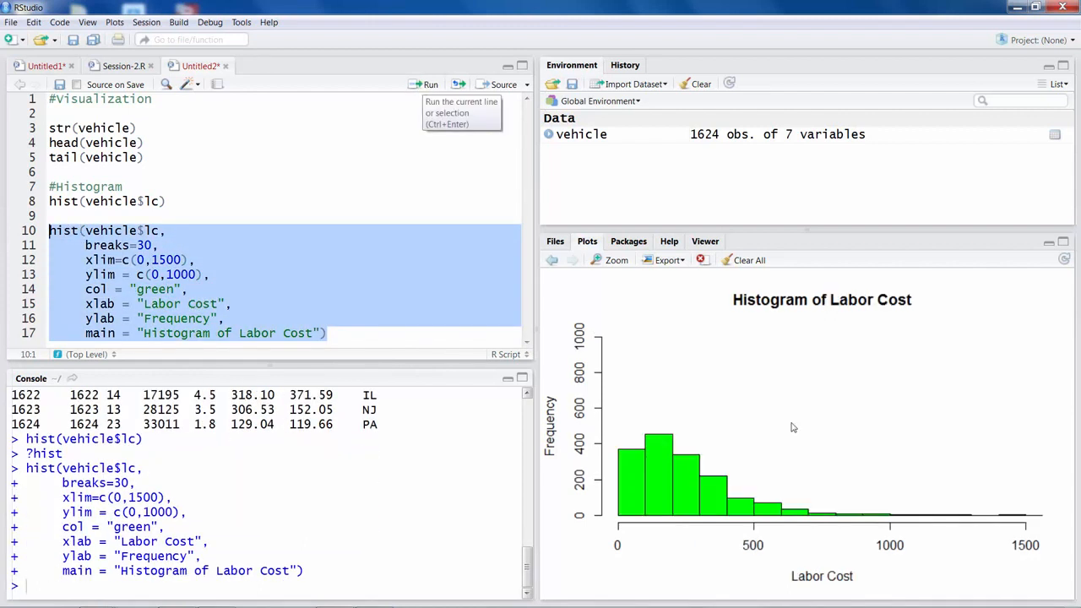
pyautogui.moveTo(662, 466)
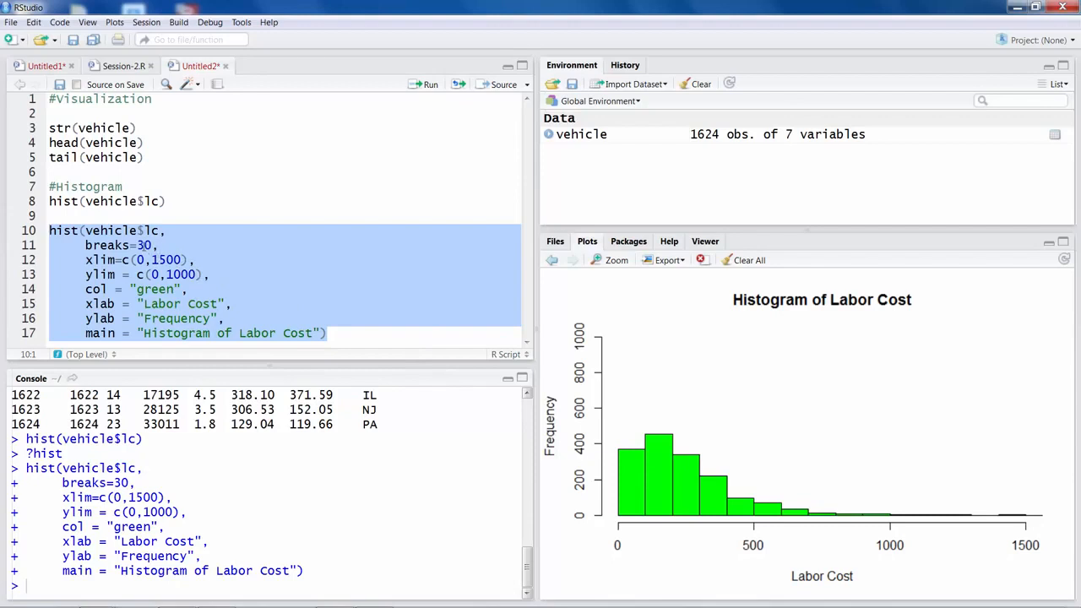
pyautogui.moveTo(639, 498)
pyautogui.write('5')
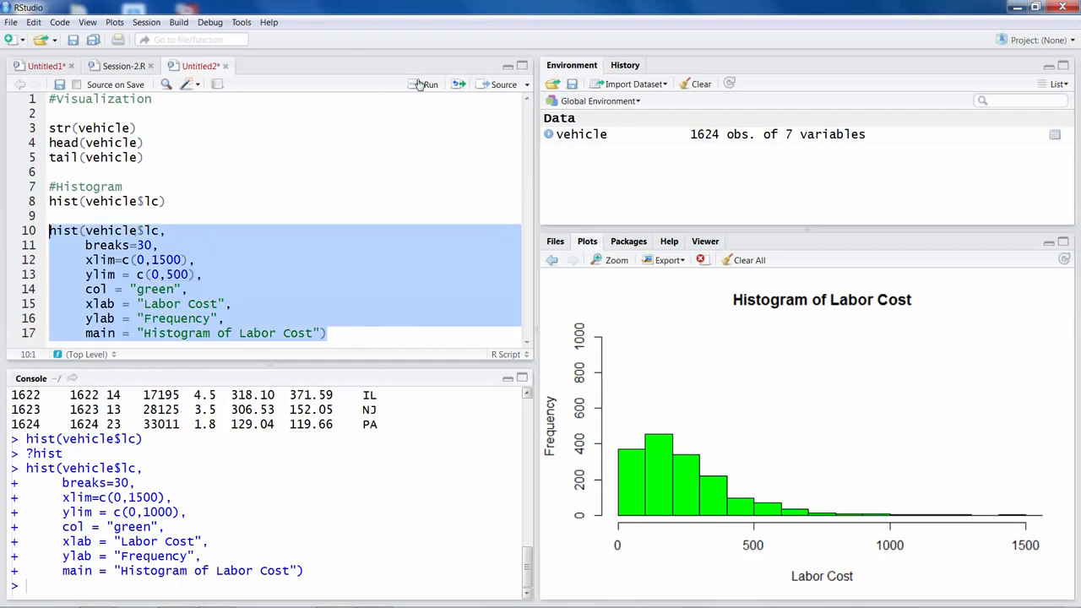
# Rerun with the smaller y range, then change the bar colour to blue
pyautogui.click(426, 84)
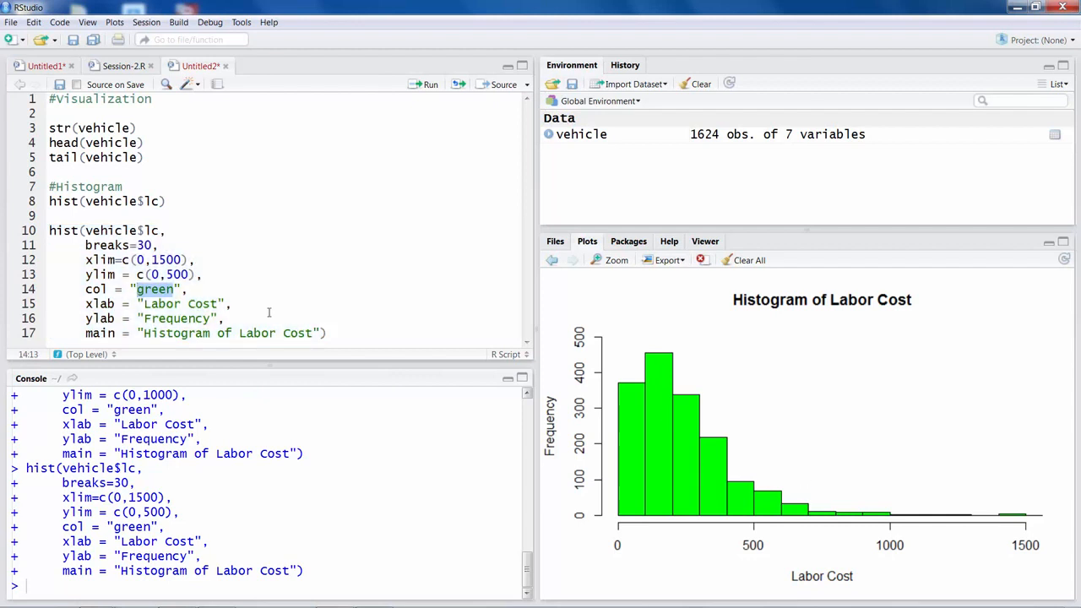
pyautogui.write('blue')
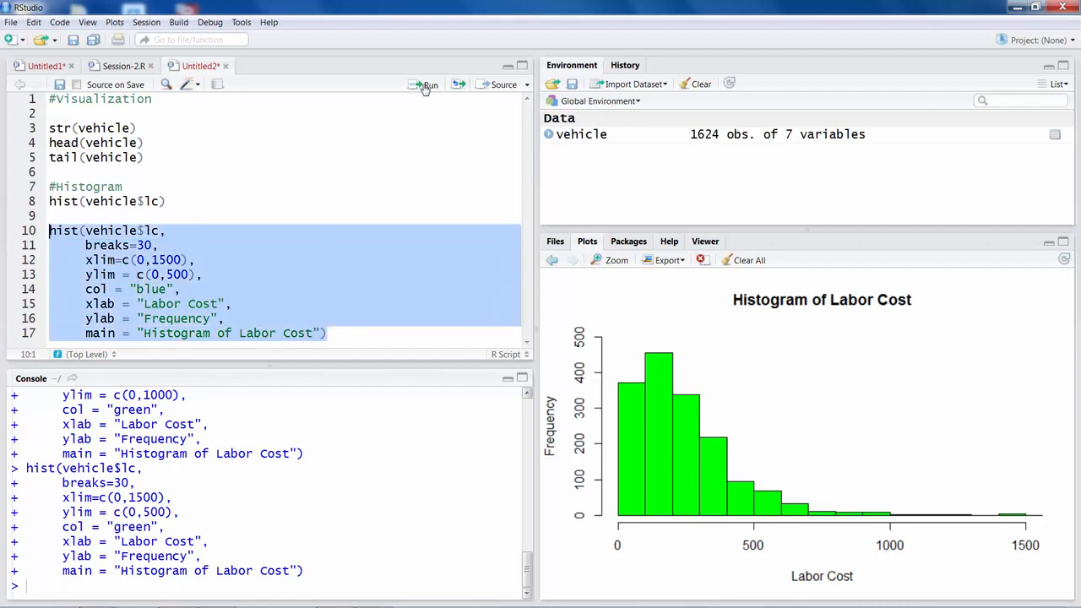
# Rerun the hist() lines so the Labor Cost histogram draws with blue bars
pyautogui.click(429, 84)
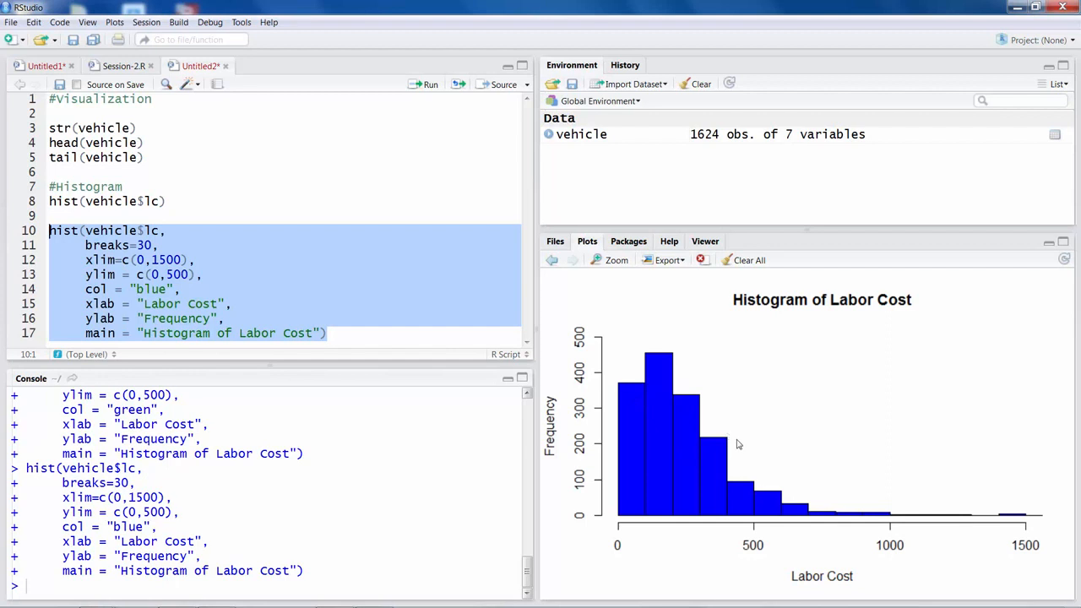
pyautogui.moveTo(645, 371)
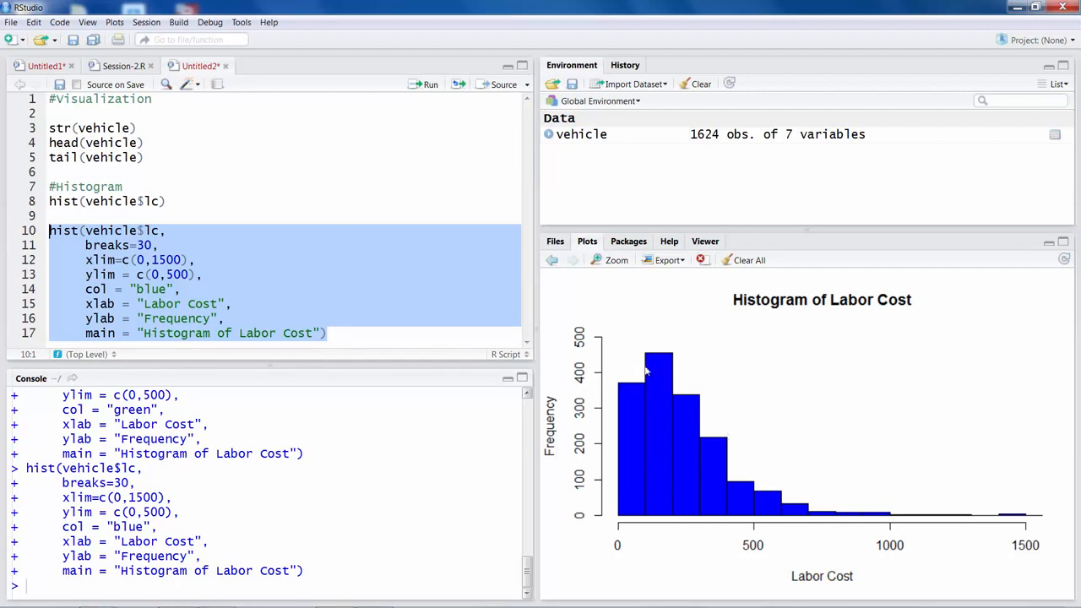
pyautogui.moveTo(901, 506)
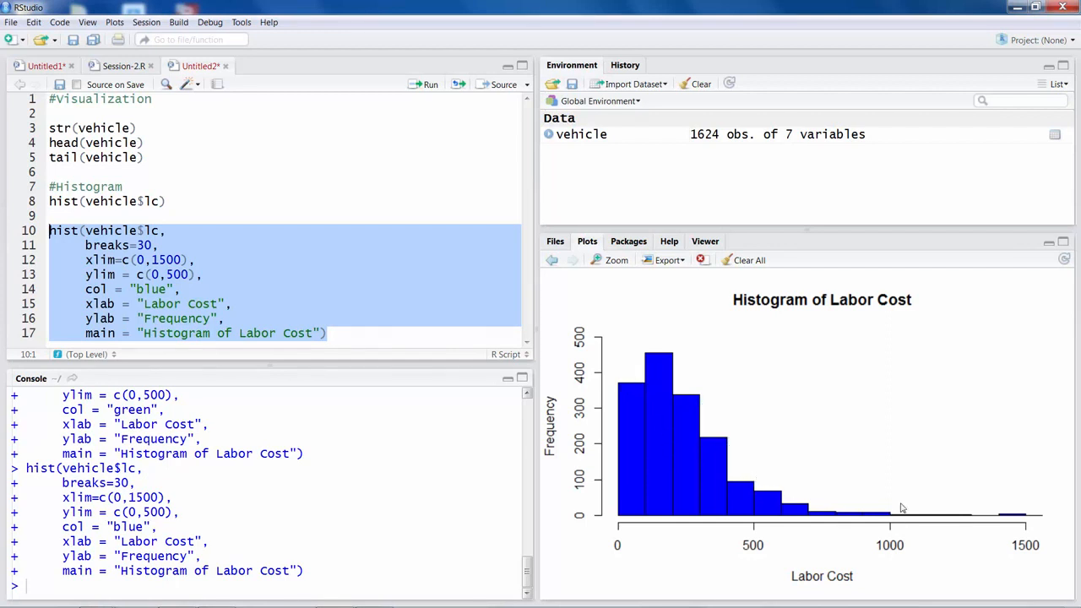
pyautogui.moveTo(732, 446)
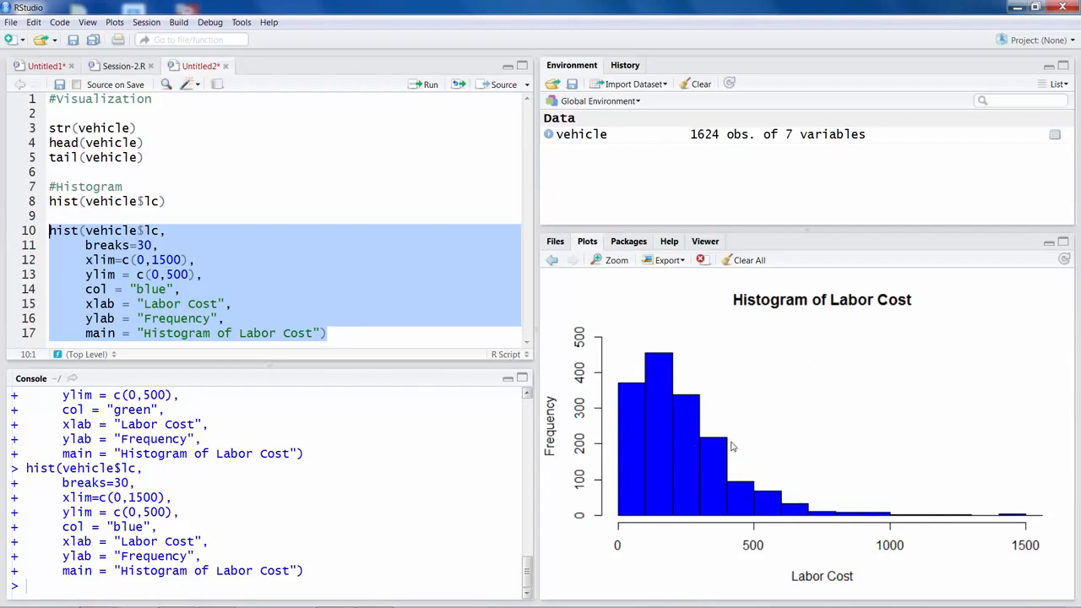
pyautogui.moveTo(687, 417)
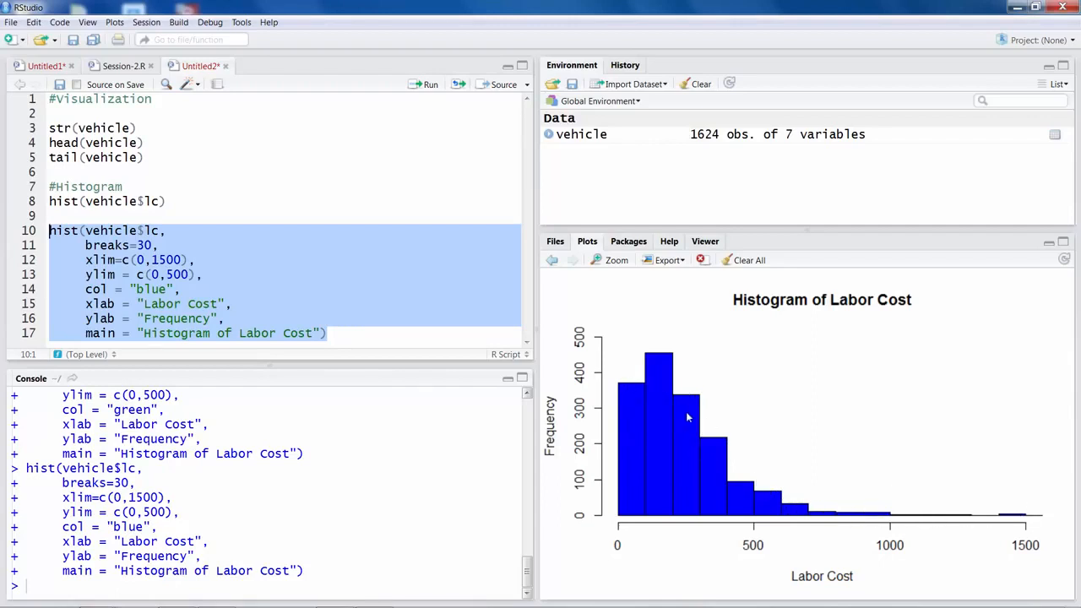
pyautogui.moveTo(623, 498)
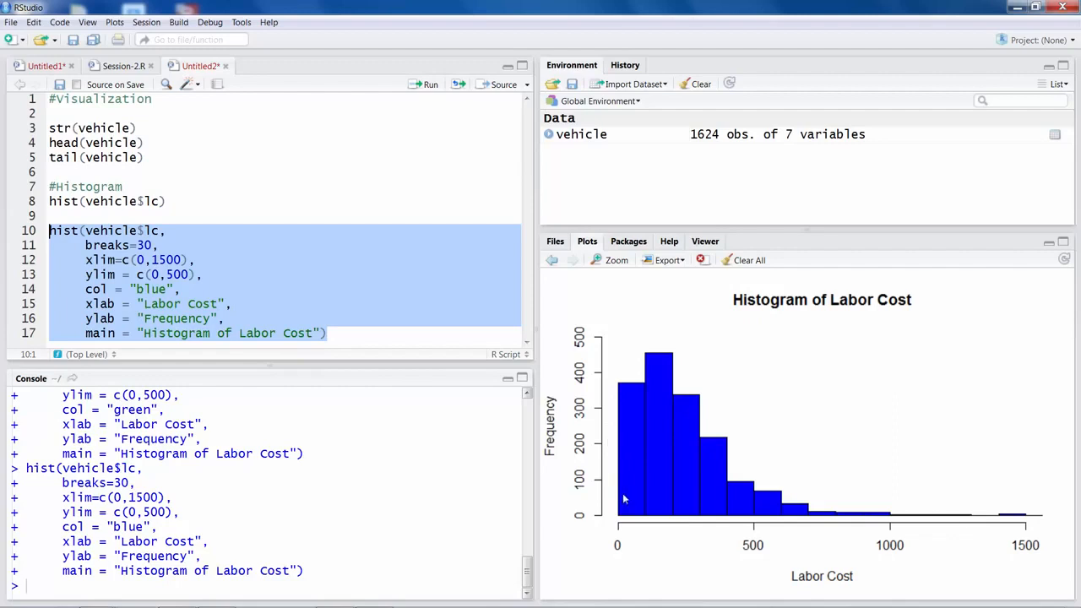
pyautogui.moveTo(624, 532)
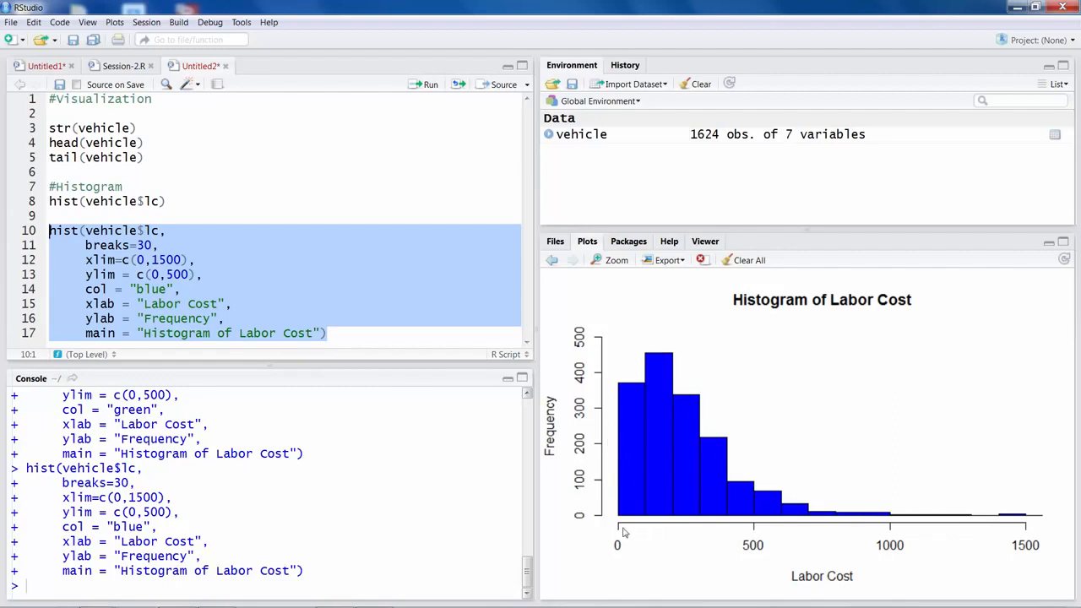
pyautogui.moveTo(700, 527)
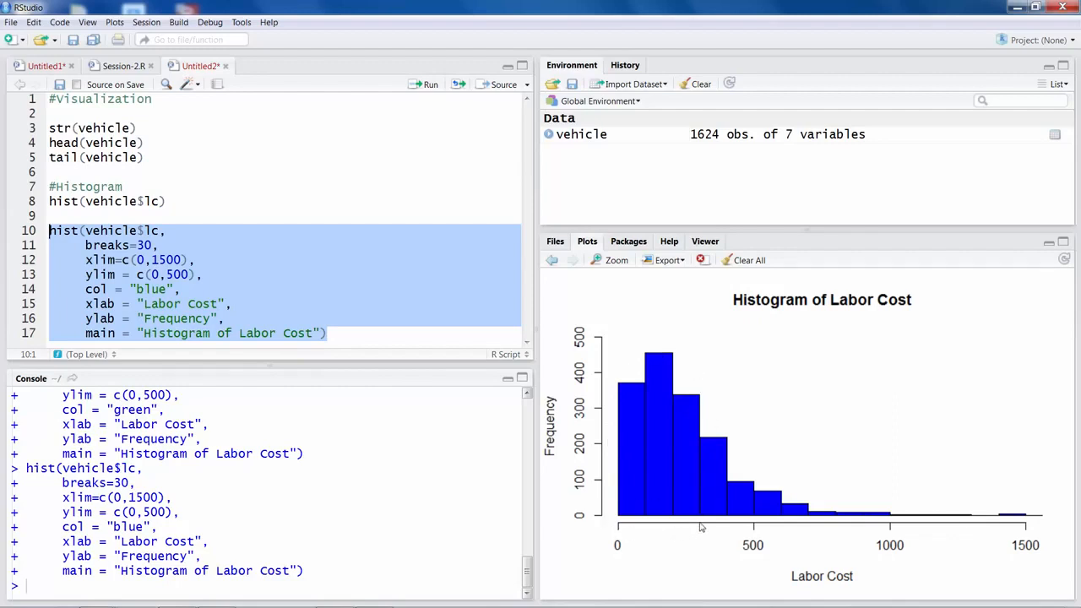
pyautogui.moveTo(649, 531)
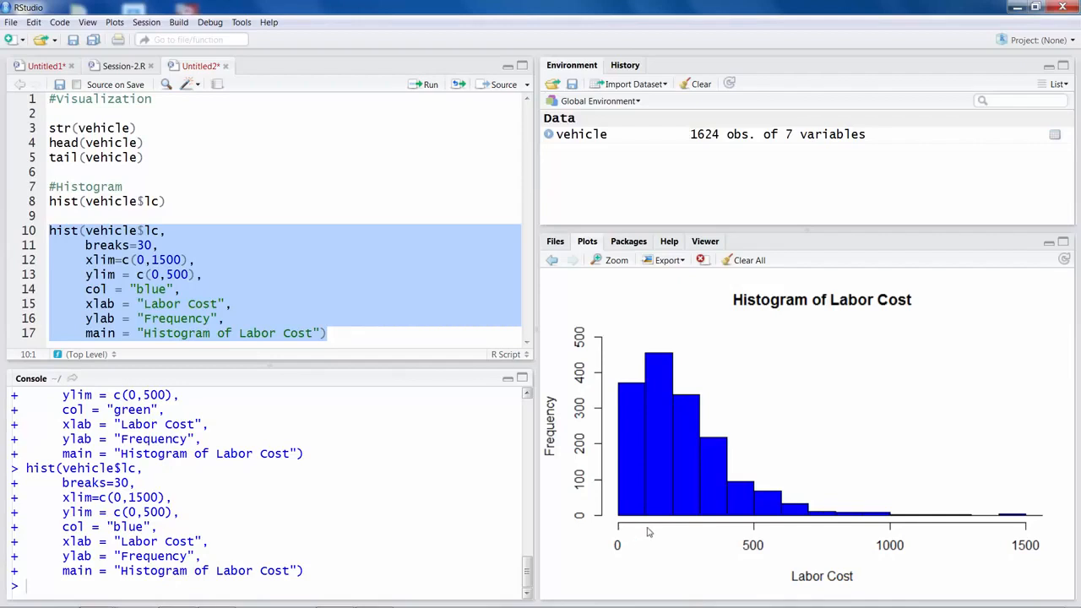
pyautogui.moveTo(669, 521)
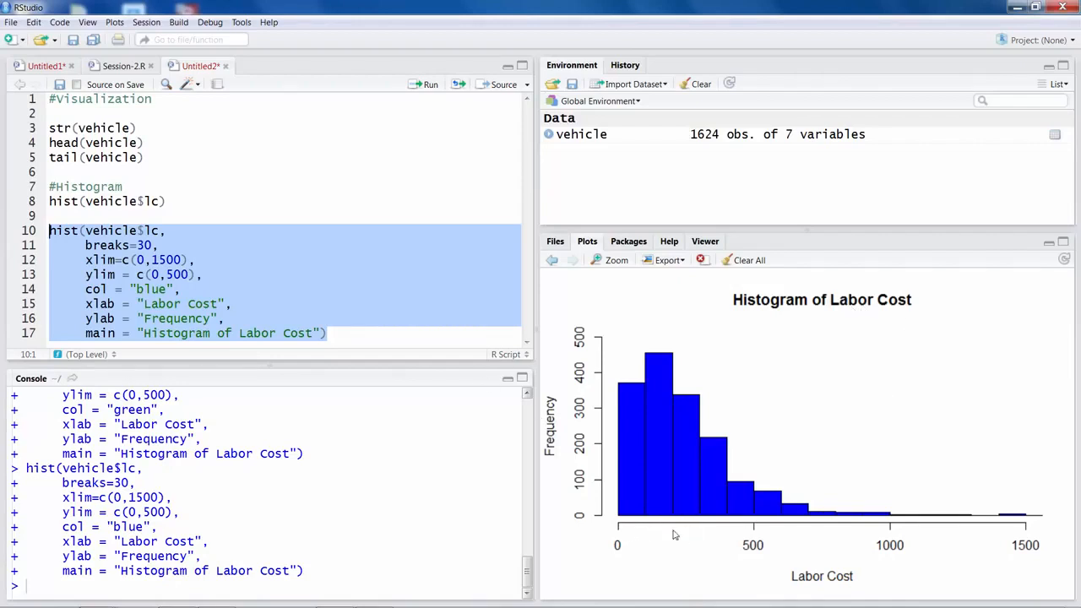
pyautogui.moveTo(695, 523)
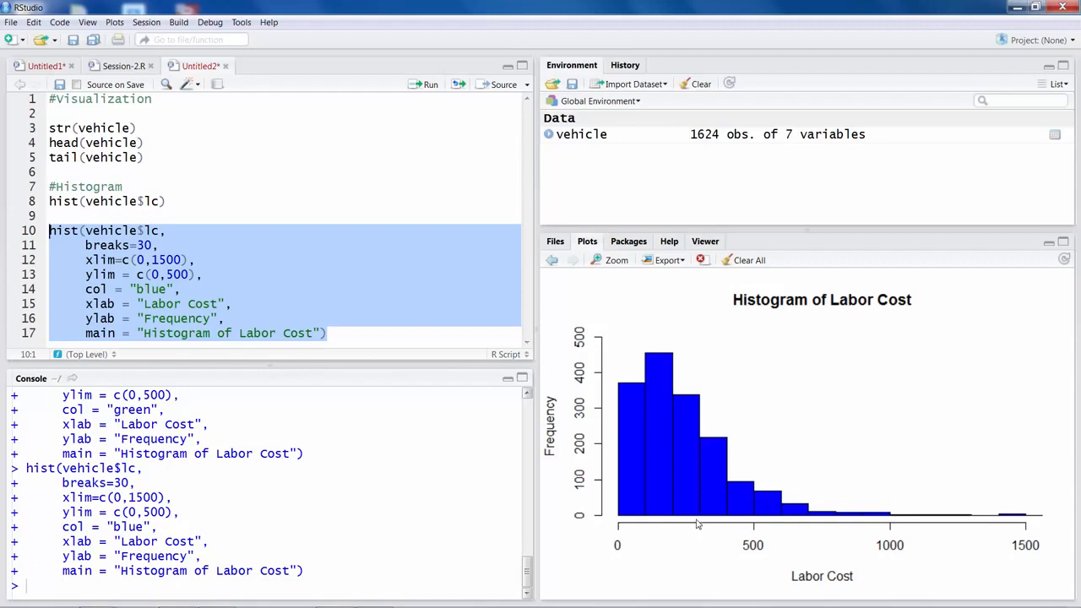
pyautogui.moveTo(1019, 526)
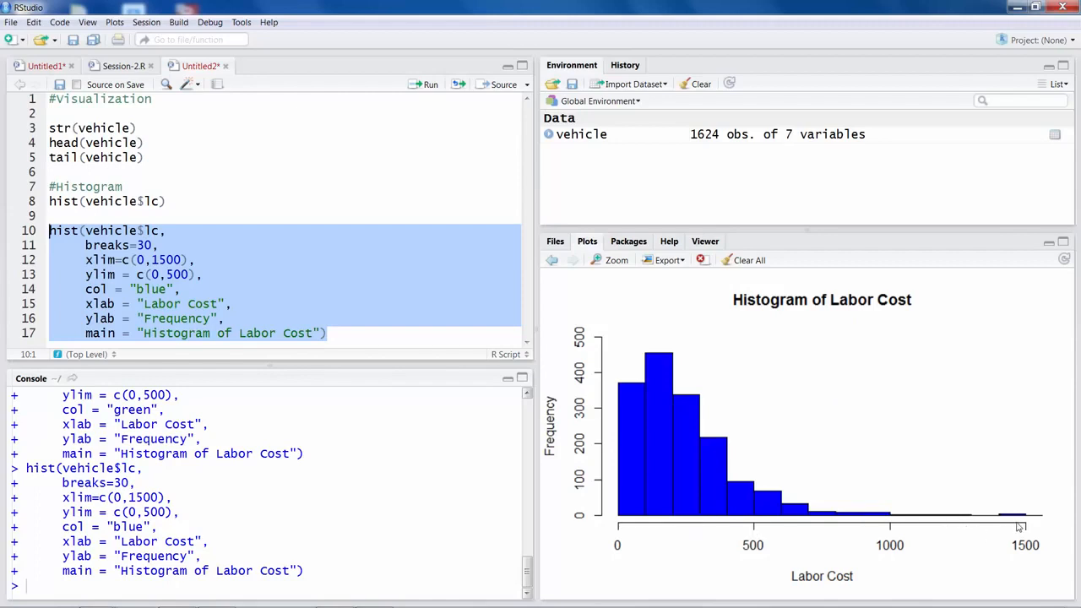
pyautogui.moveTo(993, 509)
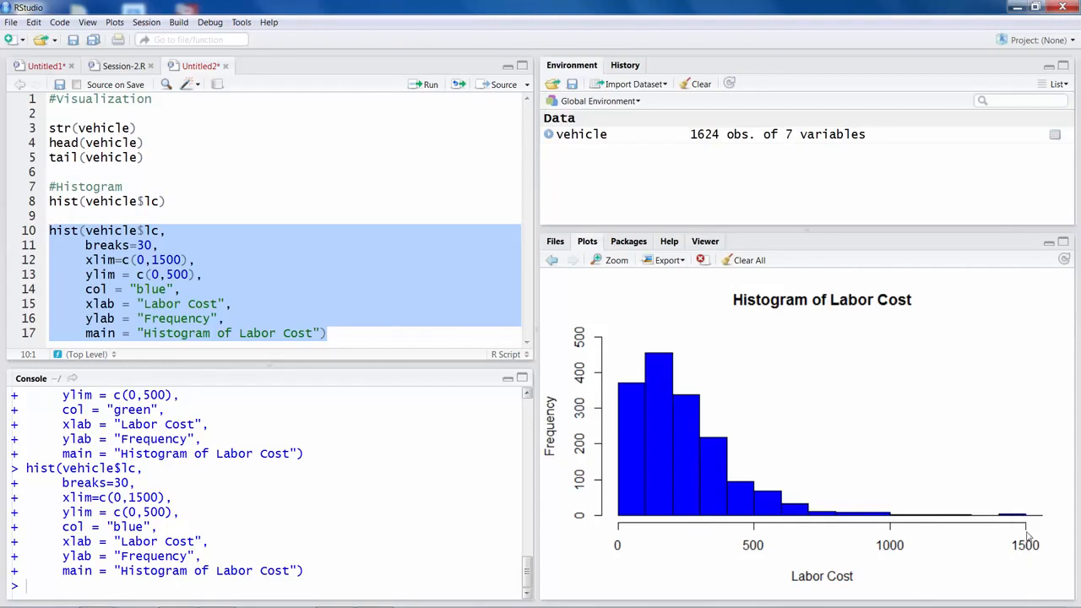
pyautogui.moveTo(952, 510)
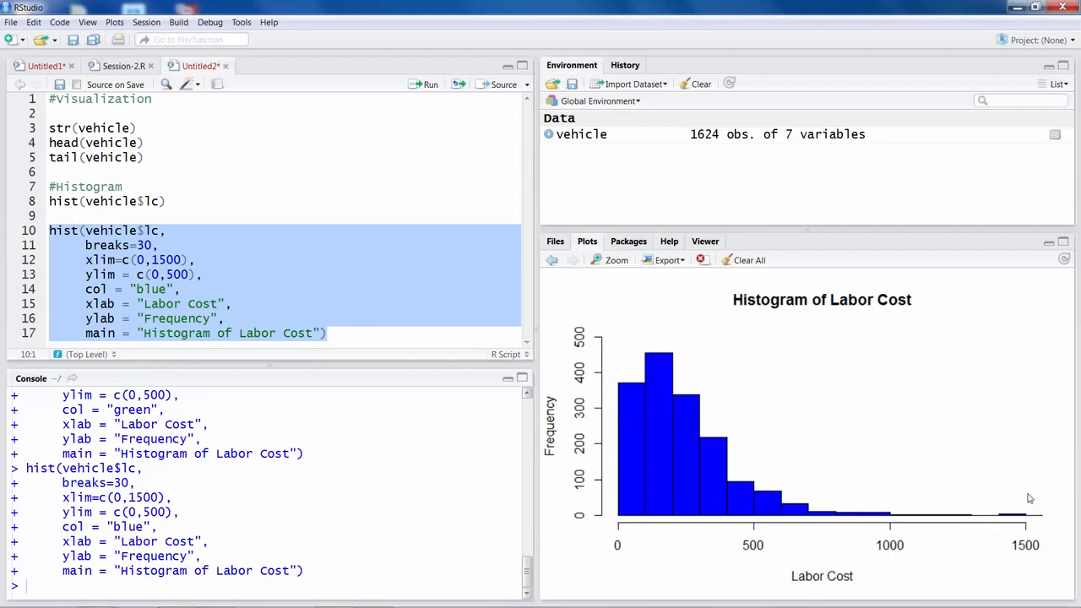
pyautogui.moveTo(864, 519)
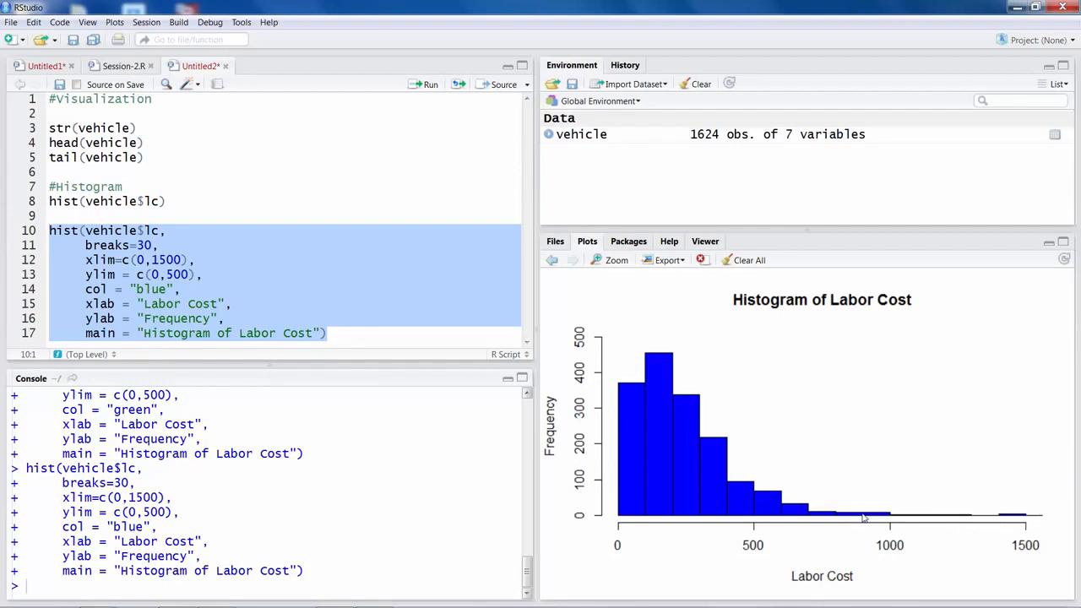
pyautogui.moveTo(668, 395)
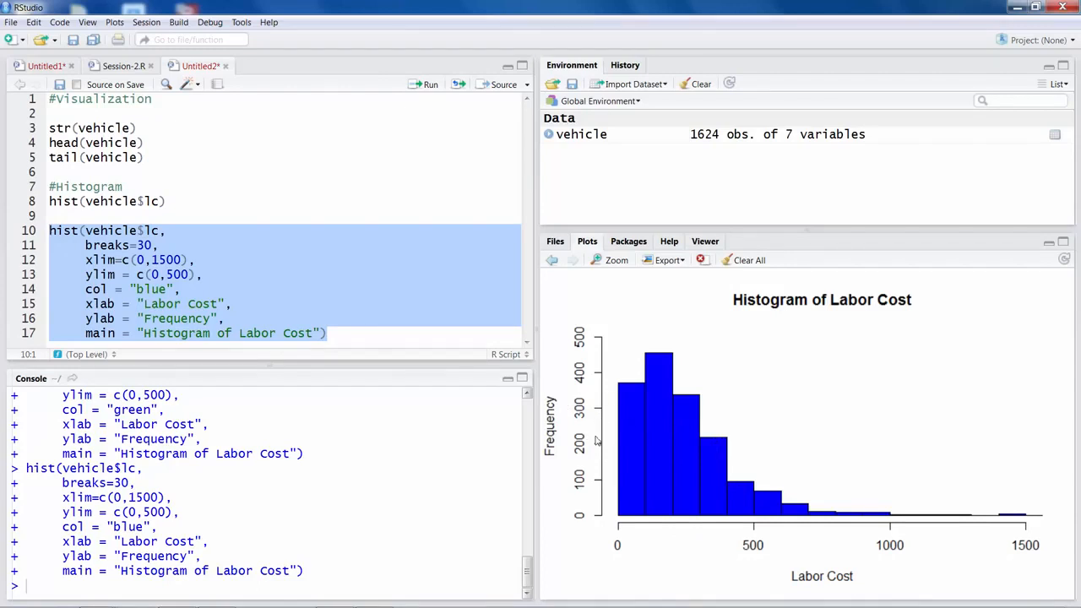
pyautogui.moveTo(770, 487)
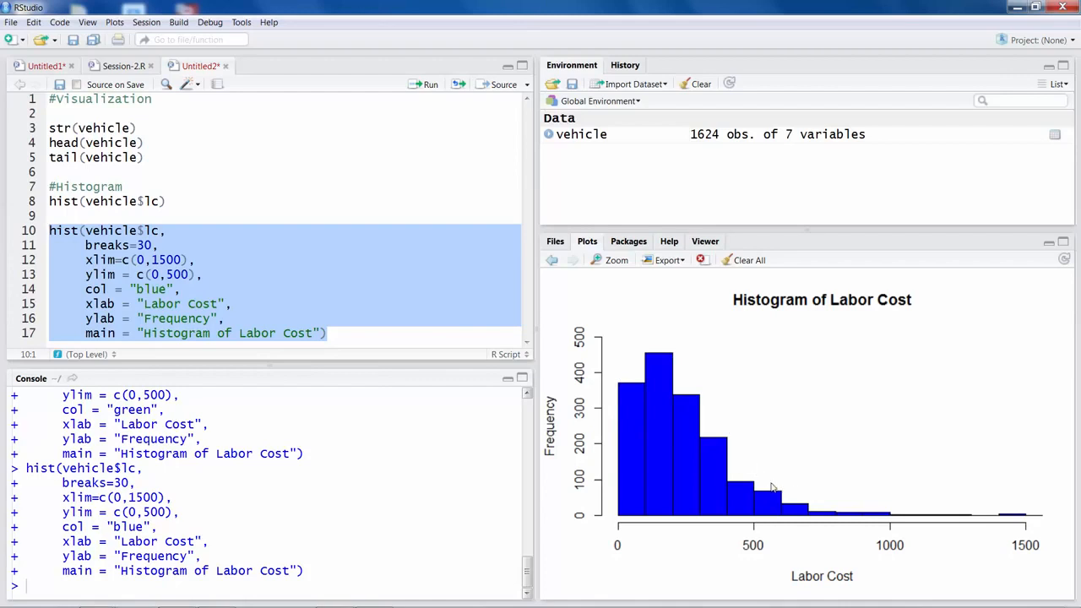
pyautogui.moveTo(618, 379)
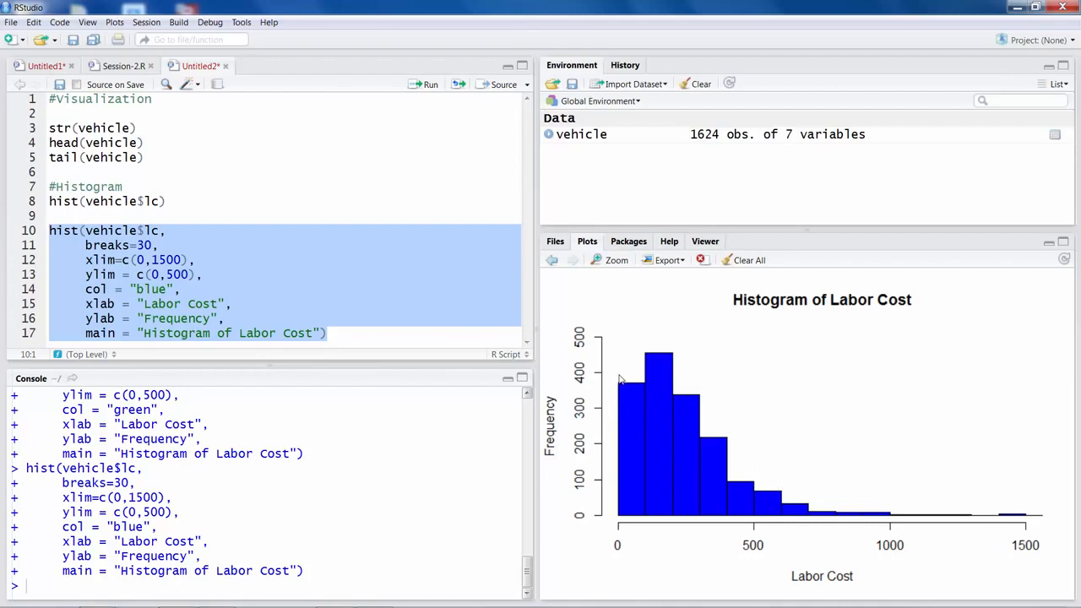
pyautogui.moveTo(693, 375)
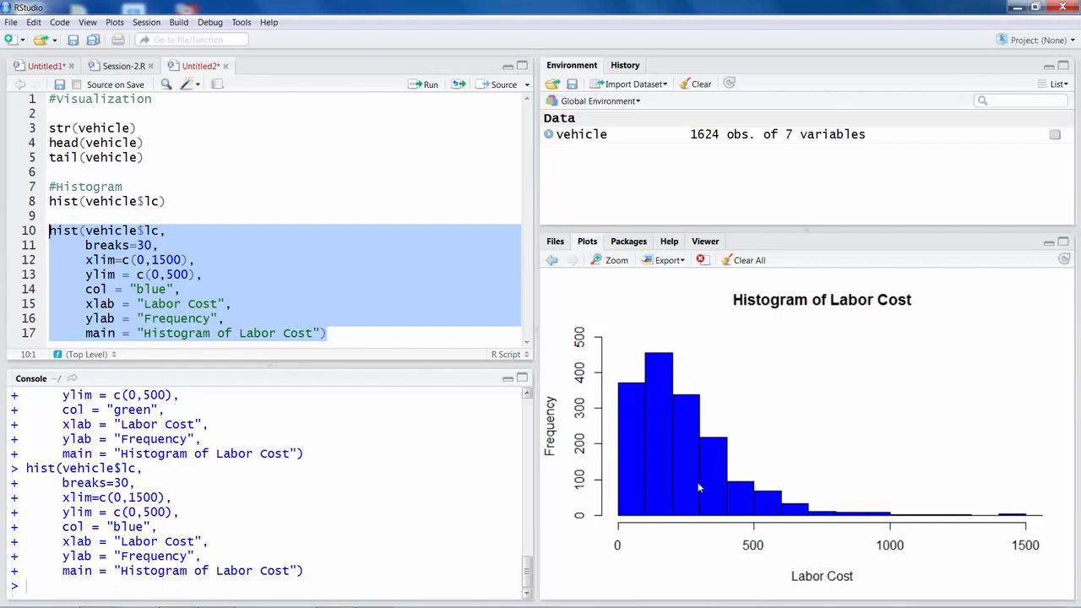
pyautogui.moveTo(679, 392)
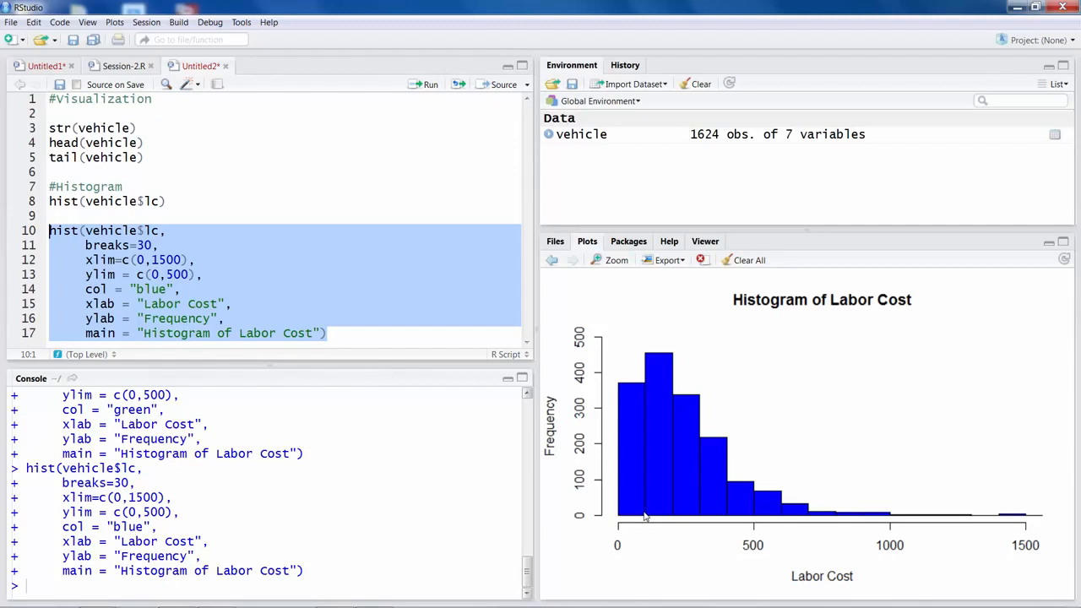
pyautogui.moveTo(659, 510)
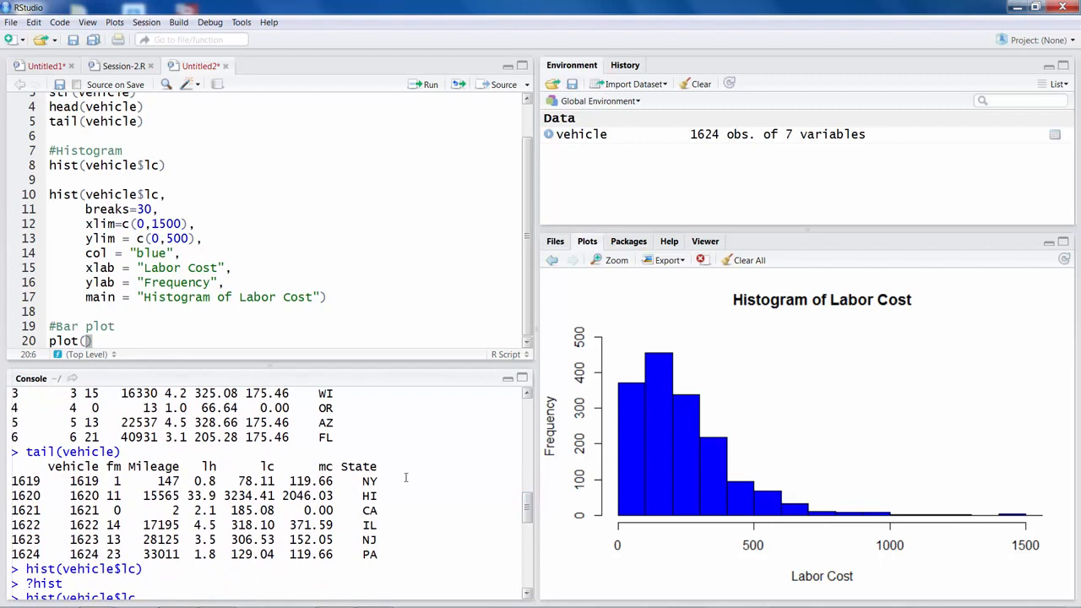
# Run plot(vehicle$State) under #Bar plot to chart vehicle counts per state, then query ?plot help
pyautogui.doubleClick(354, 466)
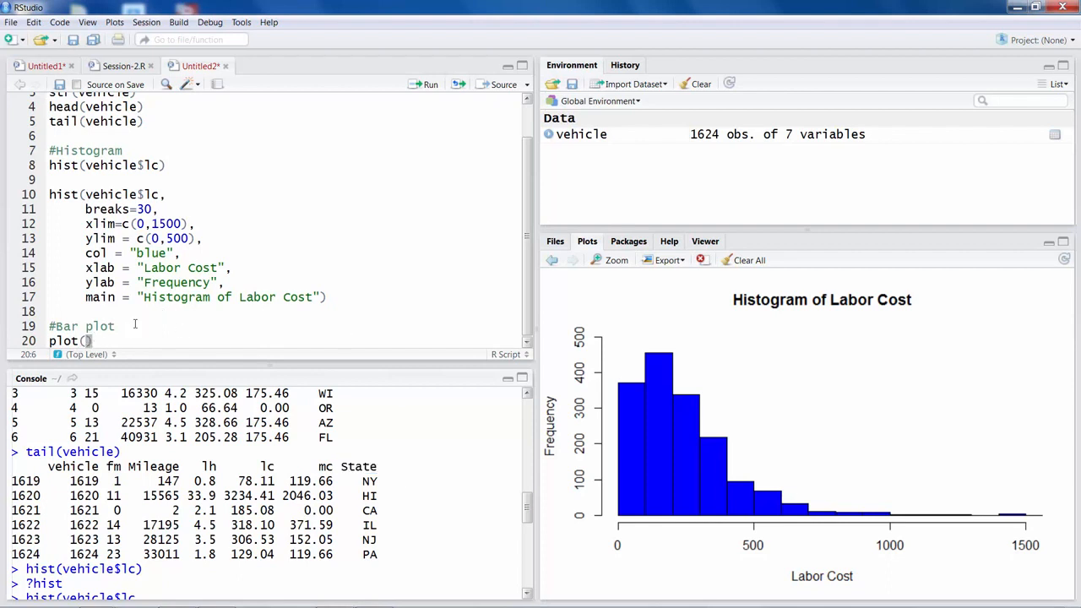
pyautogui.write('vehicle$')
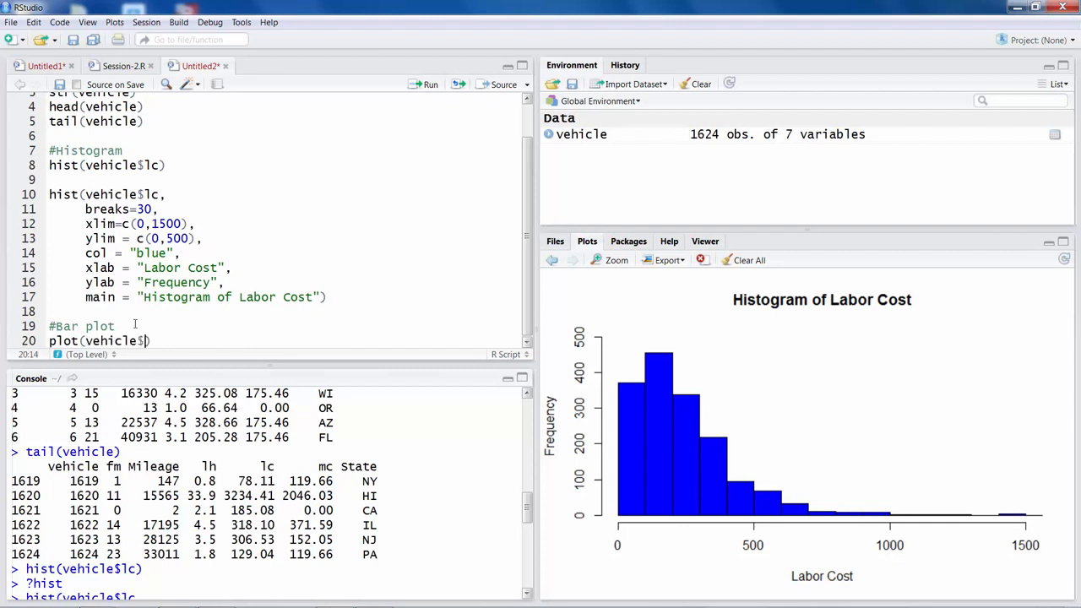
pyautogui.write('State')
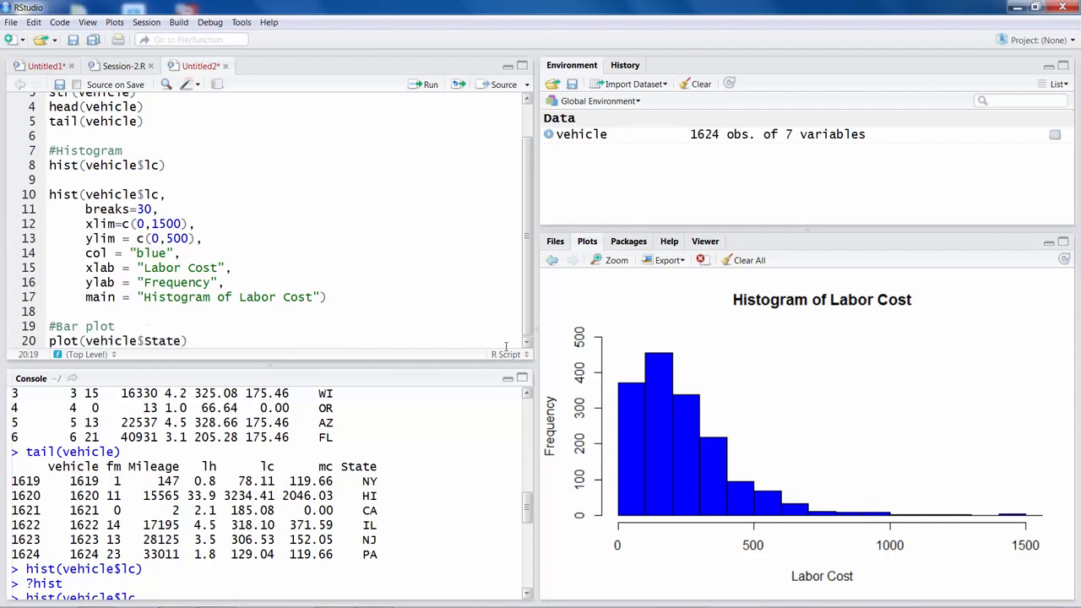
pyautogui.click(143, 341)
pyautogui.write('s')
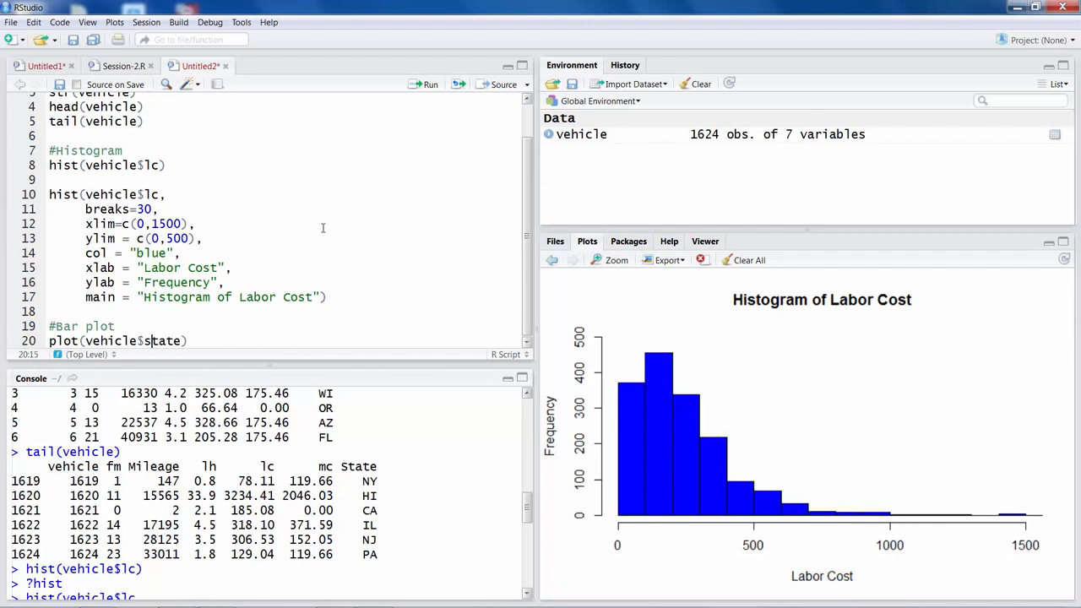
pyautogui.moveTo(425, 91)
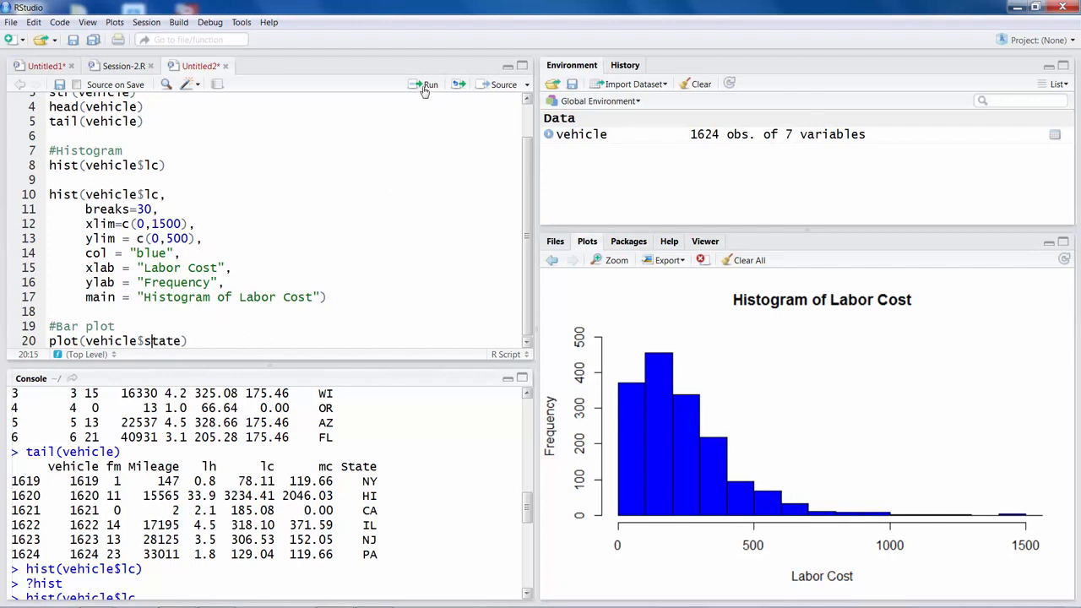
pyautogui.click(425, 85)
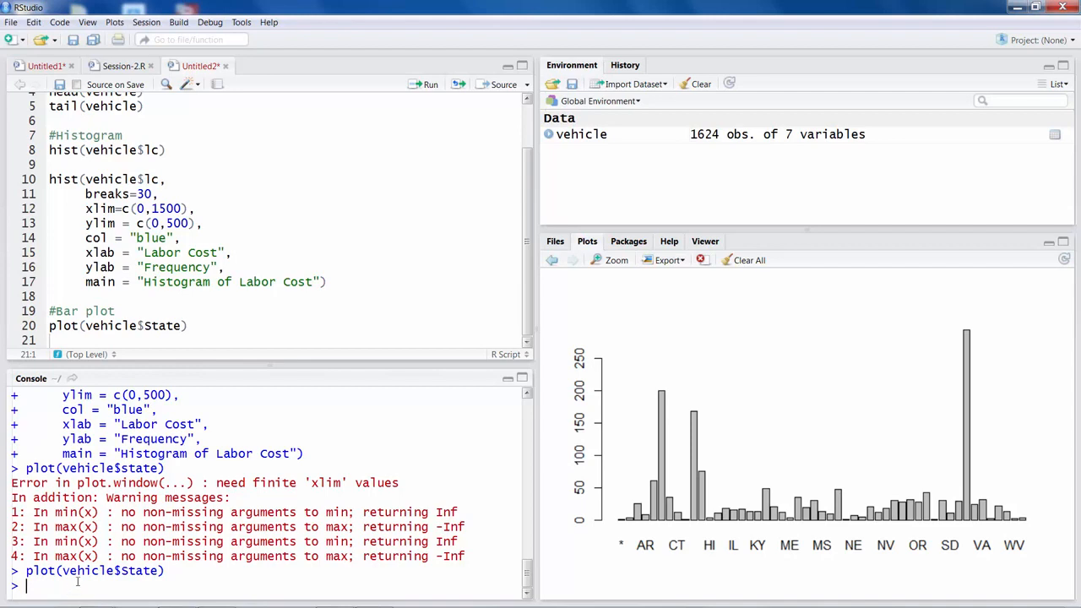
pyautogui.write('?plot')
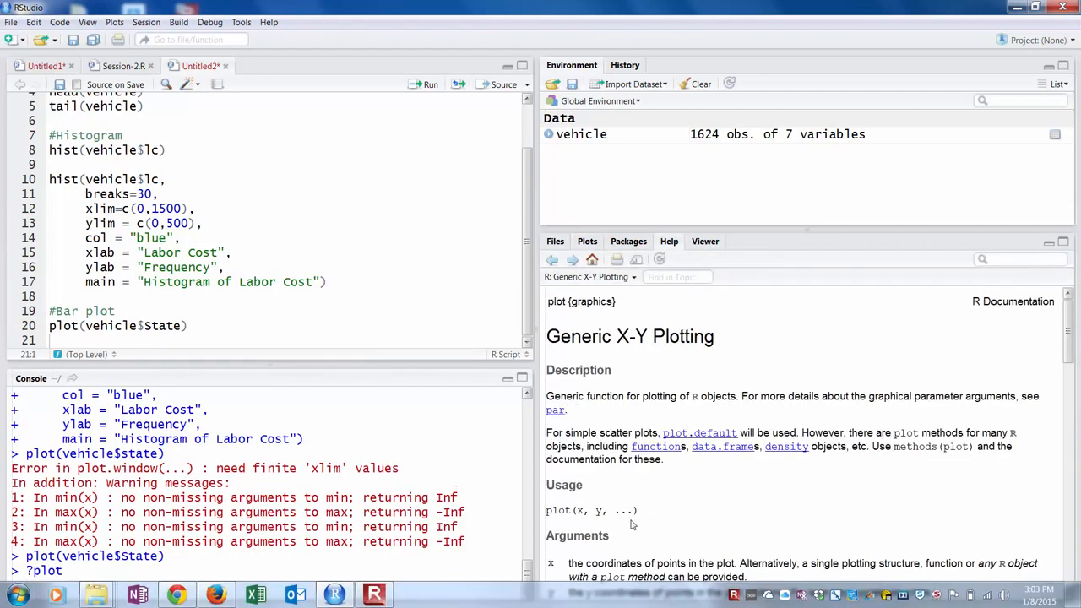
# Scroll through the Generic X-Y Plotting help page's arguments and examples
pyautogui.scroll(-3)
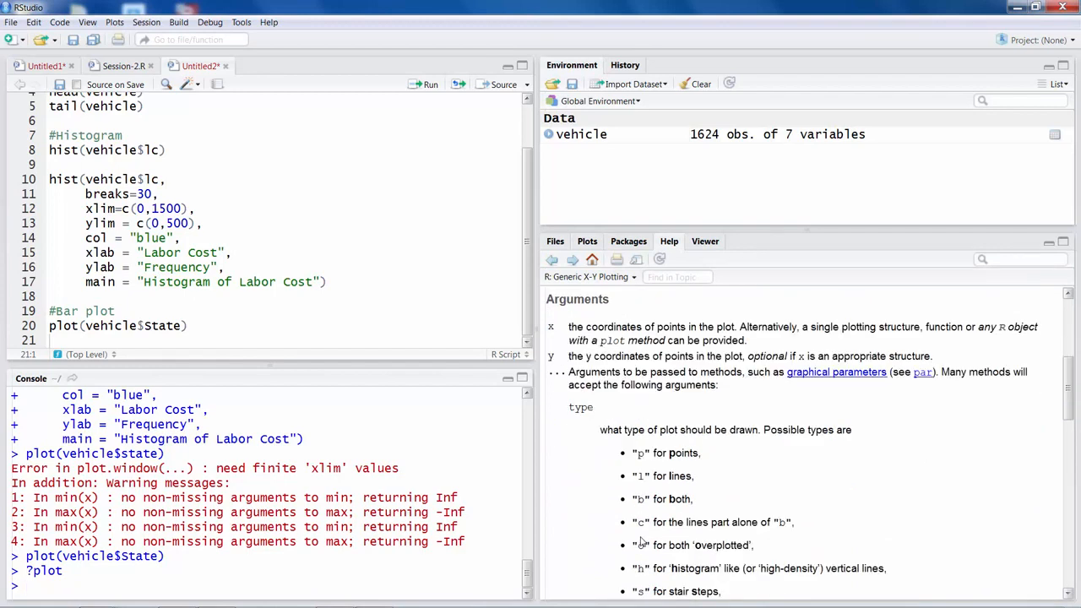
pyautogui.scroll(-3)
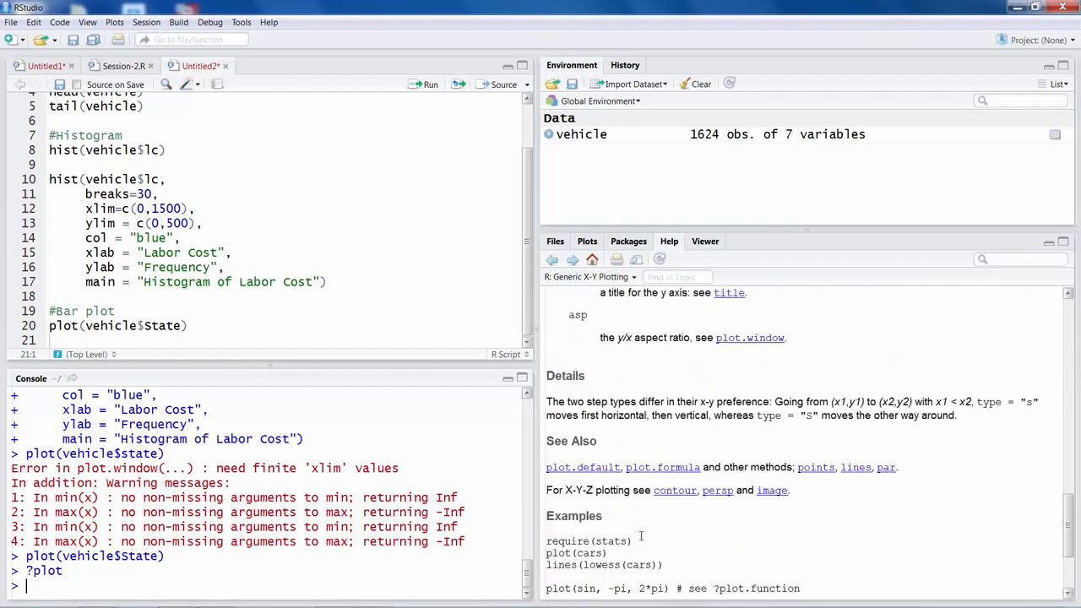
pyautogui.scroll(-3)
pyautogui.write('pie(')
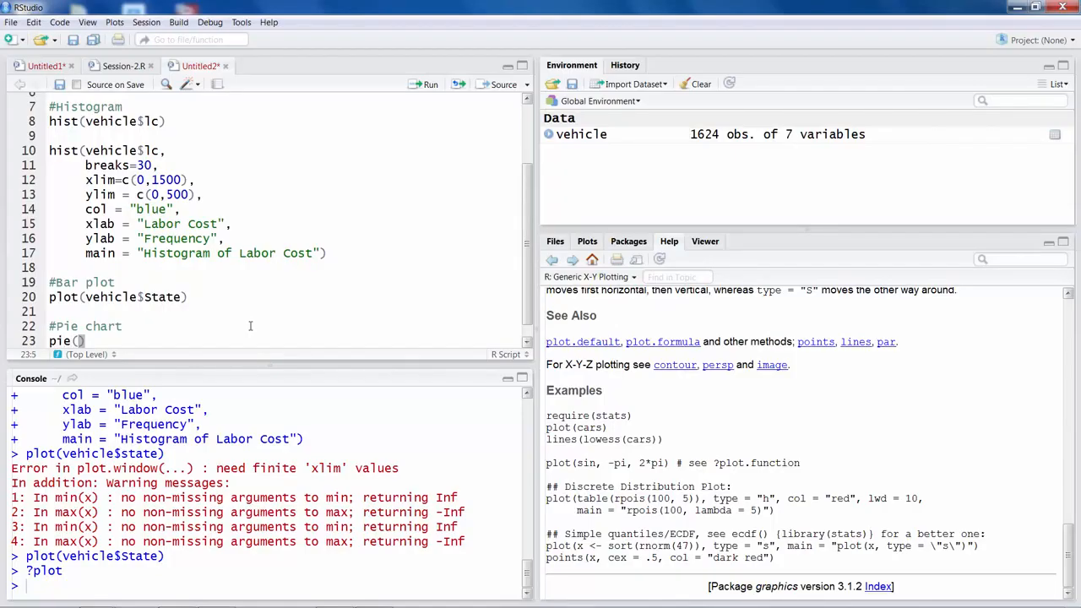
# Run pie(table(vehicle$State)) to chart vehicle counts by state, then start a #Box plot comment
pyautogui.write('table(')
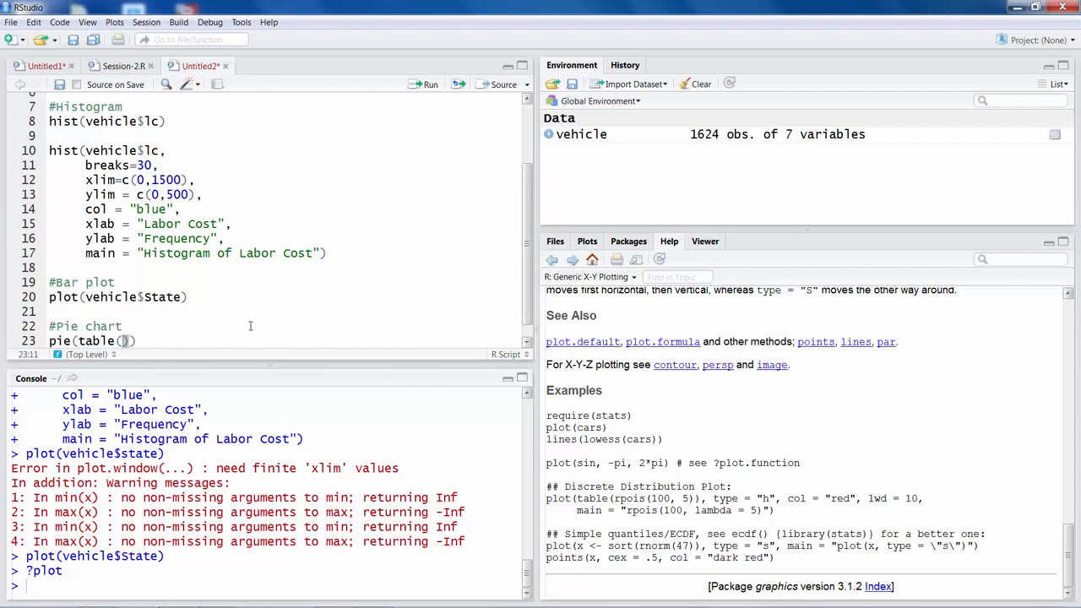
pyautogui.write('vehicle')
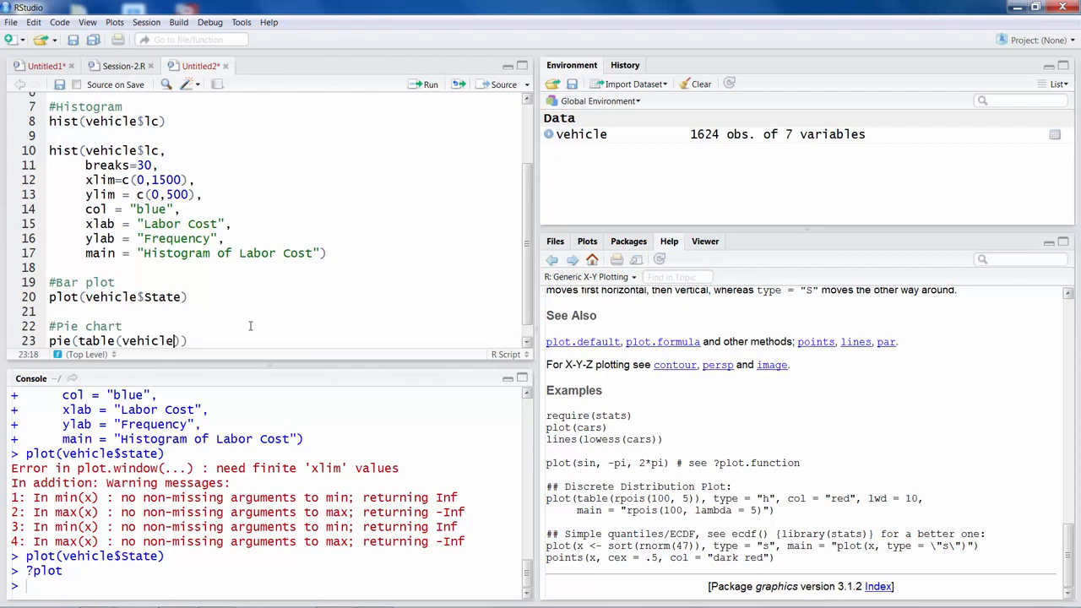
pyautogui.write('$s')
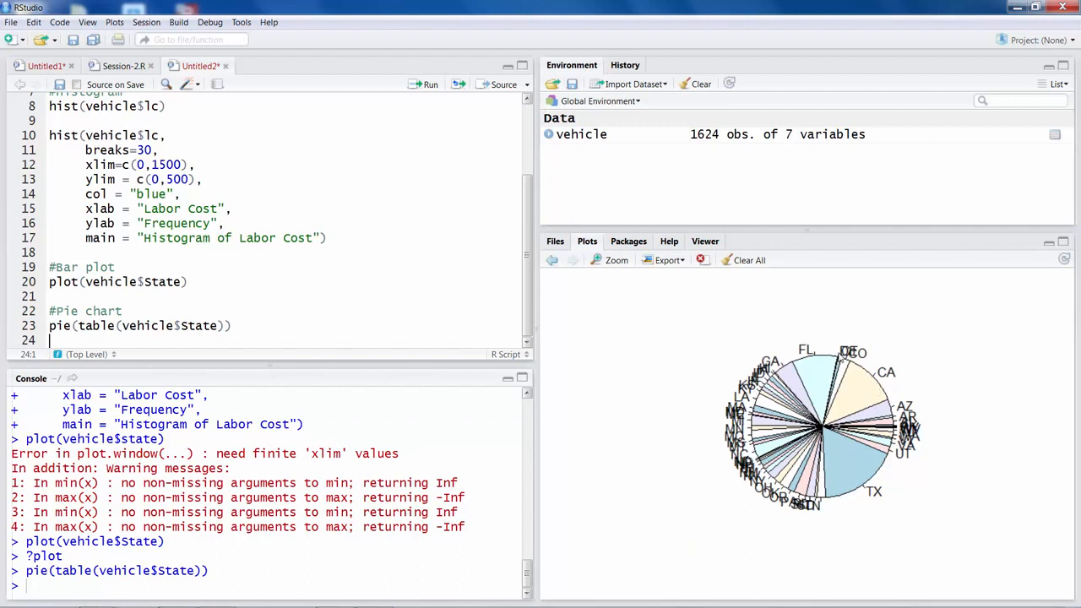
pyautogui.moveTo(830, 497)
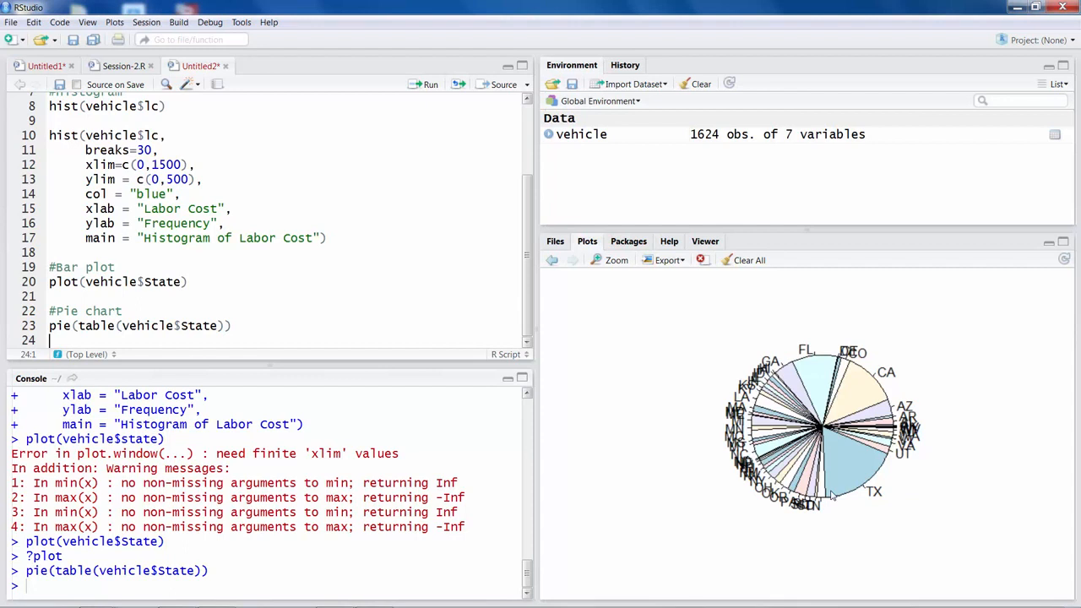
pyautogui.moveTo(868, 392)
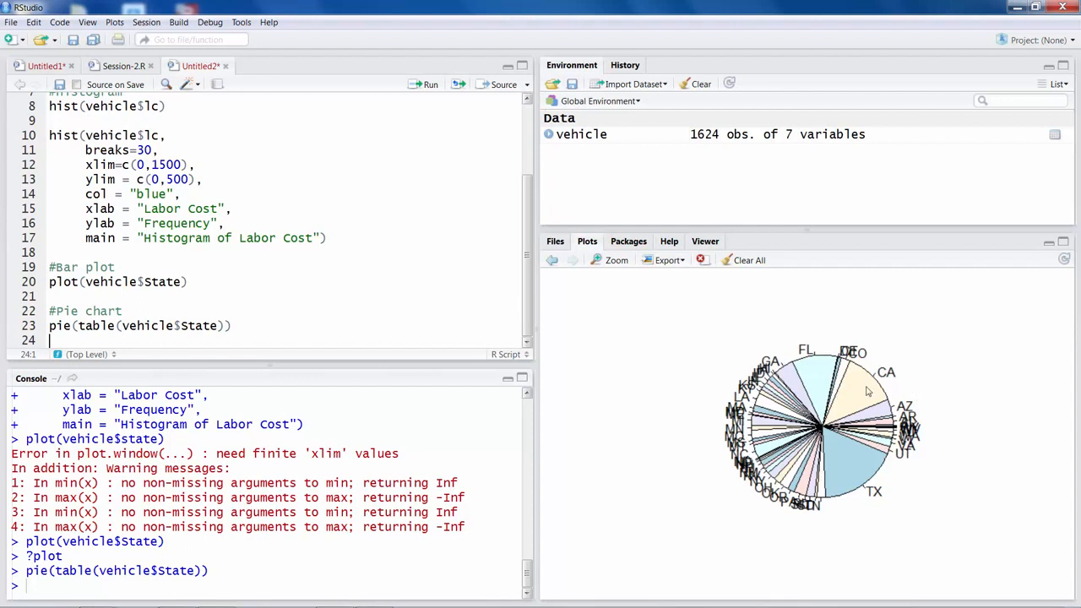
pyautogui.moveTo(884, 381)
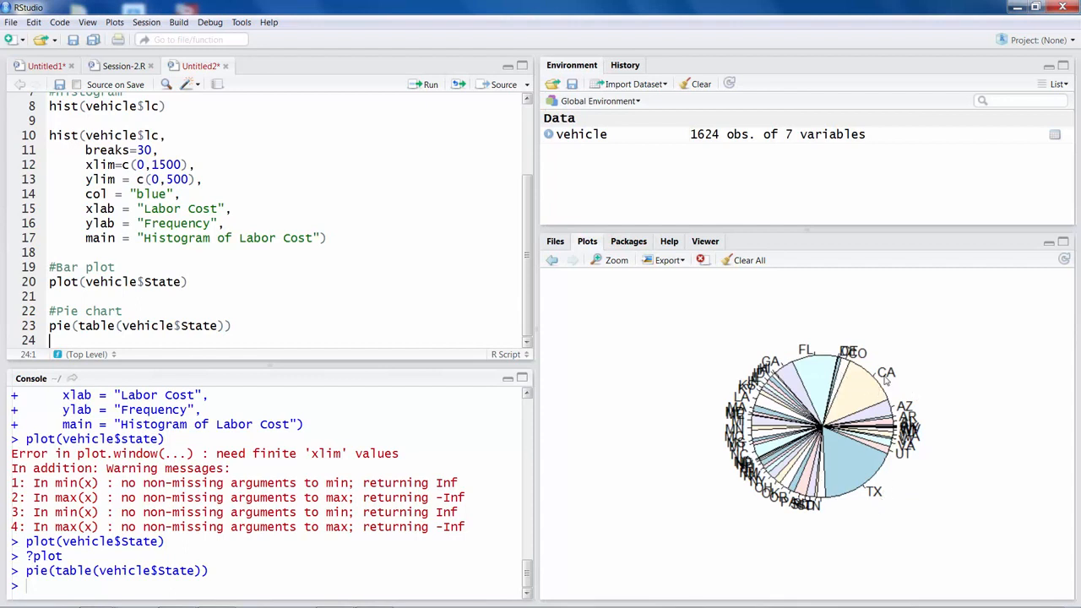
pyautogui.moveTo(811, 361)
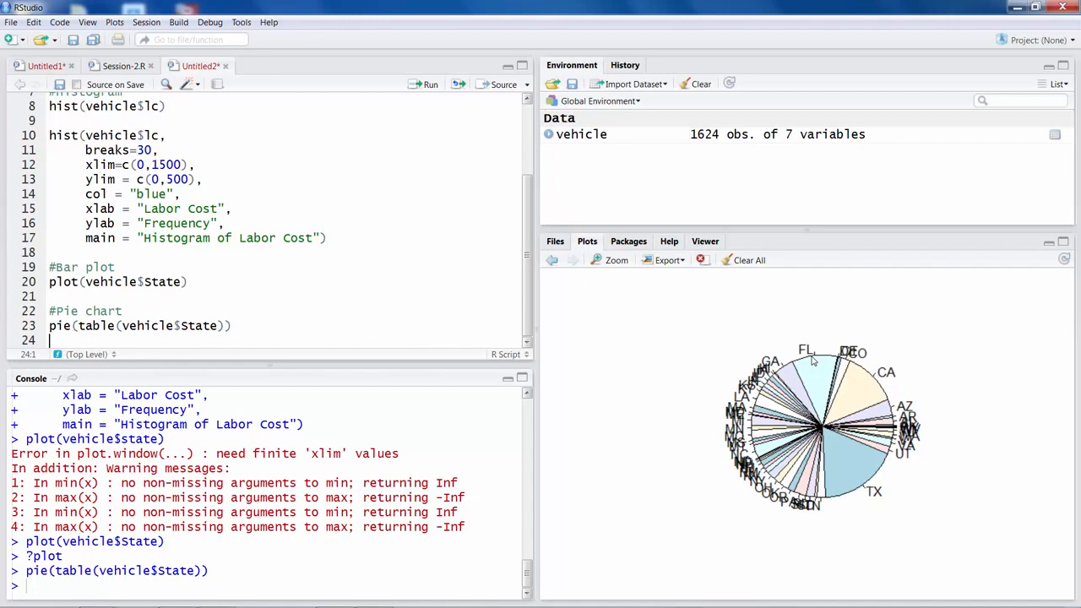
pyautogui.write('#Box plot')
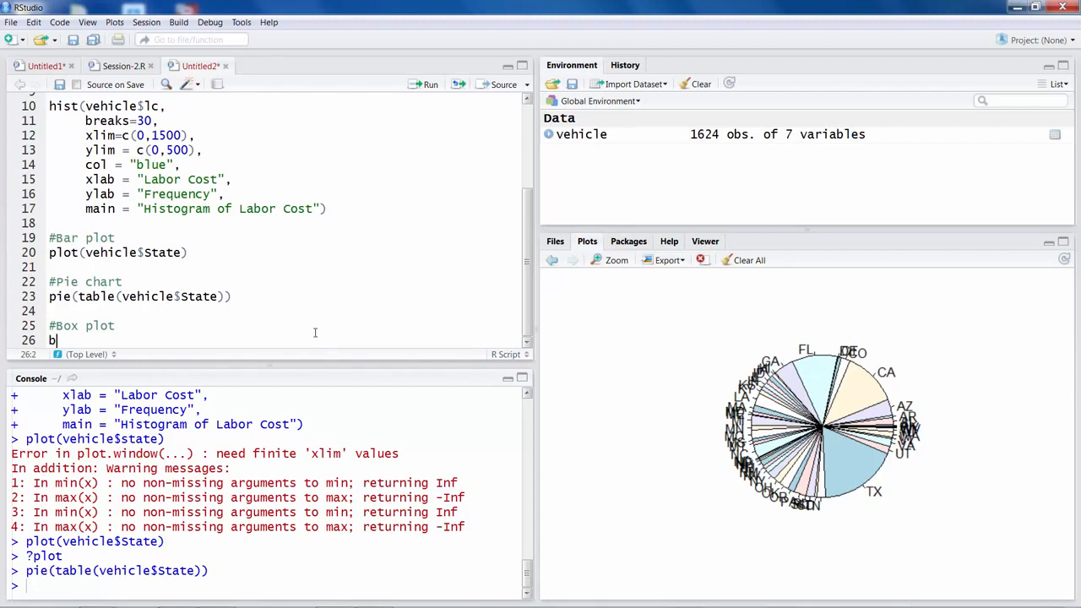
# Run boxplot(Mileage~State, vehicle) to draw mileage box plots for each state
pyautogui.write('oxplot(')
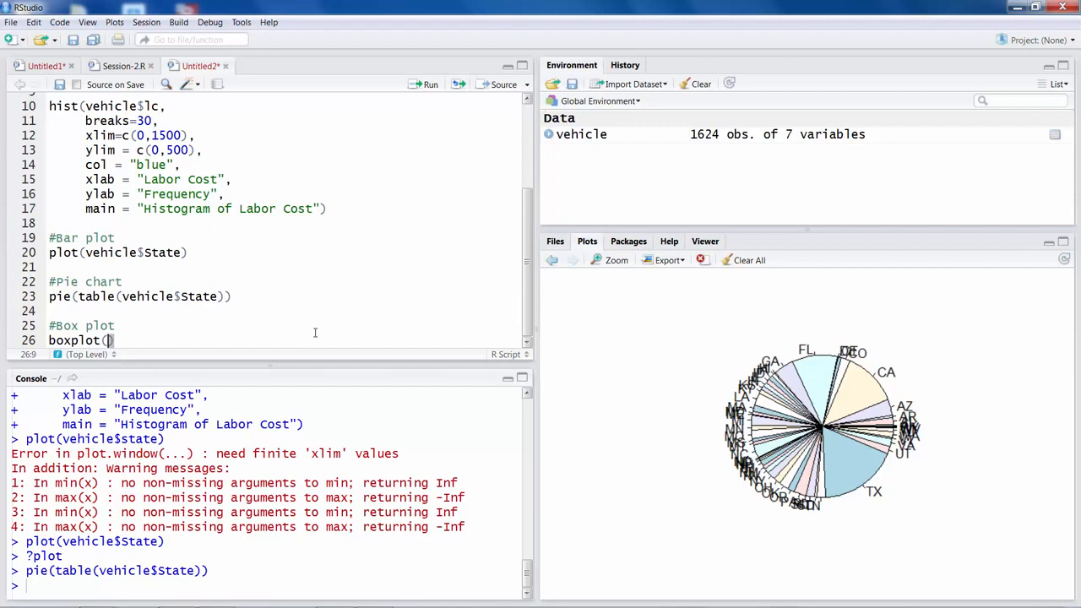
pyautogui.write('Mileage')
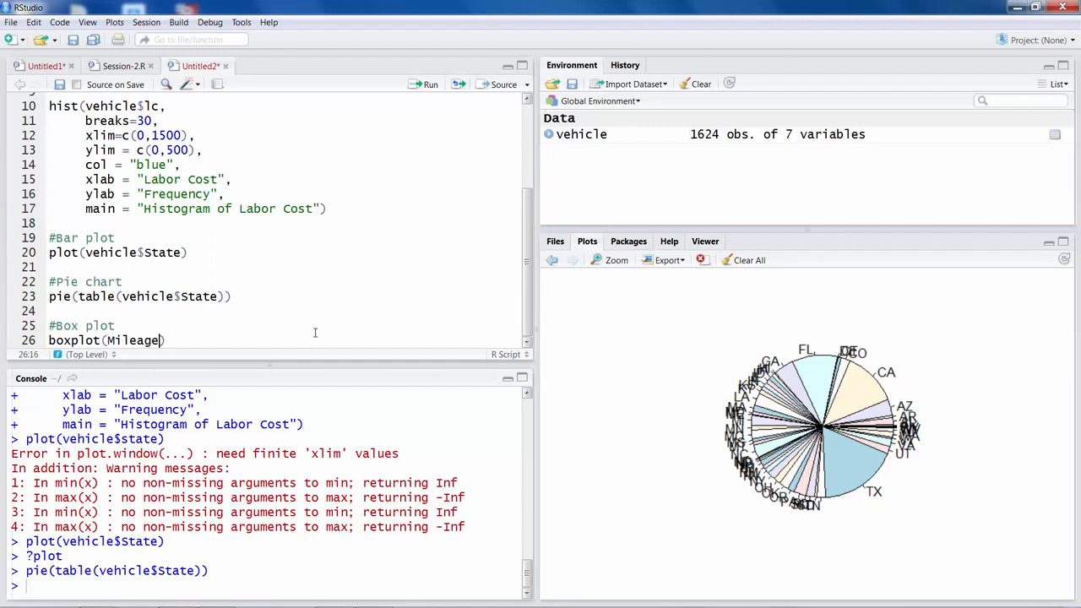
pyautogui.write('~')
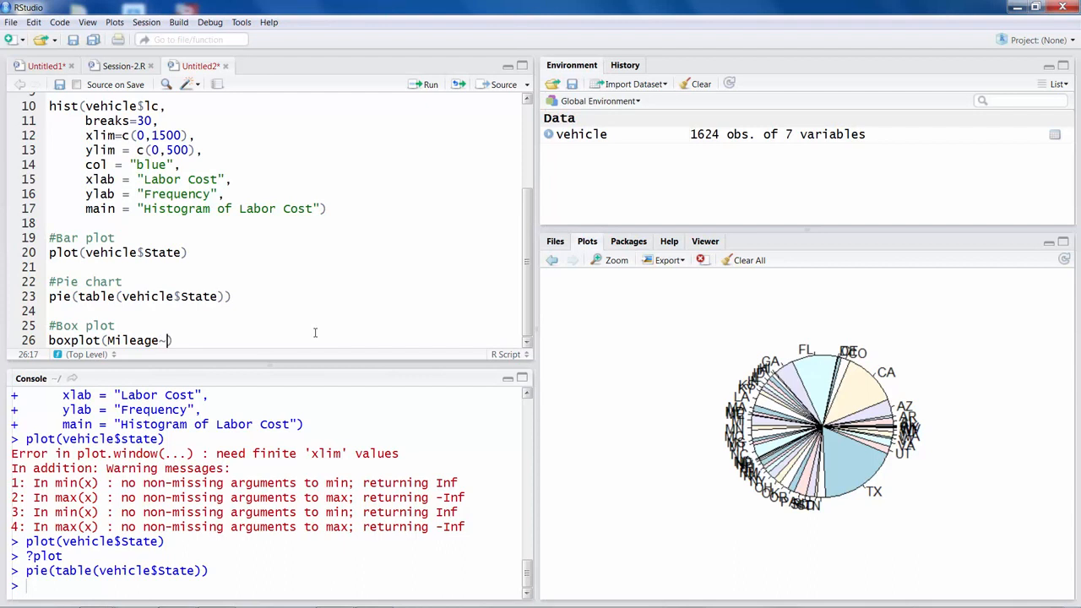
pyautogui.write('State,')
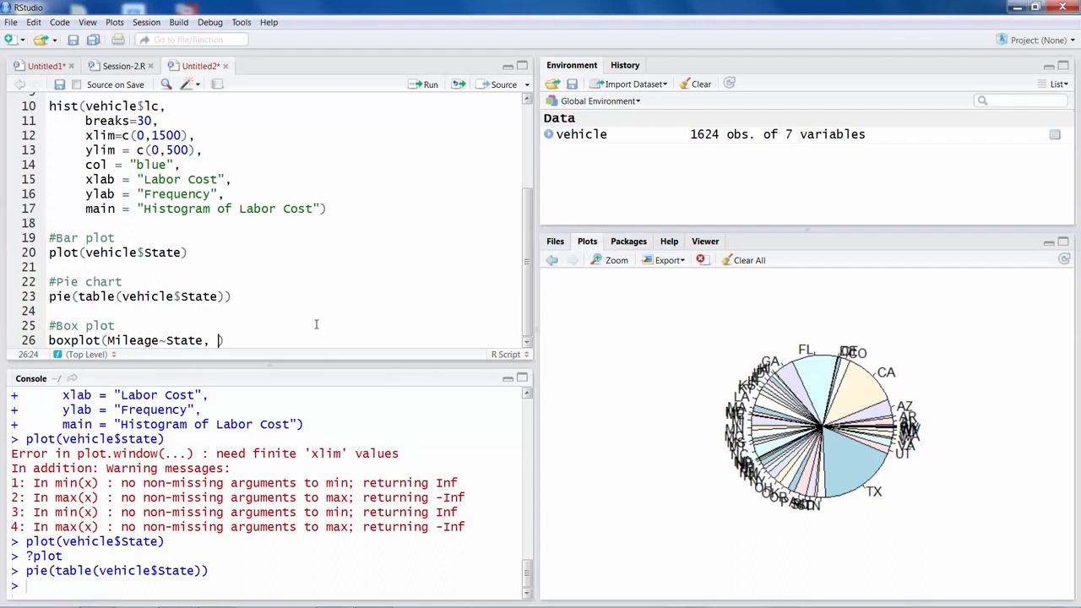
pyautogui.write('ve')
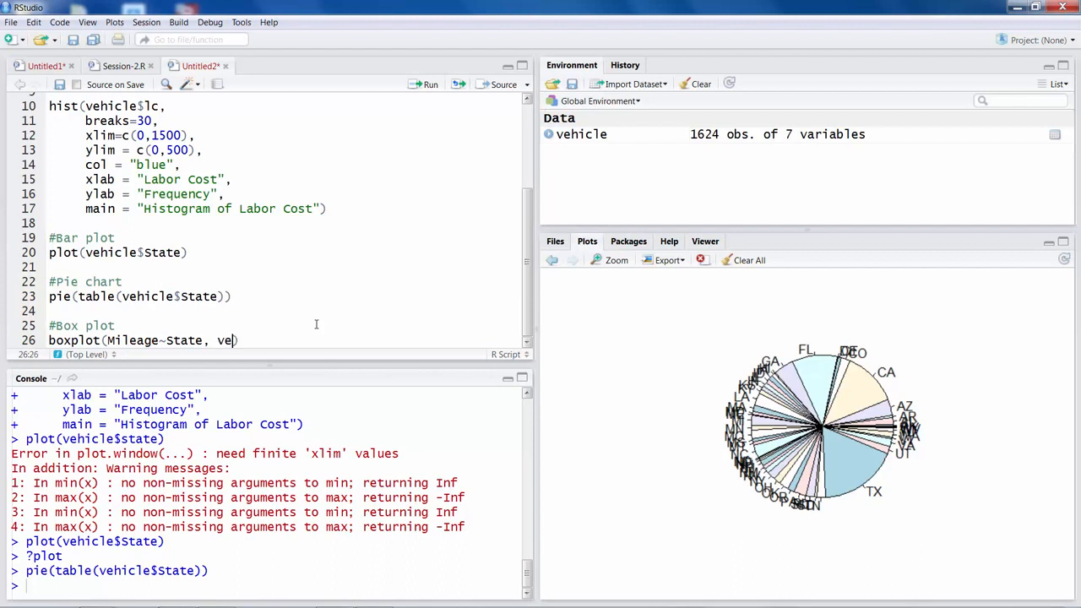
pyautogui.write('hicle)')
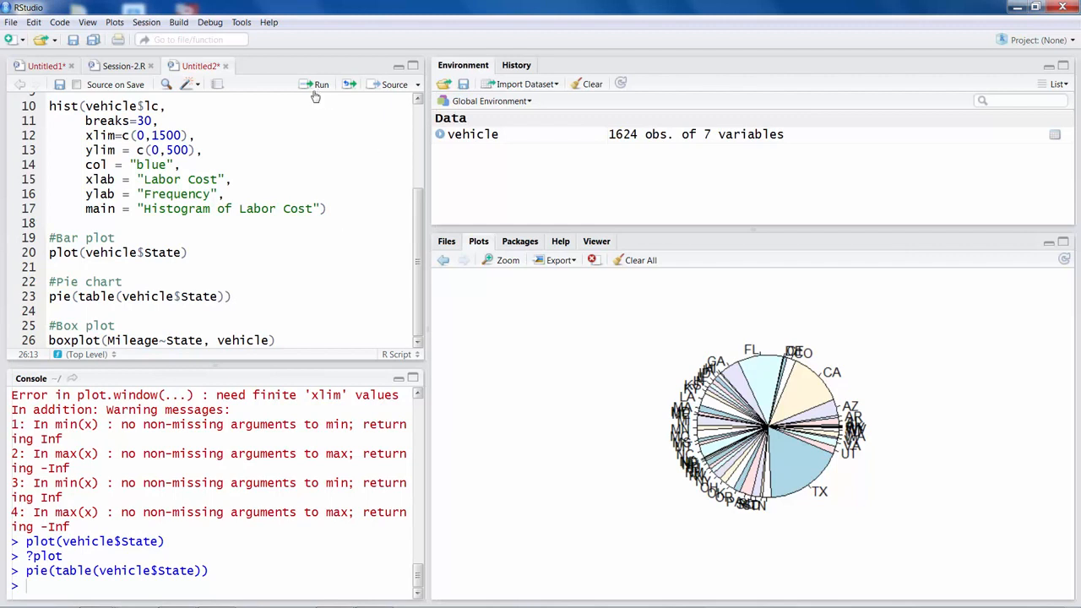
pyautogui.click(321, 84)
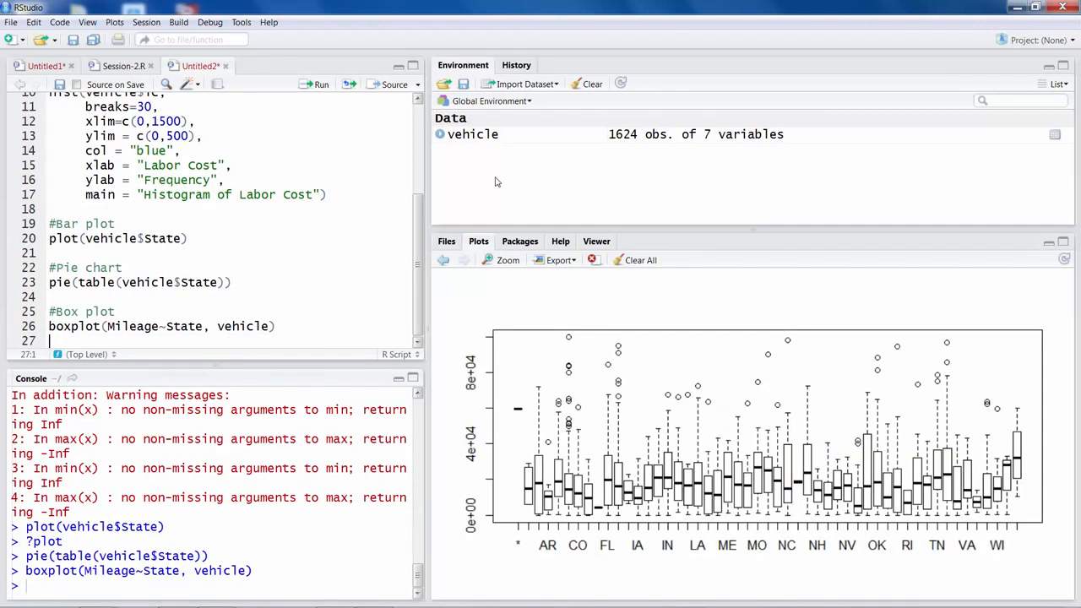
pyautogui.moveTo(797, 412)
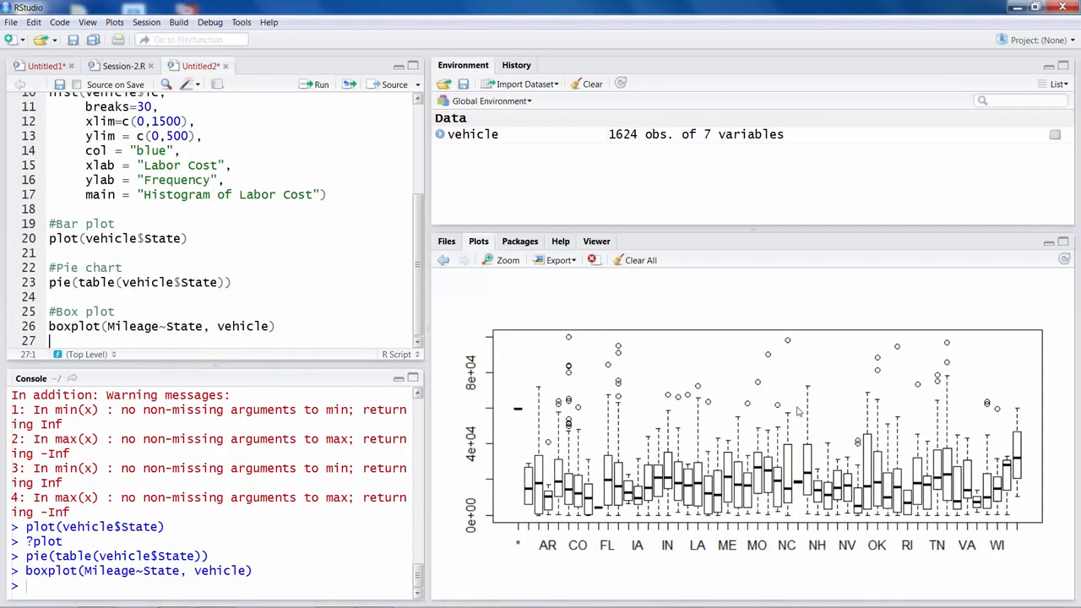
pyautogui.moveTo(875, 493)
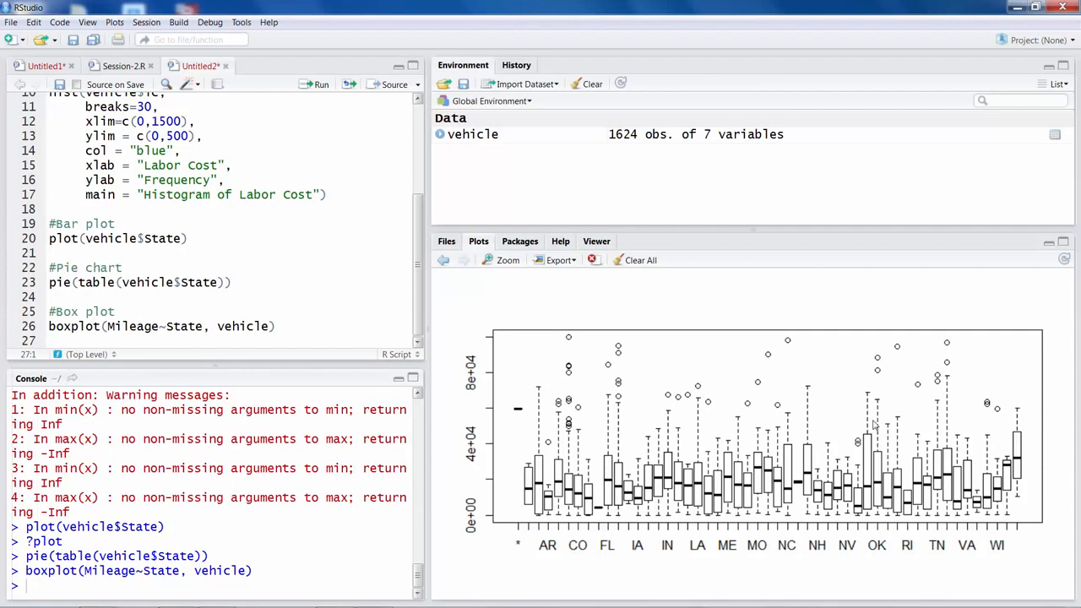
pyautogui.moveTo(607, 550)
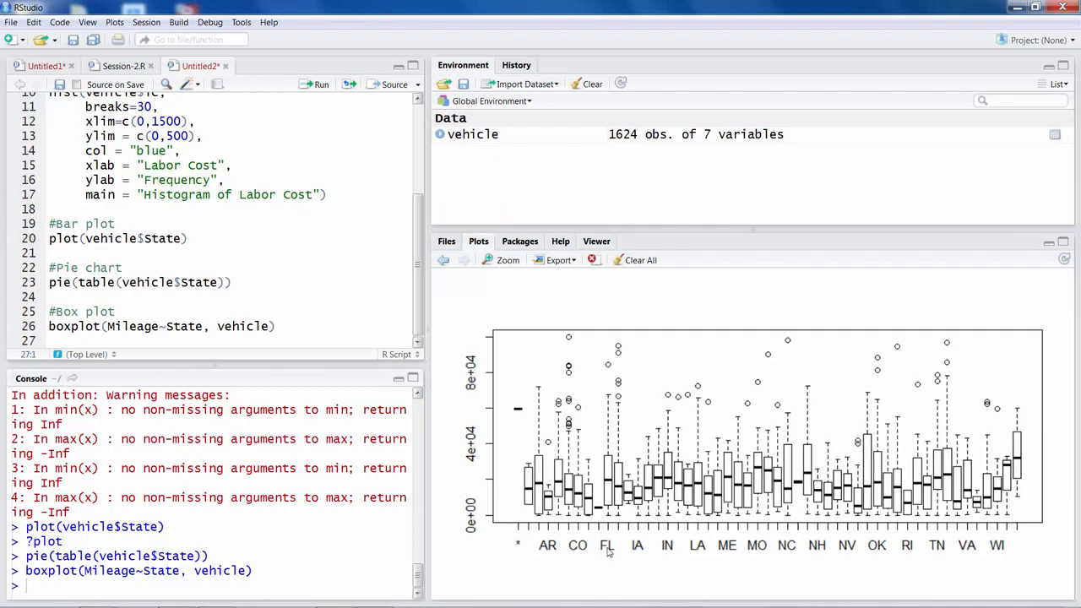
pyautogui.moveTo(676, 506)
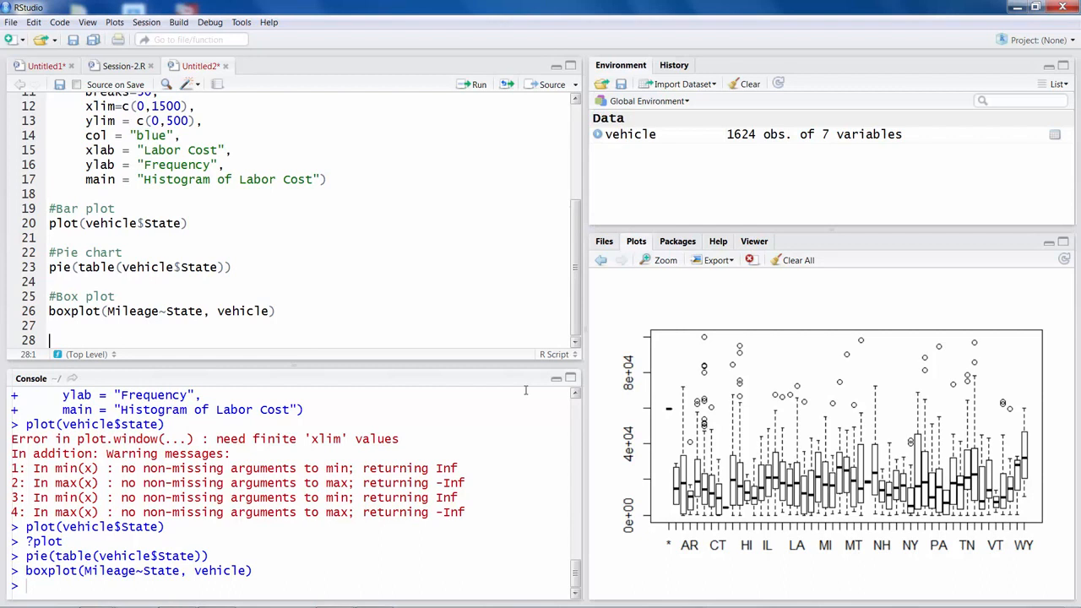
# Add #scatter plot with plot(vehicle$lh, vehicle$lc) and run it to draw lc against lh
pyautogui.write('#scatter plot')
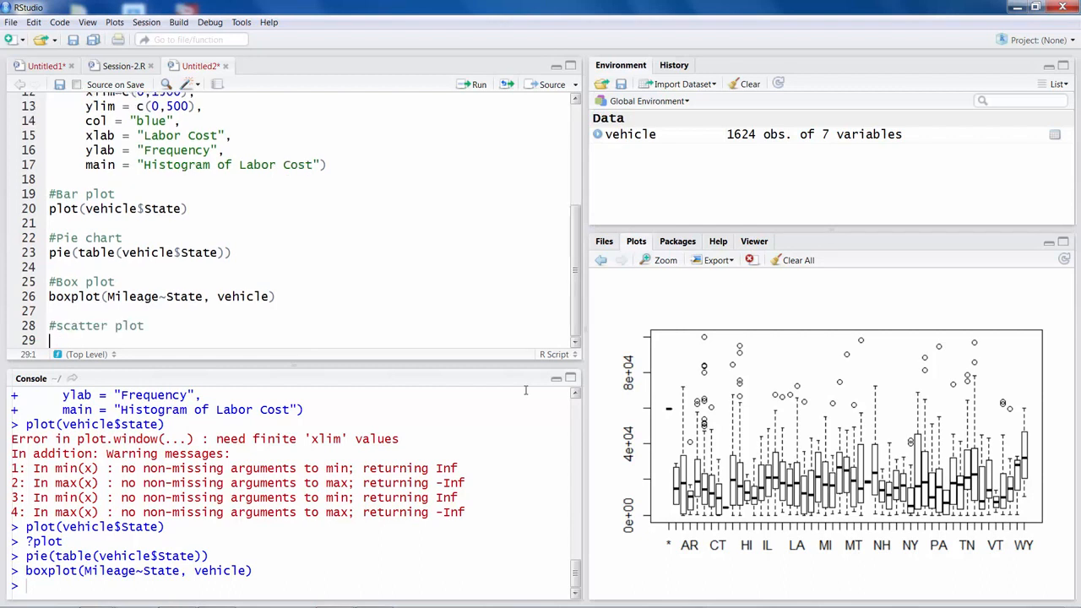
pyautogui.write('plot')
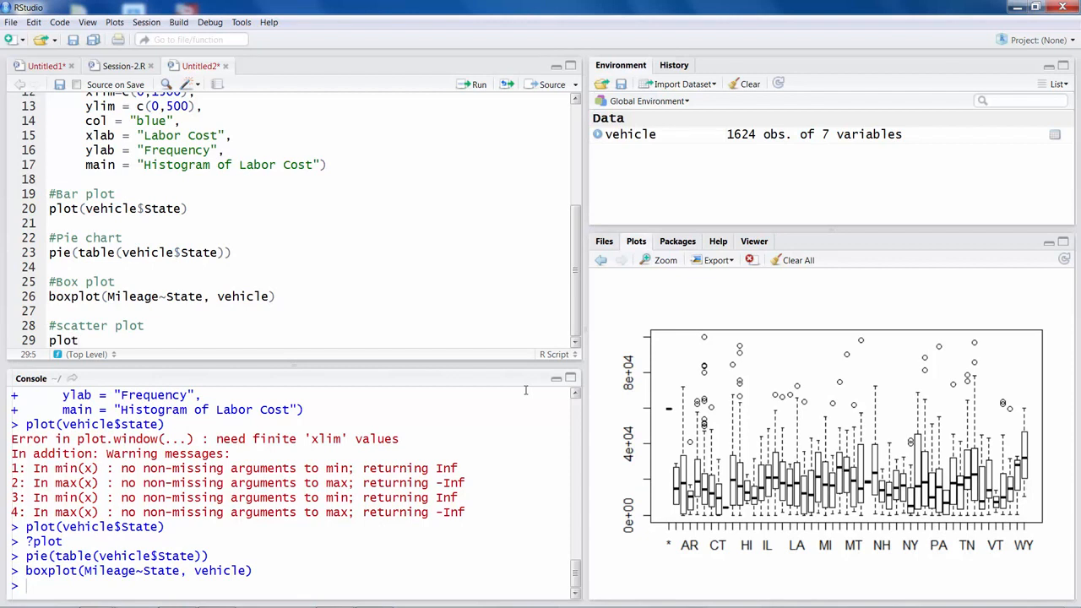
pyautogui.write('(')
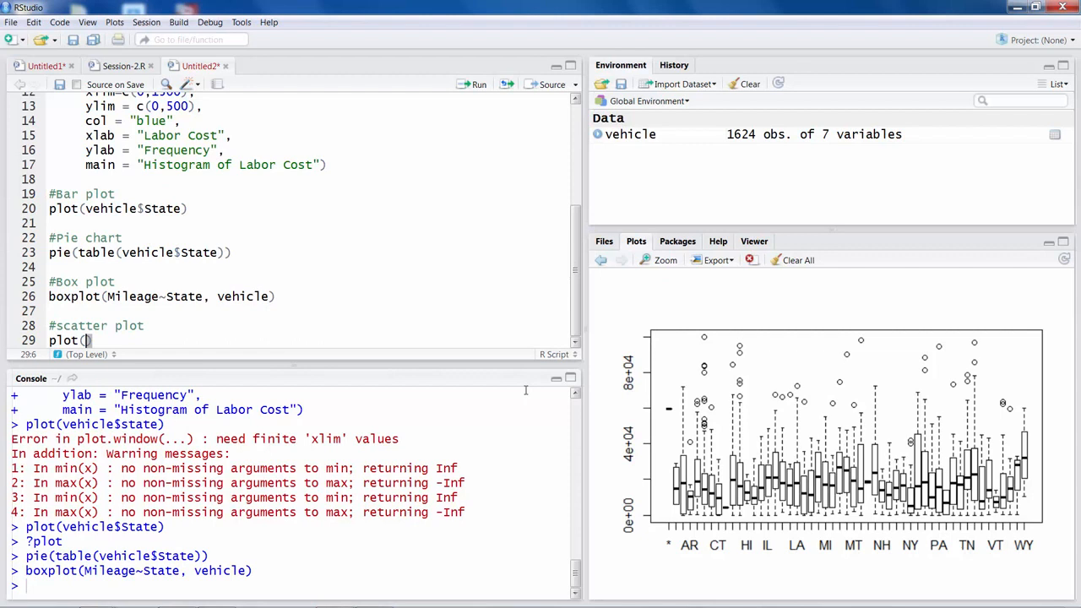
pyautogui.write('vehicle$')
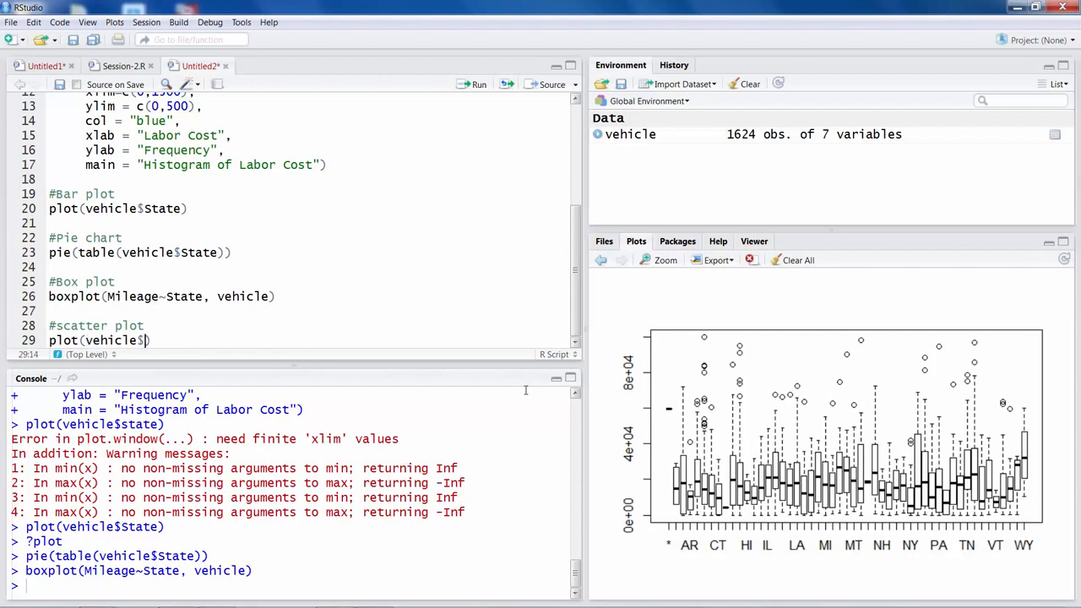
pyautogui.write('lh')
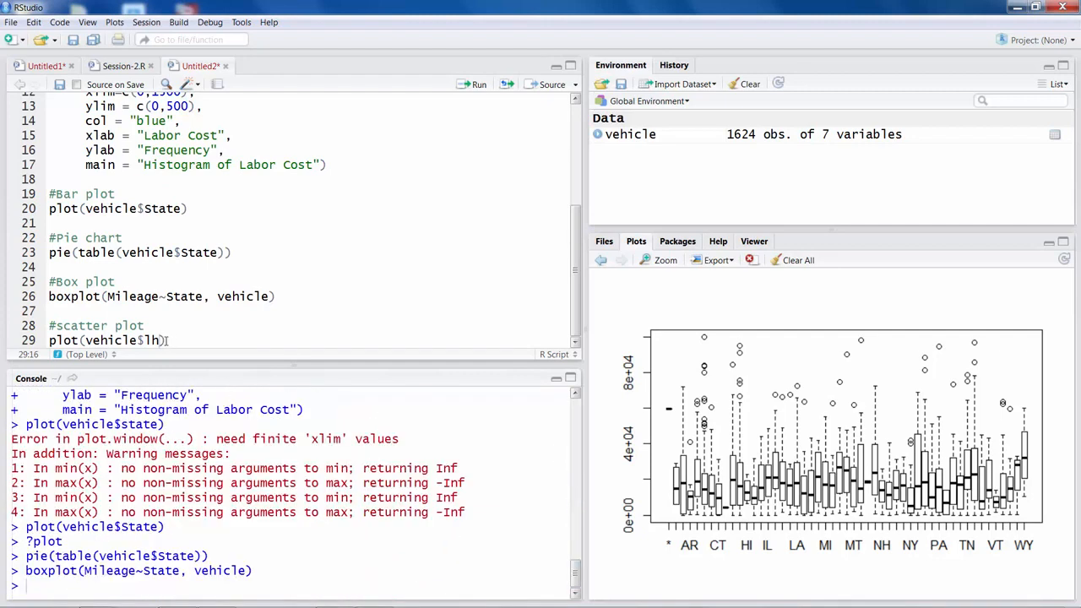
pyautogui.write(',')
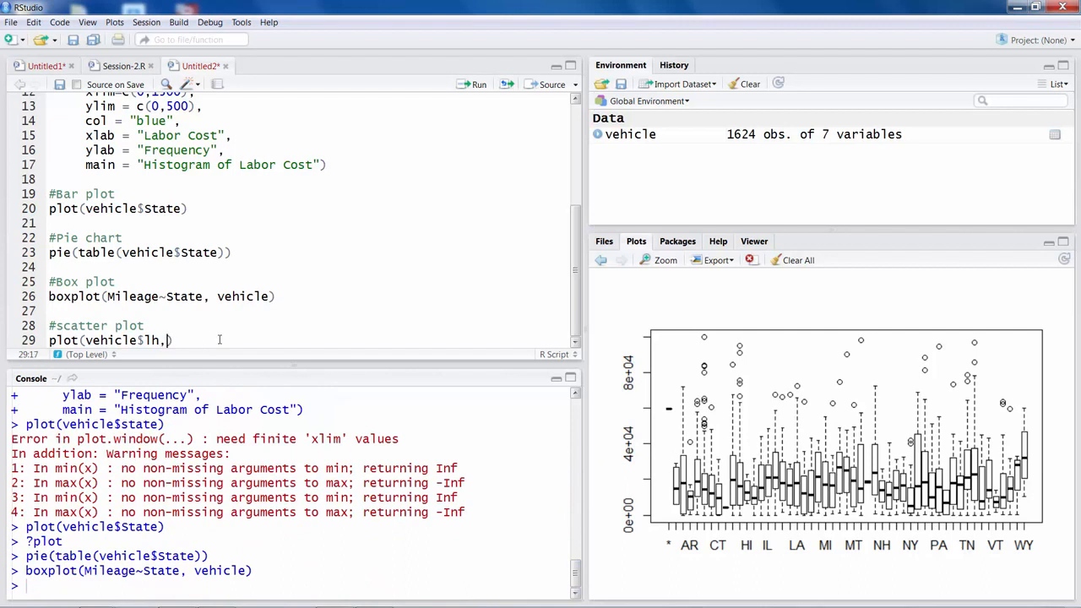
pyautogui.write('vehicle$')
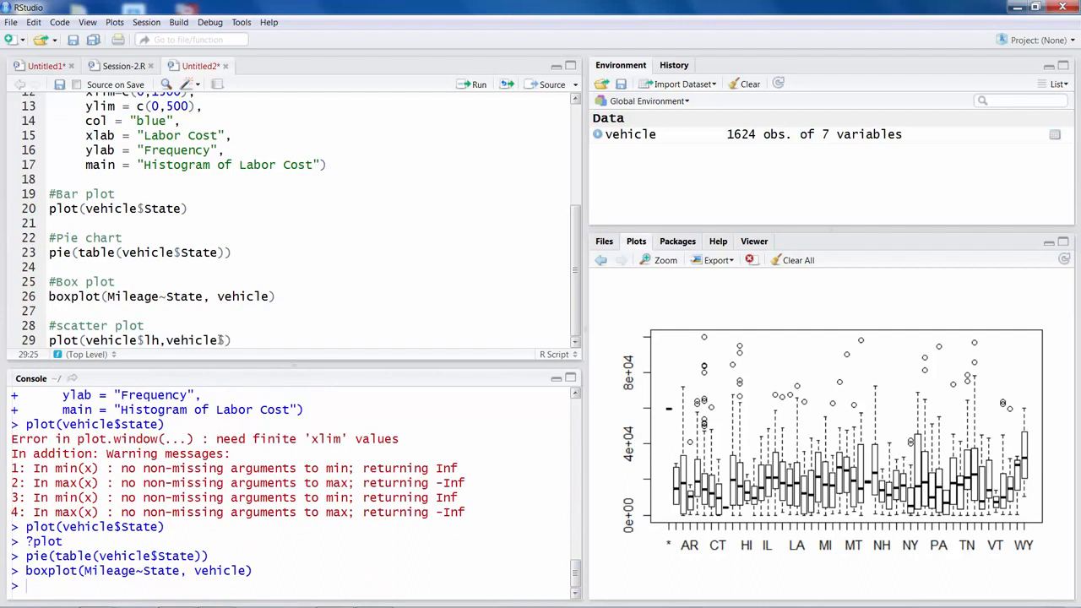
pyautogui.write('lc')
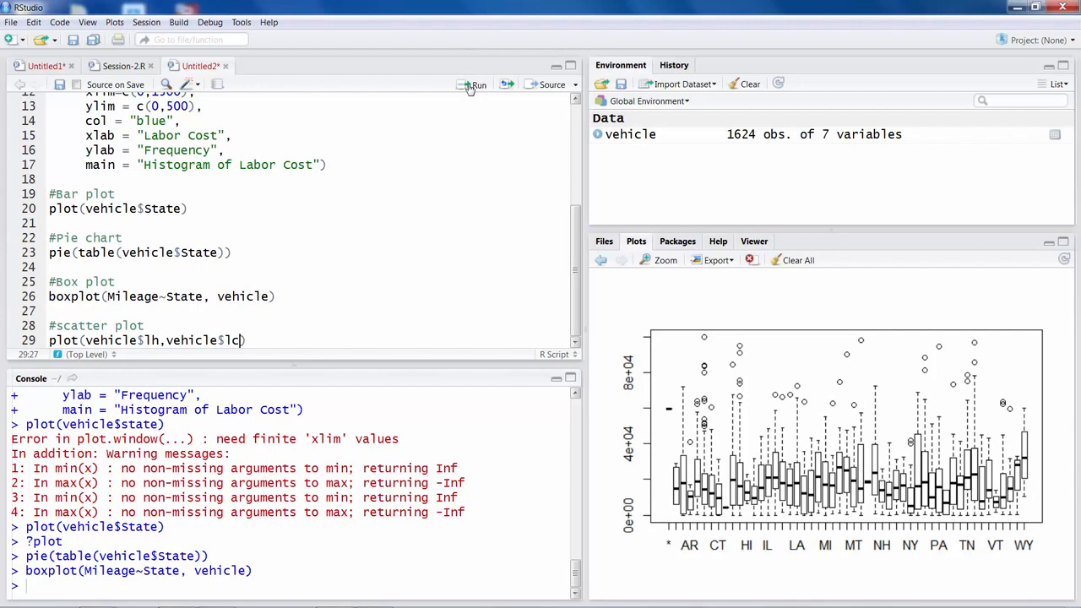
pyautogui.click(476, 84)
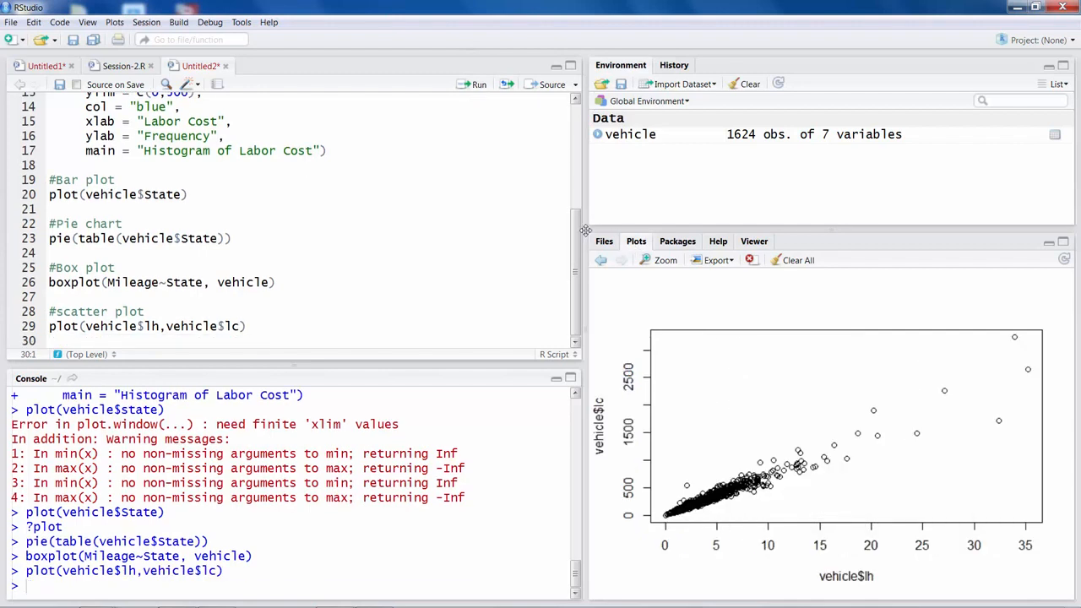
# Enlarge the scatter plot pane and add a #Multi-plot comment at the script's end
pyautogui.moveTo(583, 283); pyautogui.dragTo(510, 284)
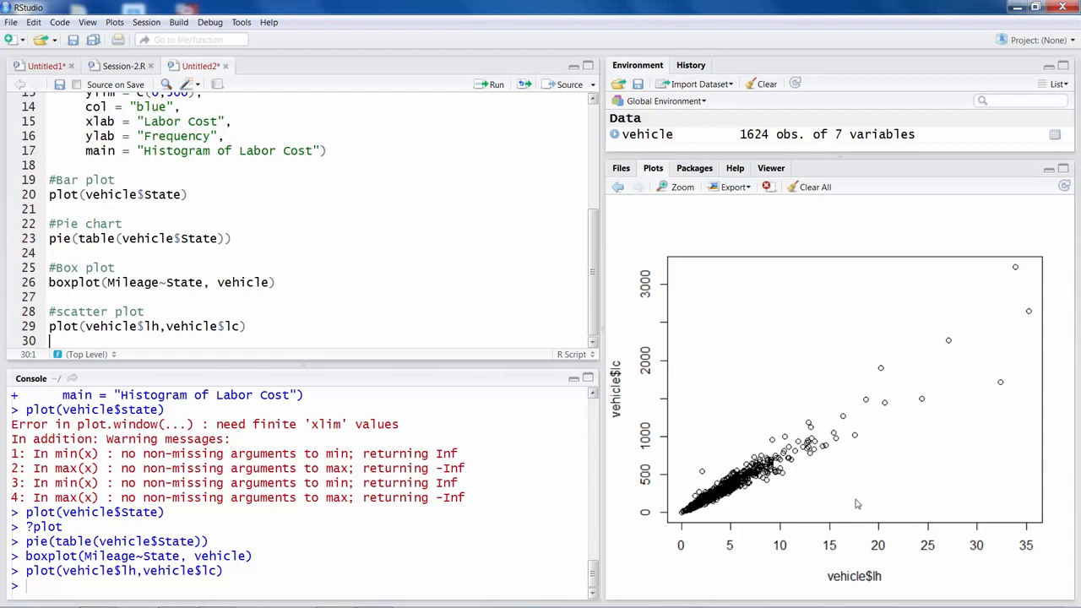
pyautogui.moveTo(889, 568)
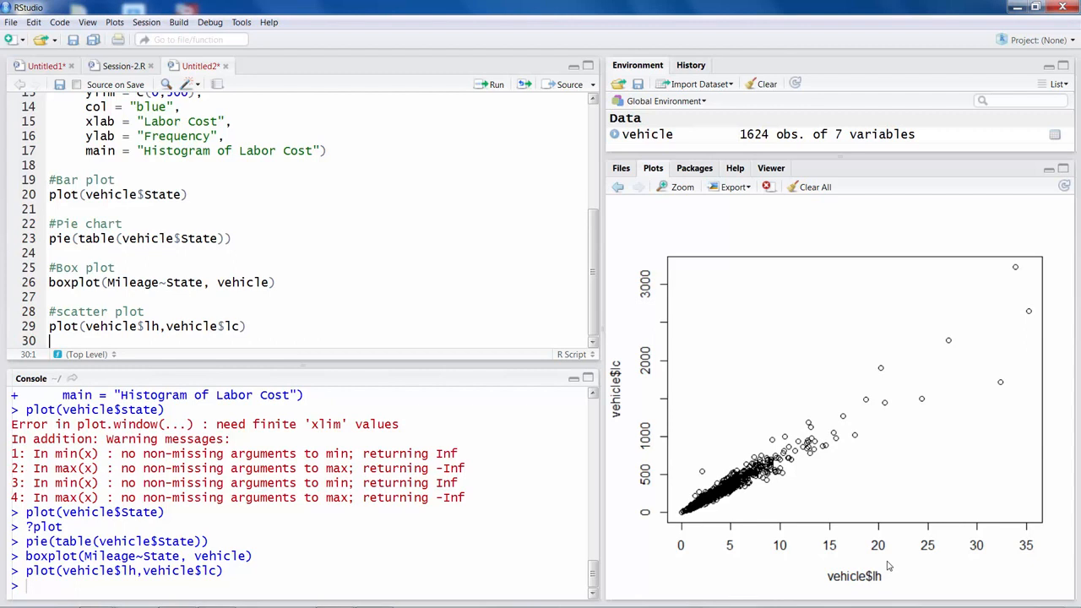
pyautogui.moveTo(885, 569)
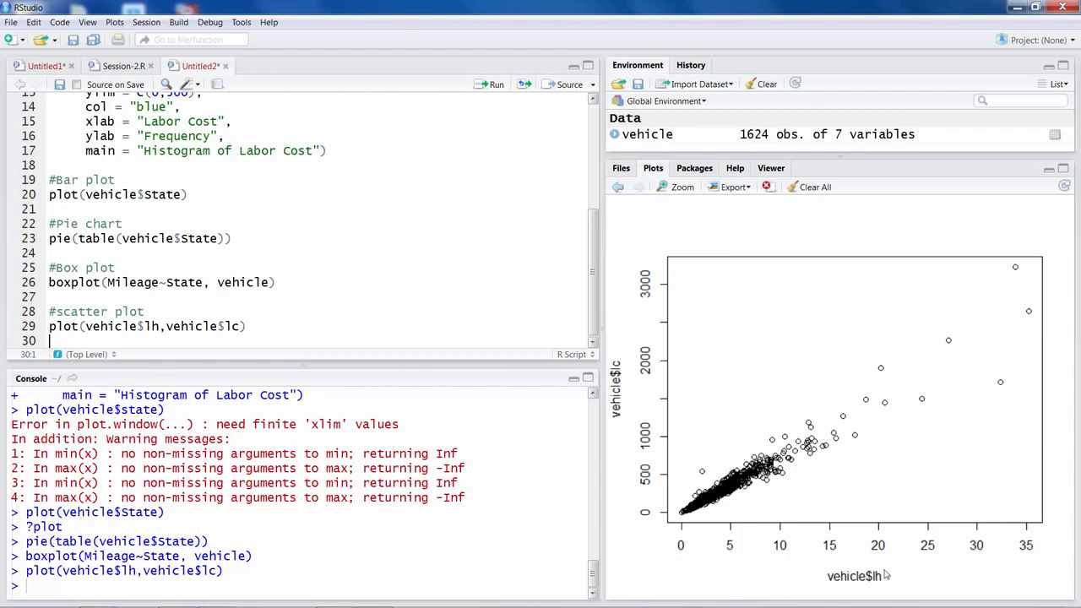
pyautogui.moveTo(962, 386)
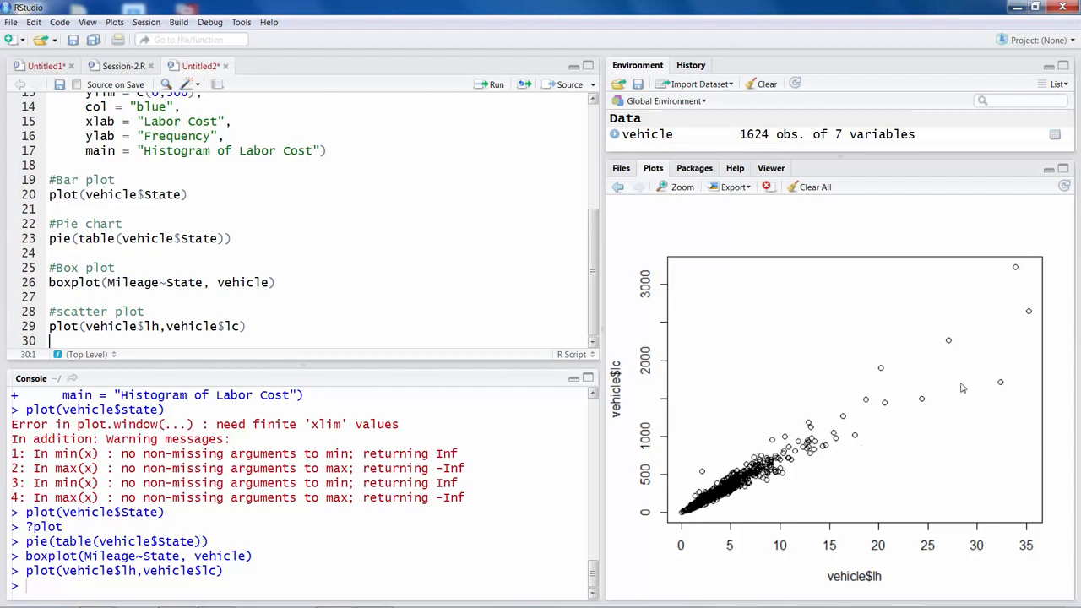
pyautogui.moveTo(730, 506)
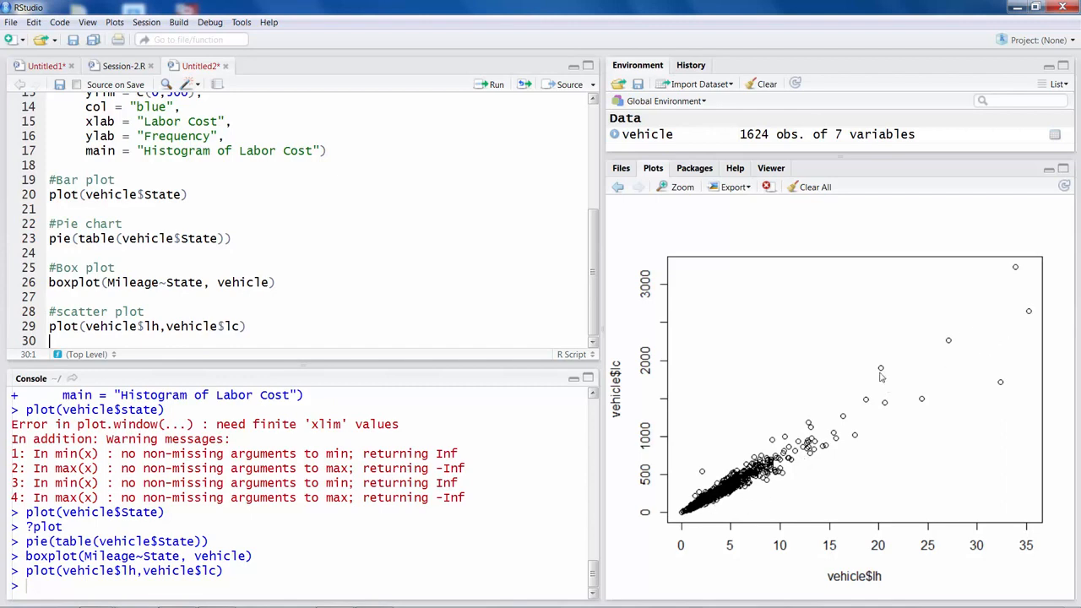
pyautogui.write('#Multi-plot')
pyautogui.write('pairs()')
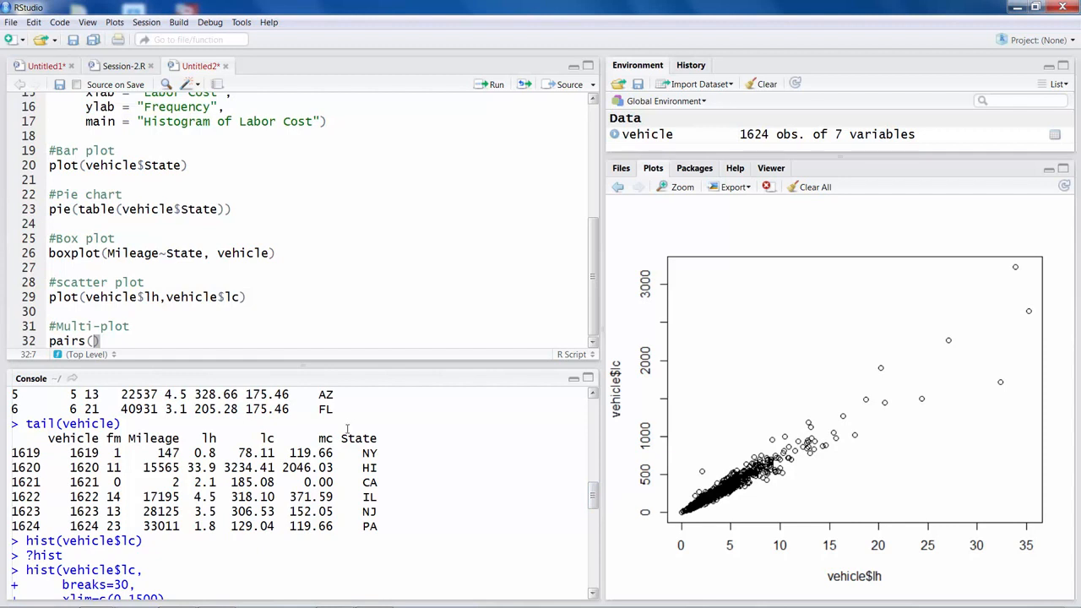
# Check column names in the data preview, then run pairs(vehicle[2:6]) to draw the scatterplot matrix
pyautogui.doubleClick(358, 437)
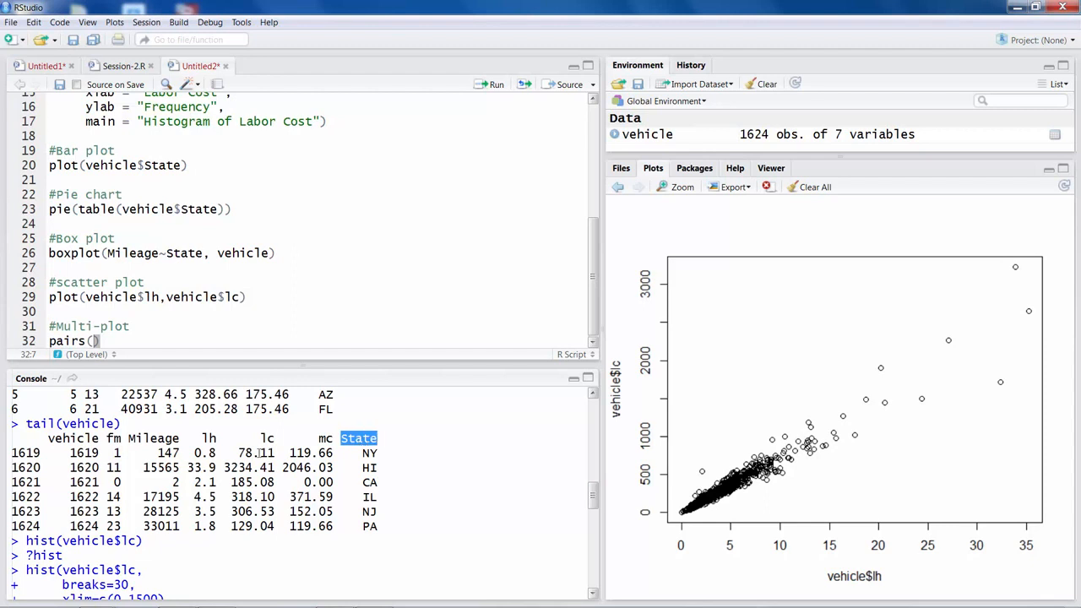
pyautogui.doubleClick(73, 438)
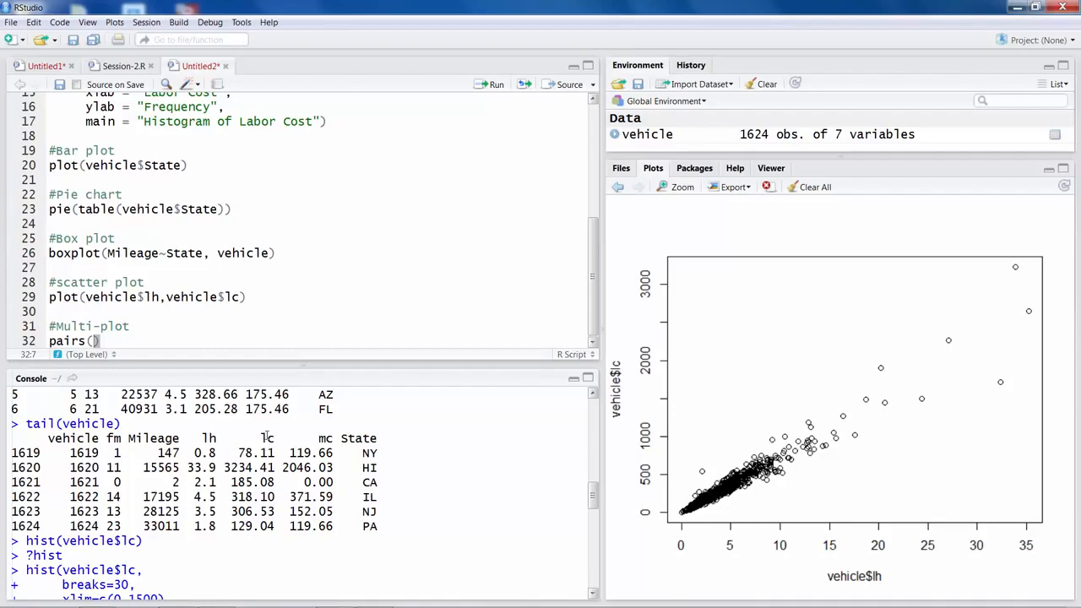
pyautogui.moveTo(152, 332)
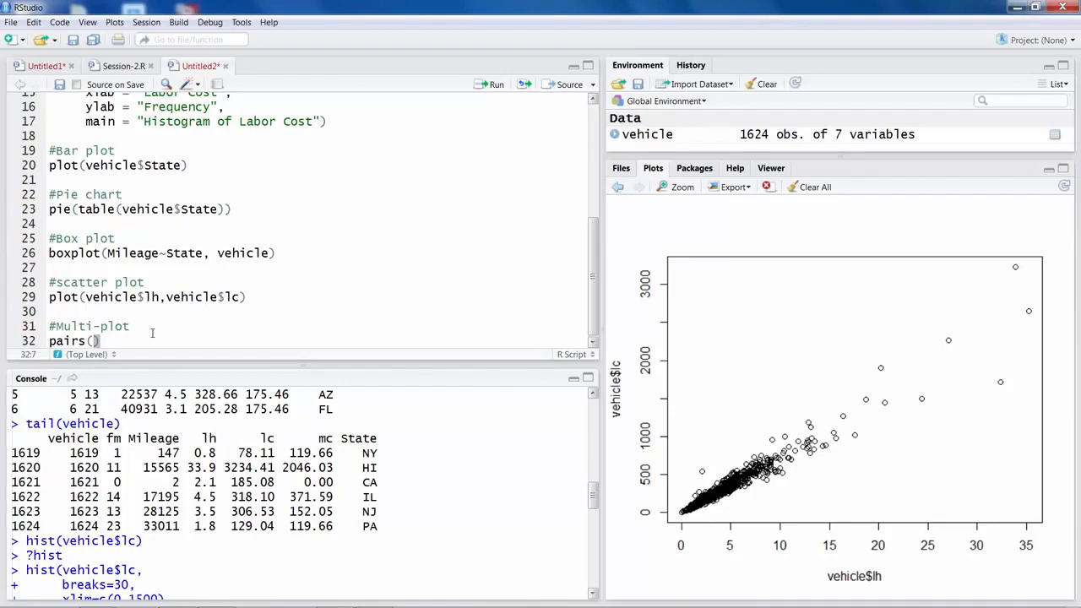
pyautogui.write('vehicle[')
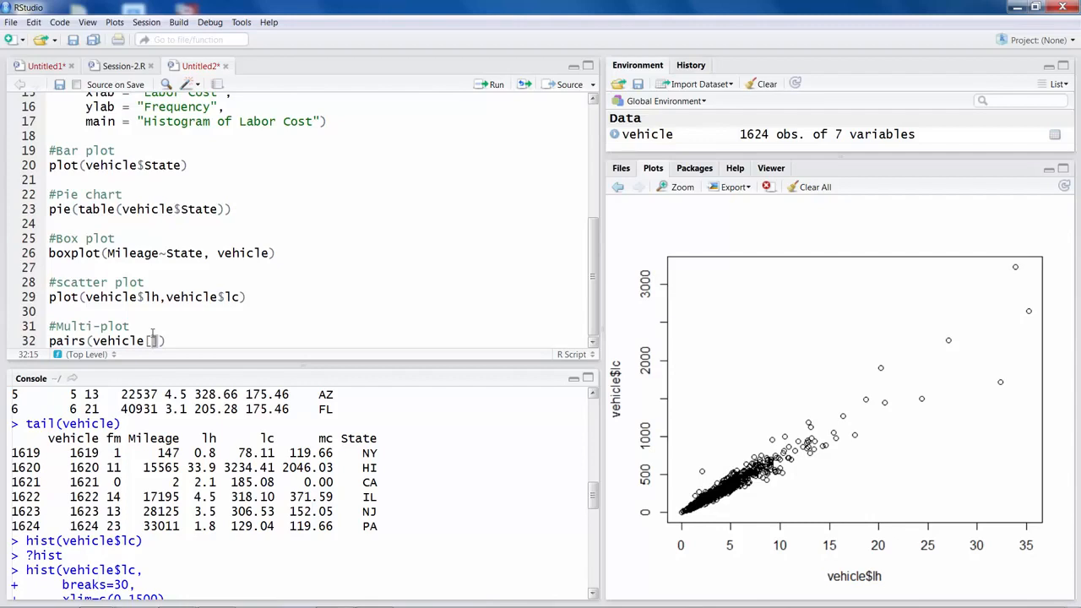
pyautogui.write('2:6')
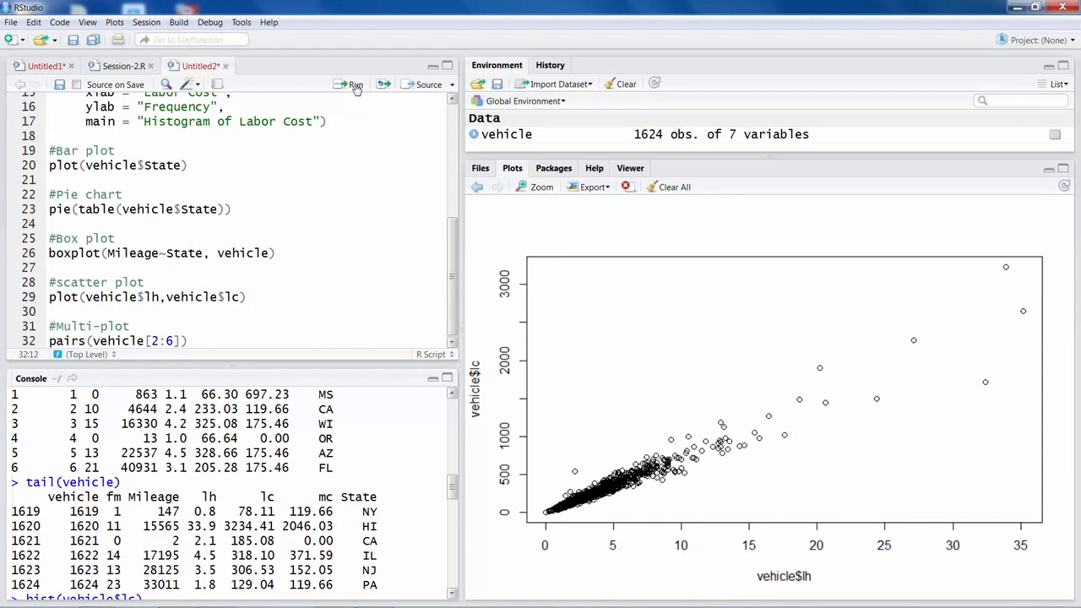
pyautogui.click(353, 84)
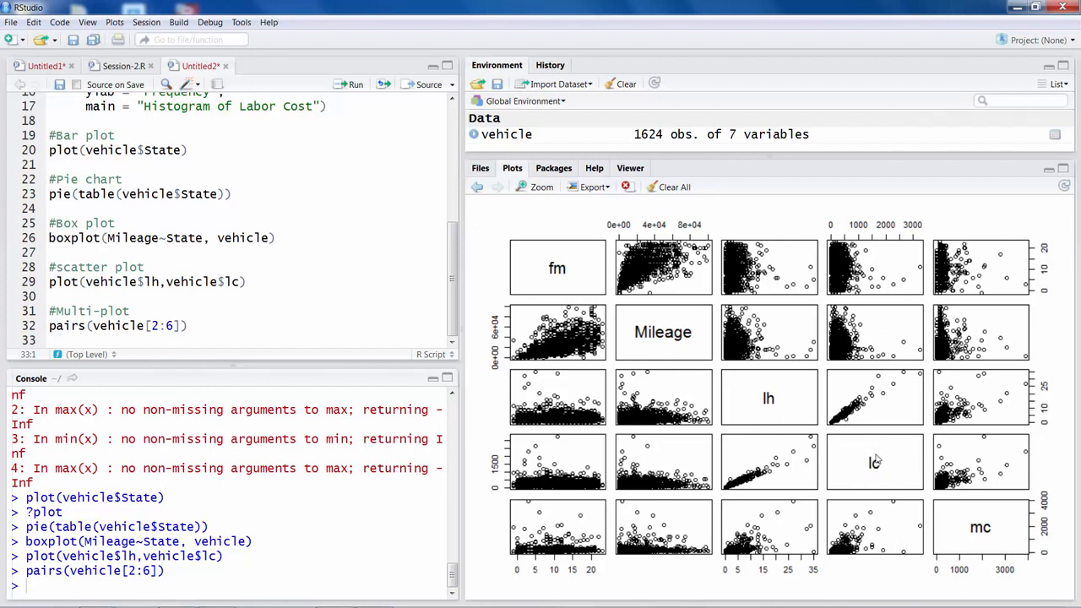
pyautogui.moveTo(977, 398)
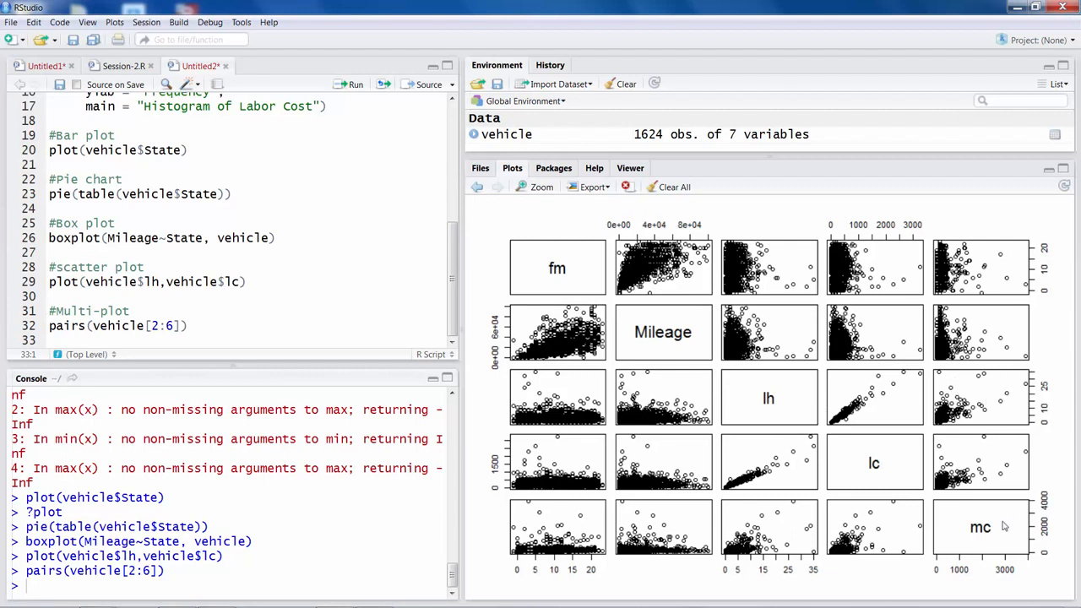
pyautogui.moveTo(988, 395)
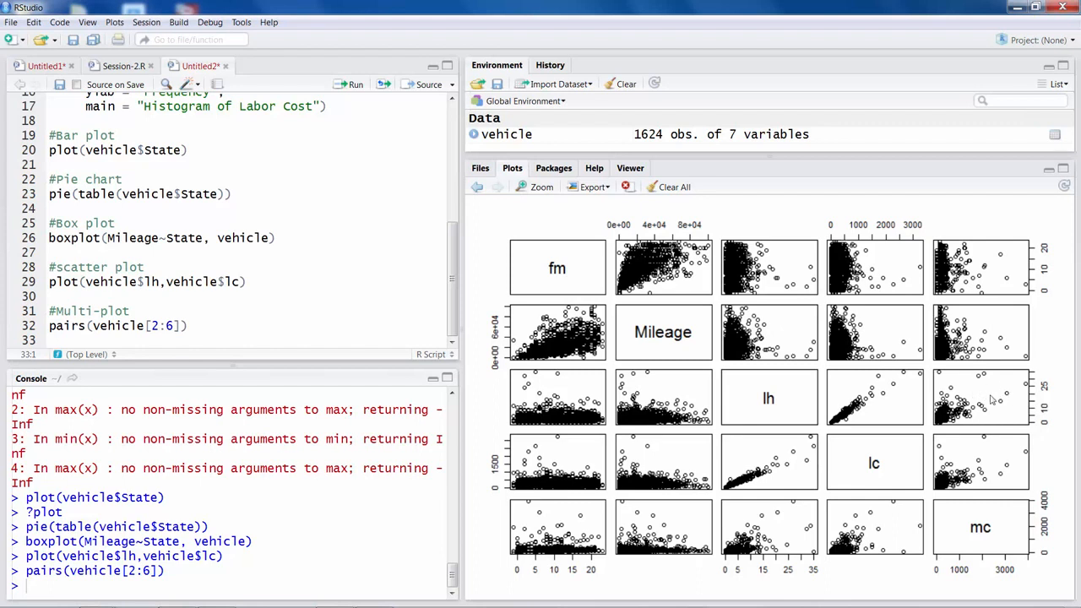
pyautogui.moveTo(547, 268)
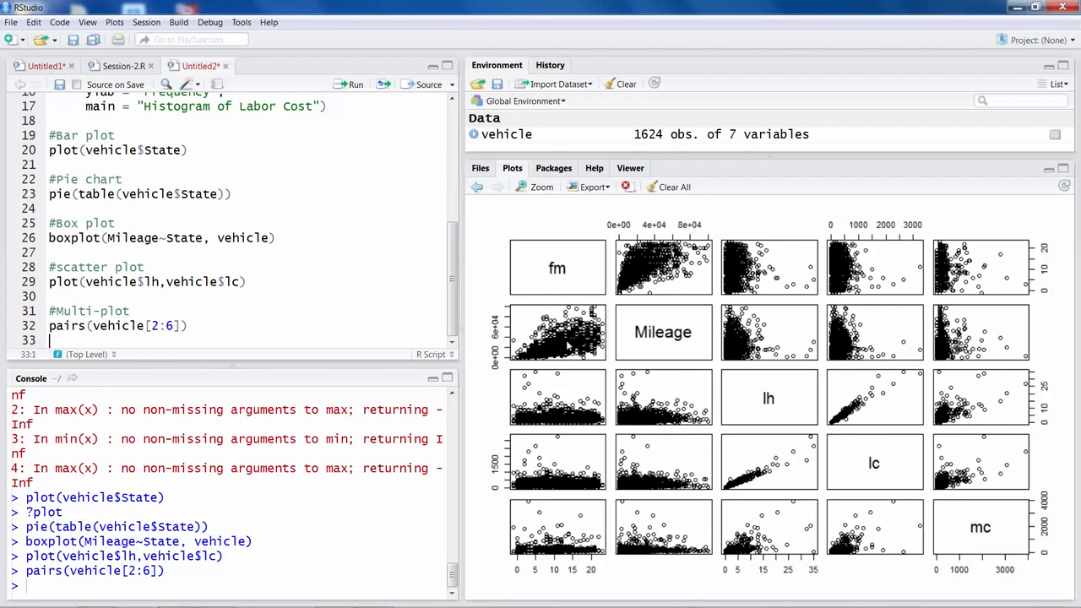
pyautogui.moveTo(568, 344)
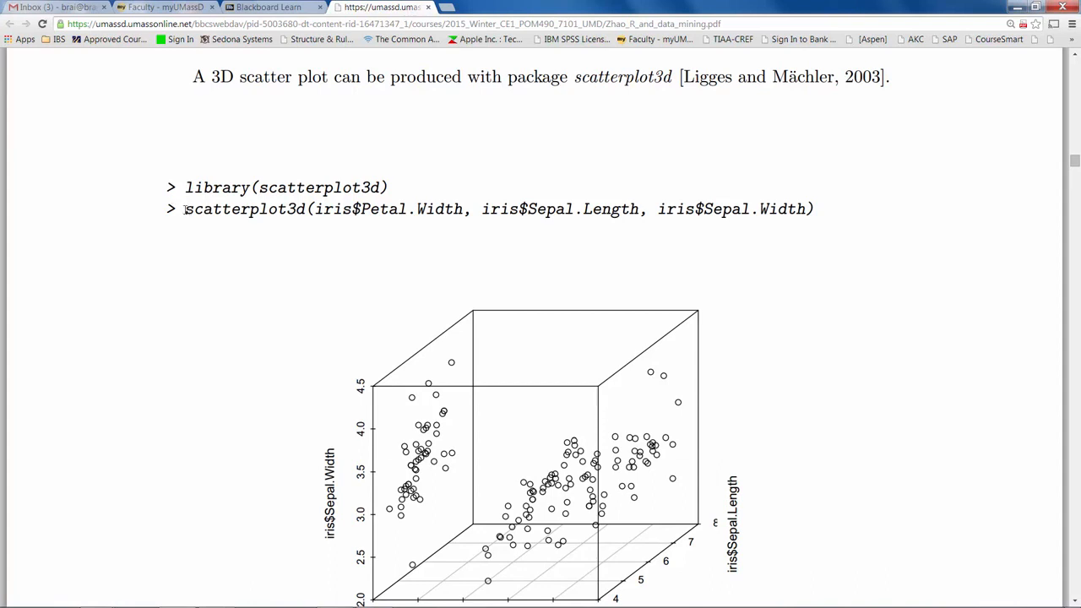
# Read the scatterplot3d example in the Chrome PDF and return to the RStudio window
pyautogui.doubleClick(243, 209)
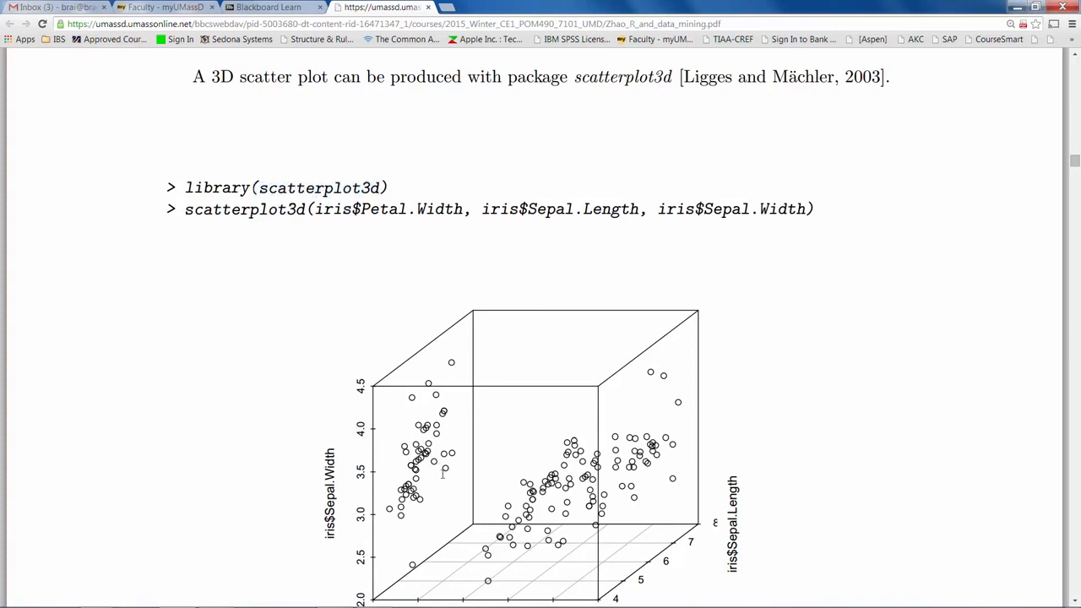
pyautogui.click(371, 595)
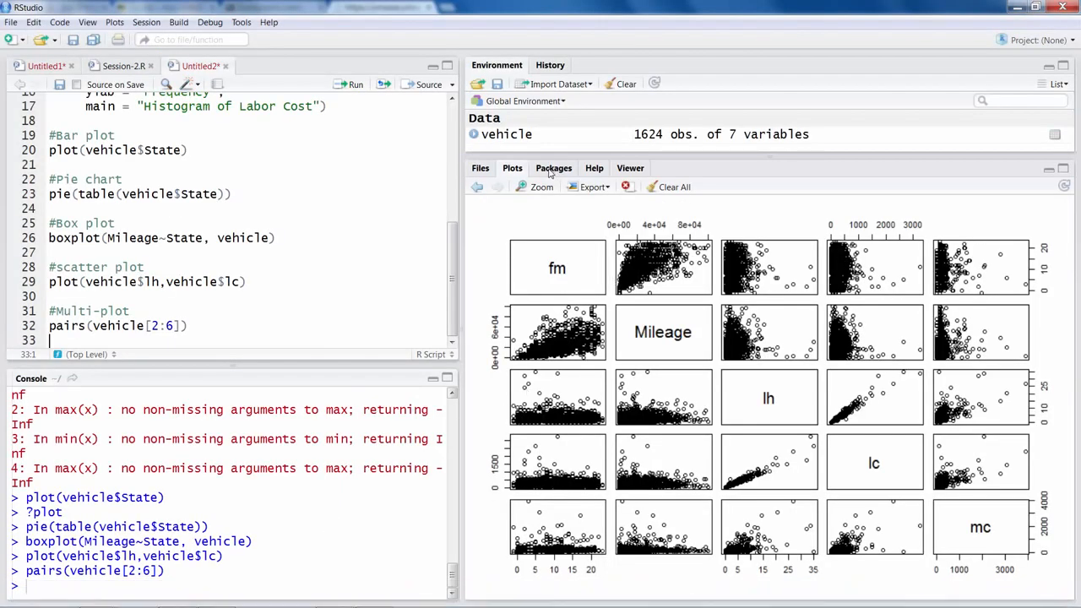
# Install the scatterplot3d package from the Packages pane's Install dialog
pyautogui.click(554, 169)
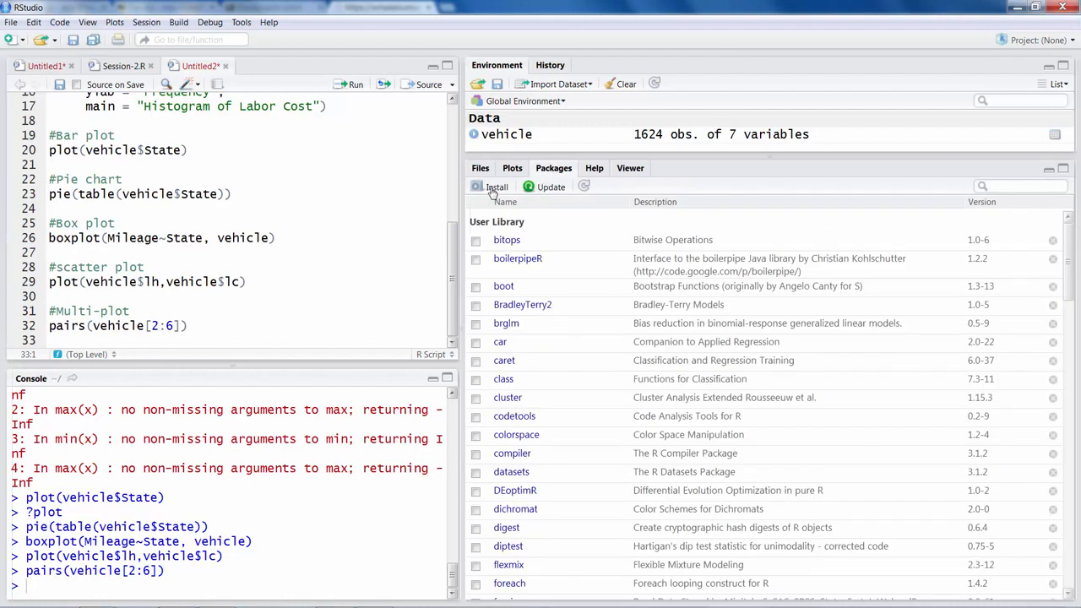
pyautogui.click(496, 186)
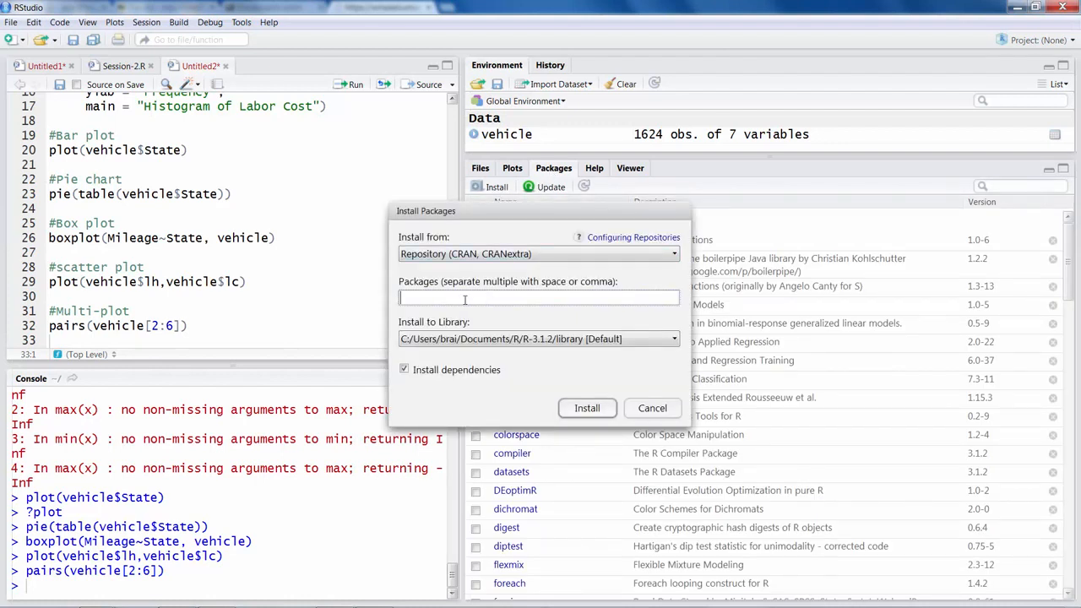
pyautogui.write('scatter')
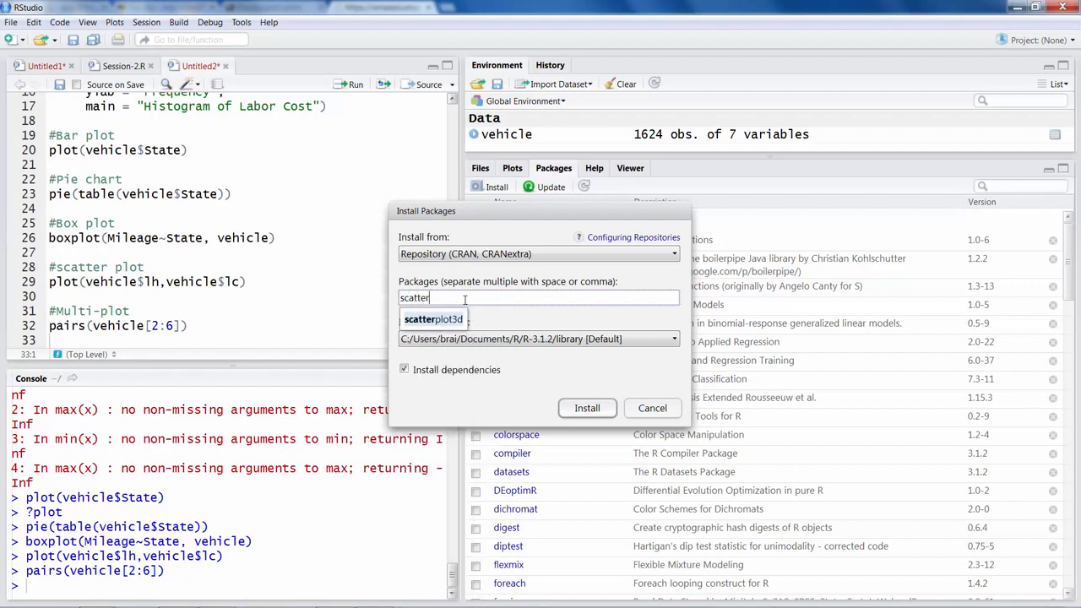
pyautogui.write('plot')
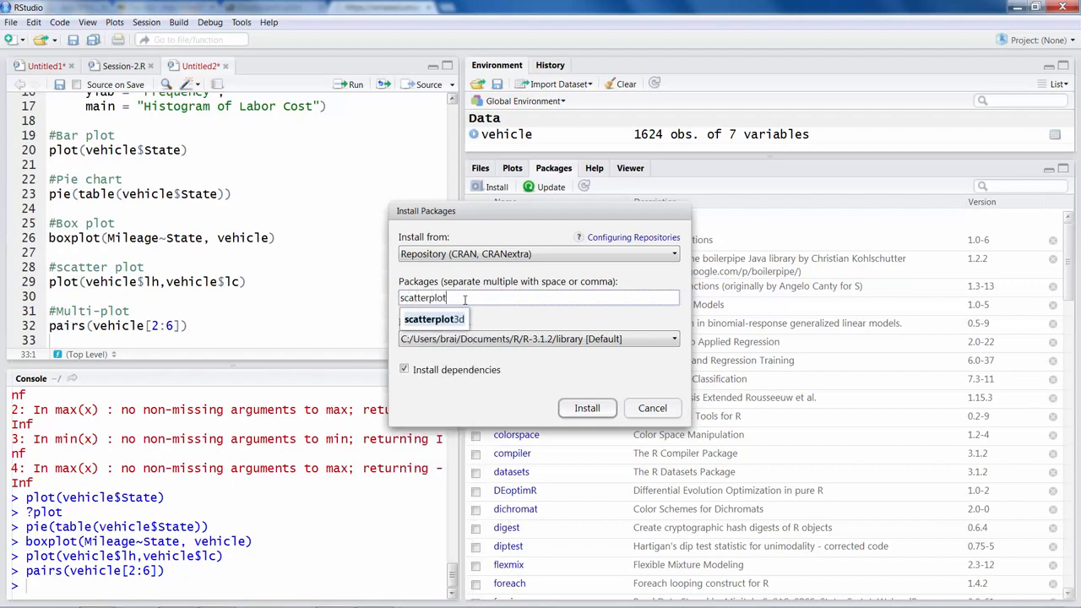
pyautogui.write('3d')
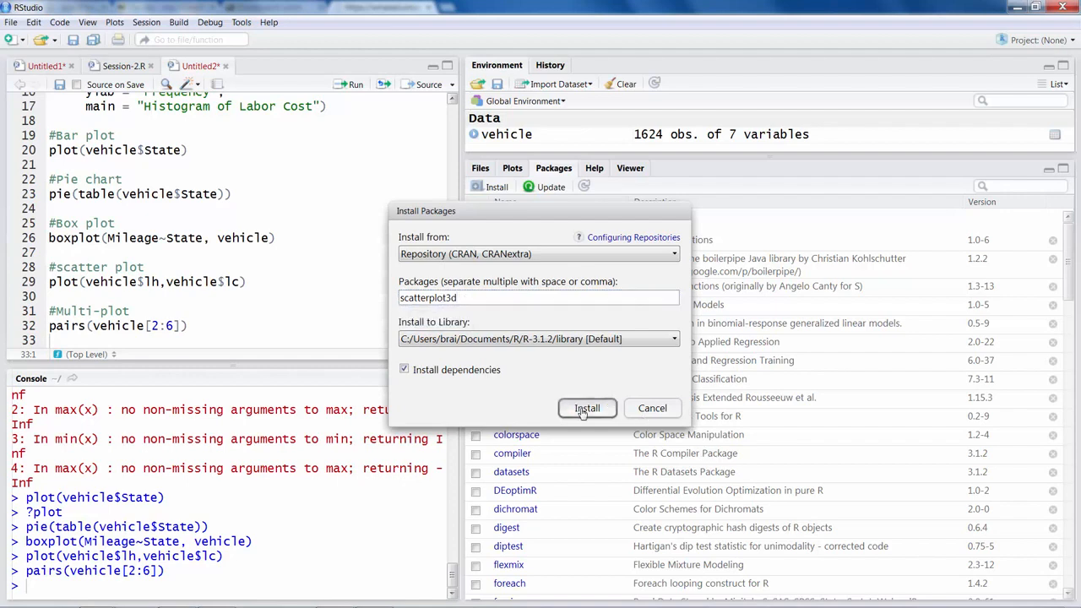
pyautogui.click(587, 406)
pyautogui.write('#3D Scatter plot')
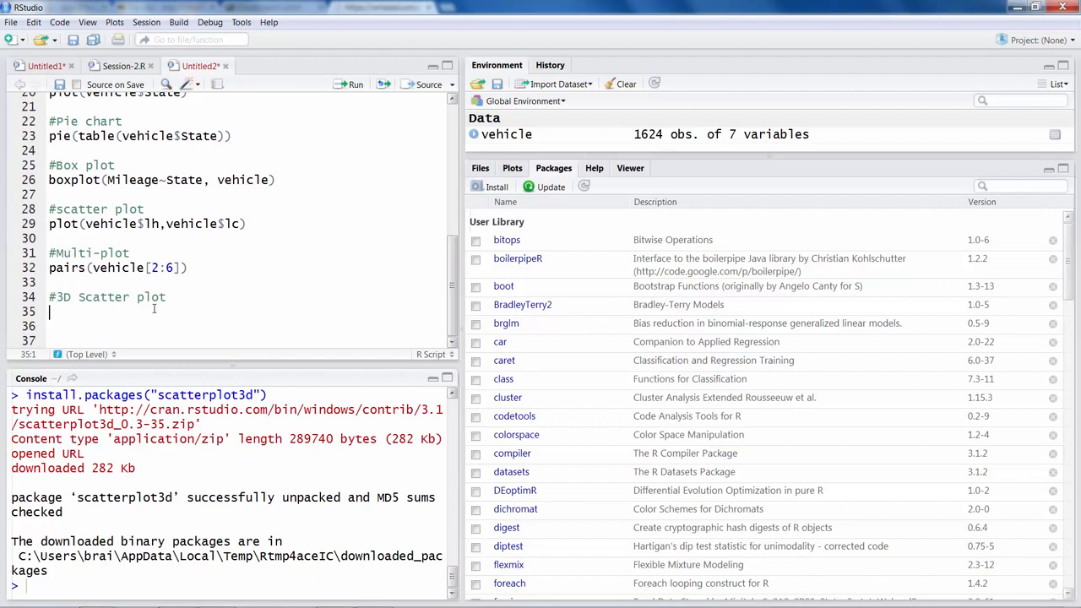
# Load scatterplot3d and draw a 3D scatter of vehicle$lh, vehicle$lc and vehicle$mc
pyautogui.write('1')
pyautogui.write('library(scatterplot3d)')
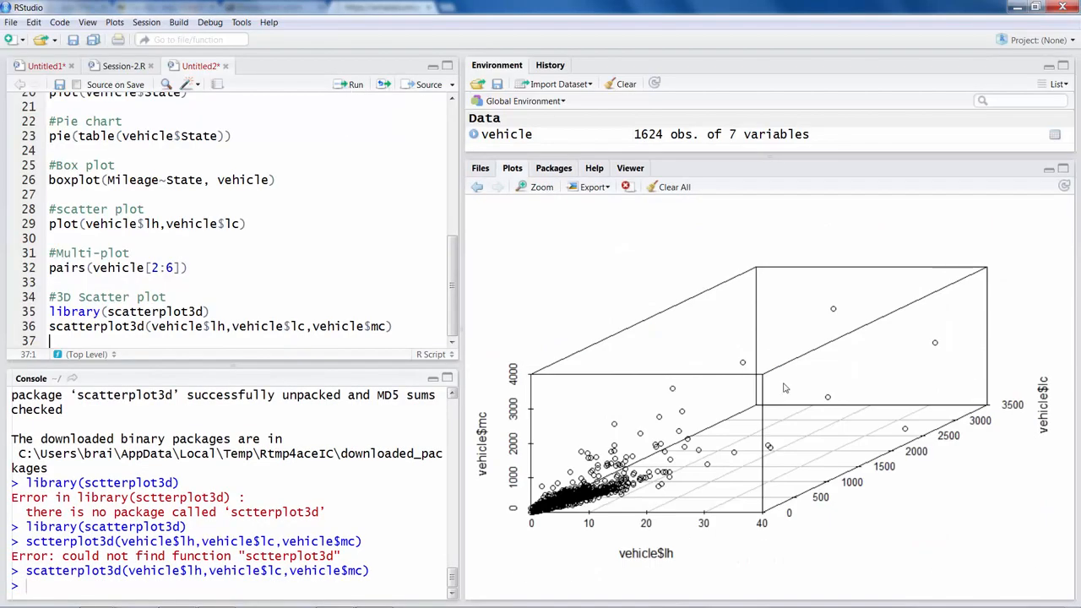
pyautogui.moveTo(832, 403)
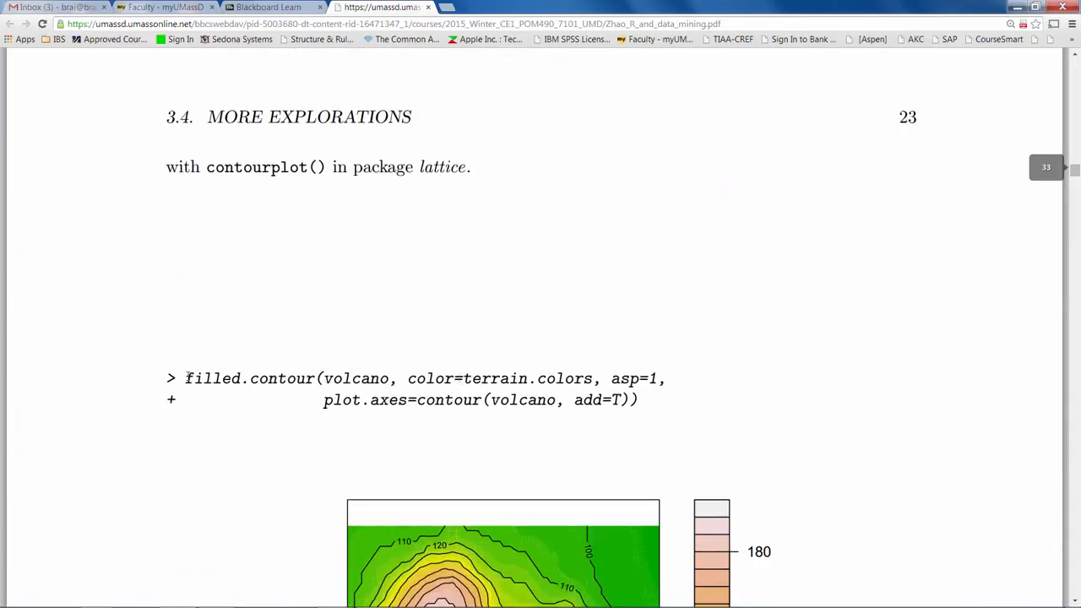
# Copy the filled.contour(volcano, color=terrain.colors, asp=1, ...) example code from the PDF
pyautogui.moveTo(186, 378); pyautogui.dragTo(641, 399)
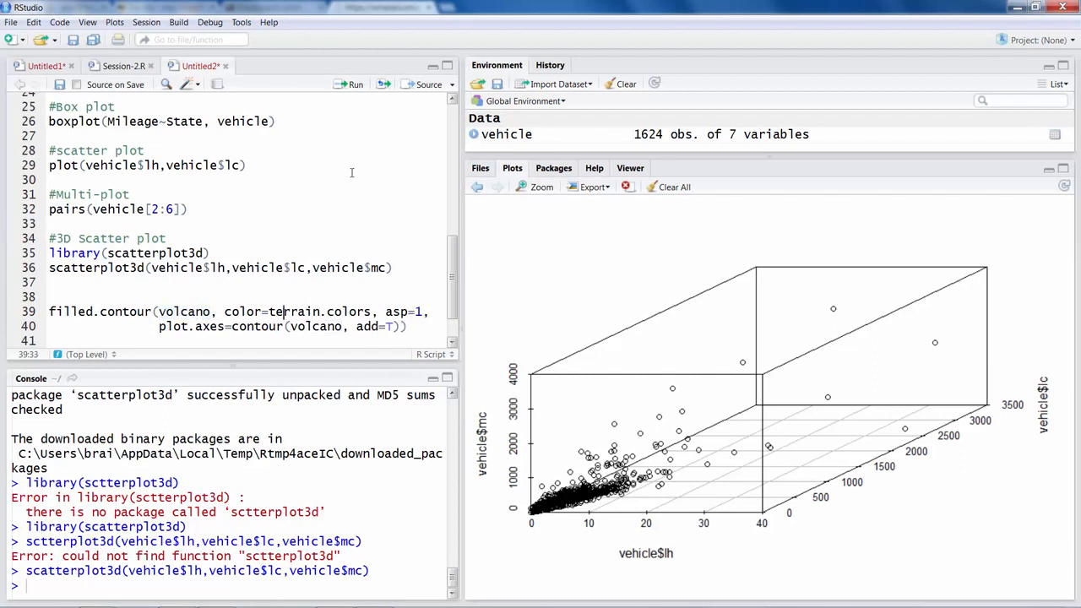
# Run the pasted filled.contour volcano lines to draw the terrain-coloured contour map
pyautogui.moveTo(51, 310); pyautogui.dragTo(405, 326)
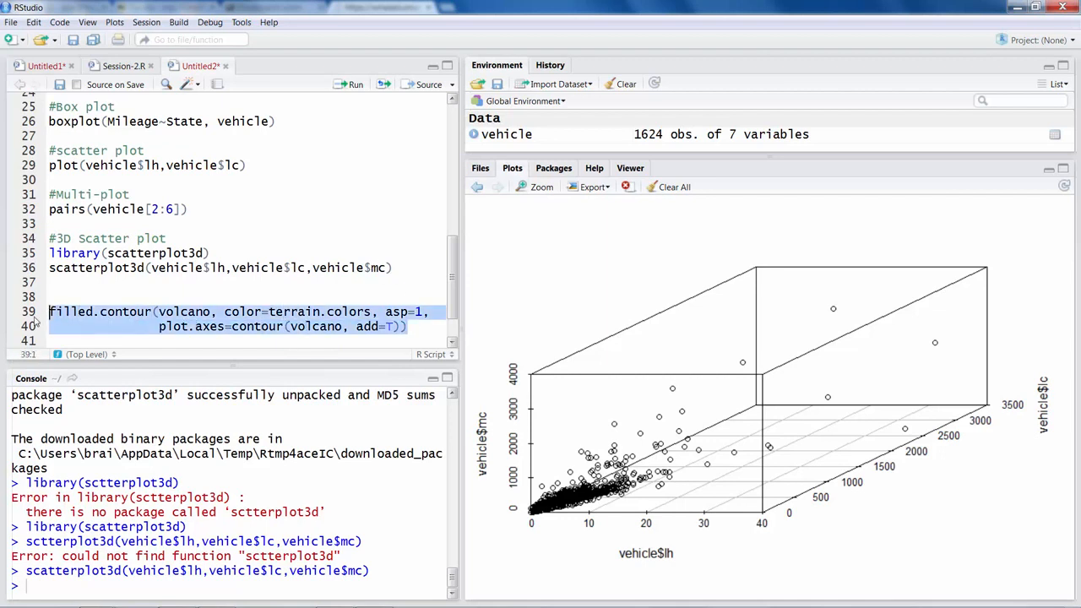
pyautogui.click(355, 85)
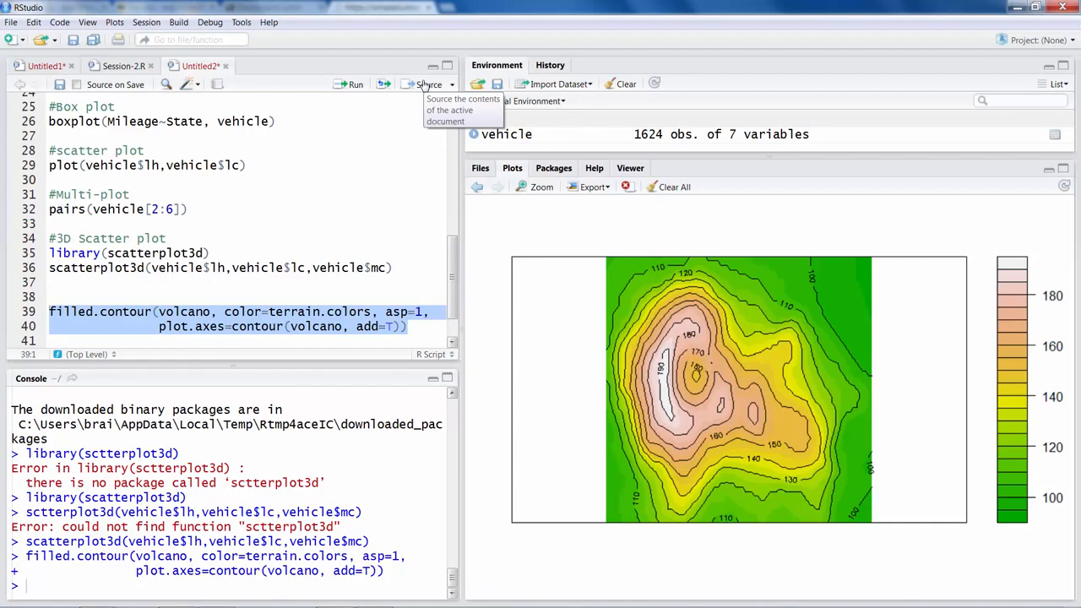
pyautogui.moveTo(571, 550)
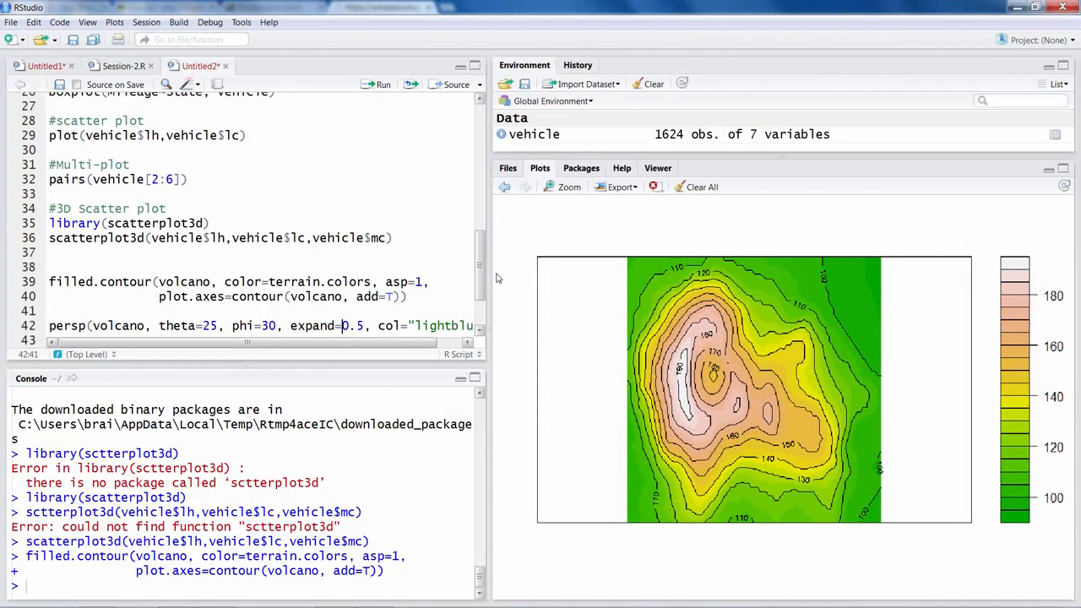
# Add persp(volcano, theta=25, phi=30, expand=0.5, col="lightblue") and select the word volcano
pyautogui.doubleClick(118, 324)
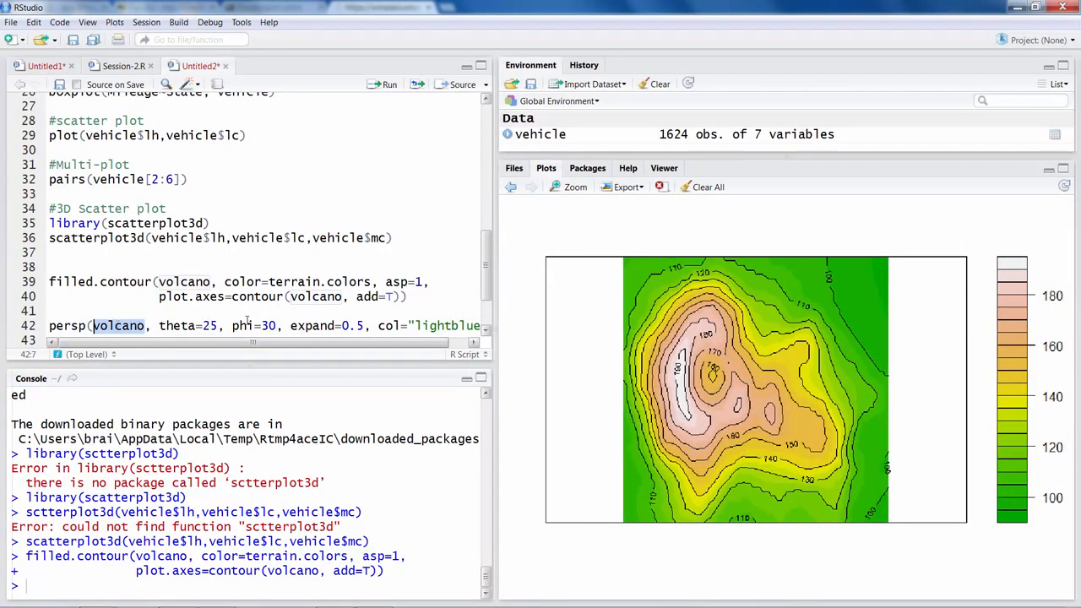